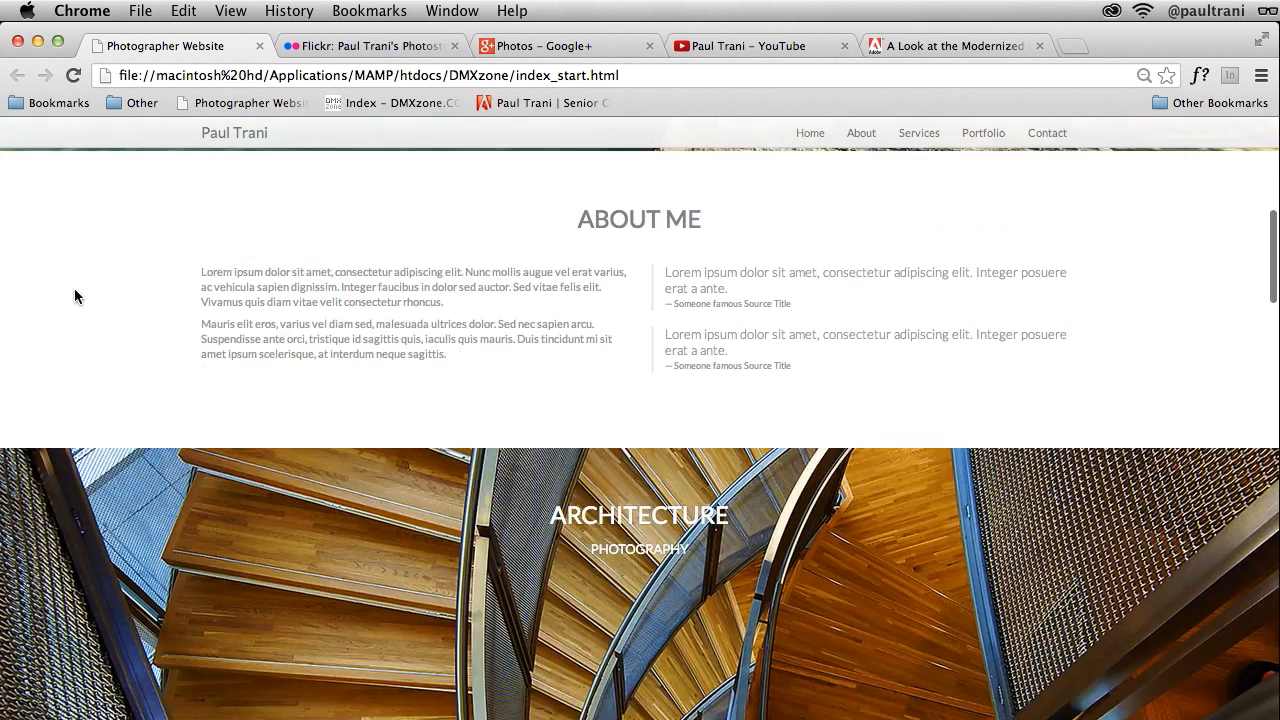
# Scroll the Photographer Website to the placeholder Portfolio section and close the Flickr tab.
pyautogui.scroll(-3)
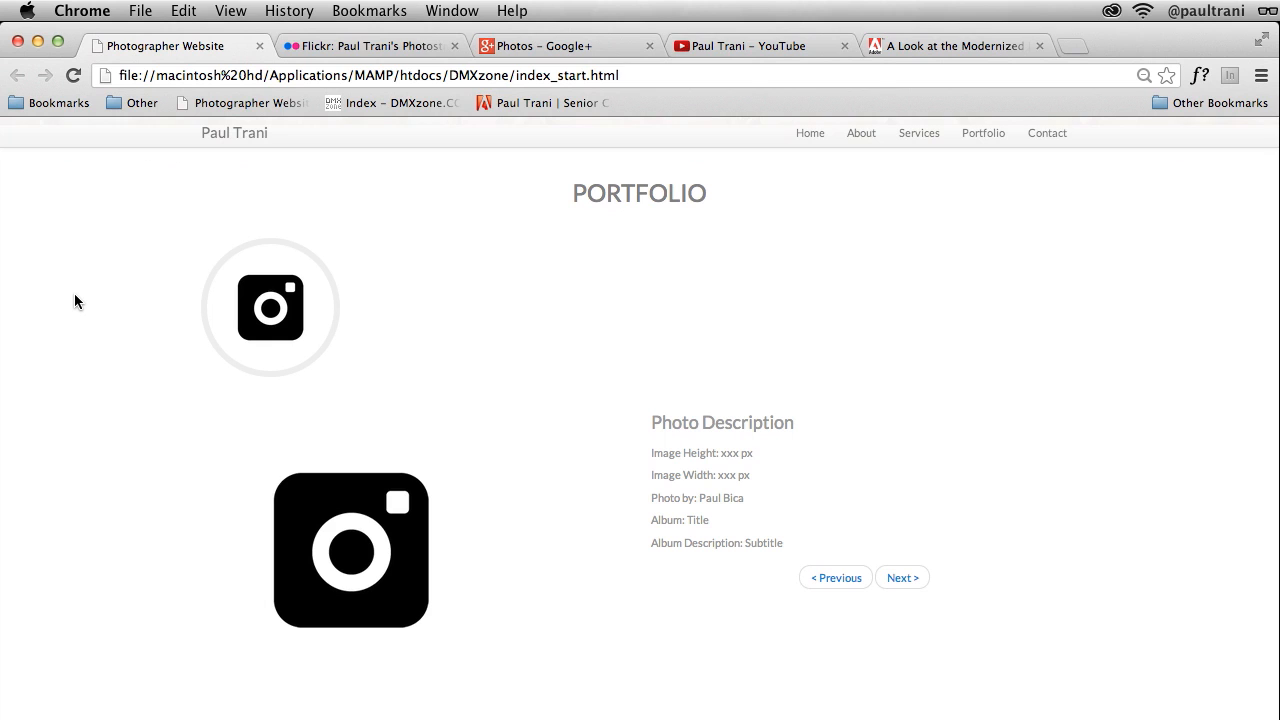
pyautogui.moveTo(90, 302)
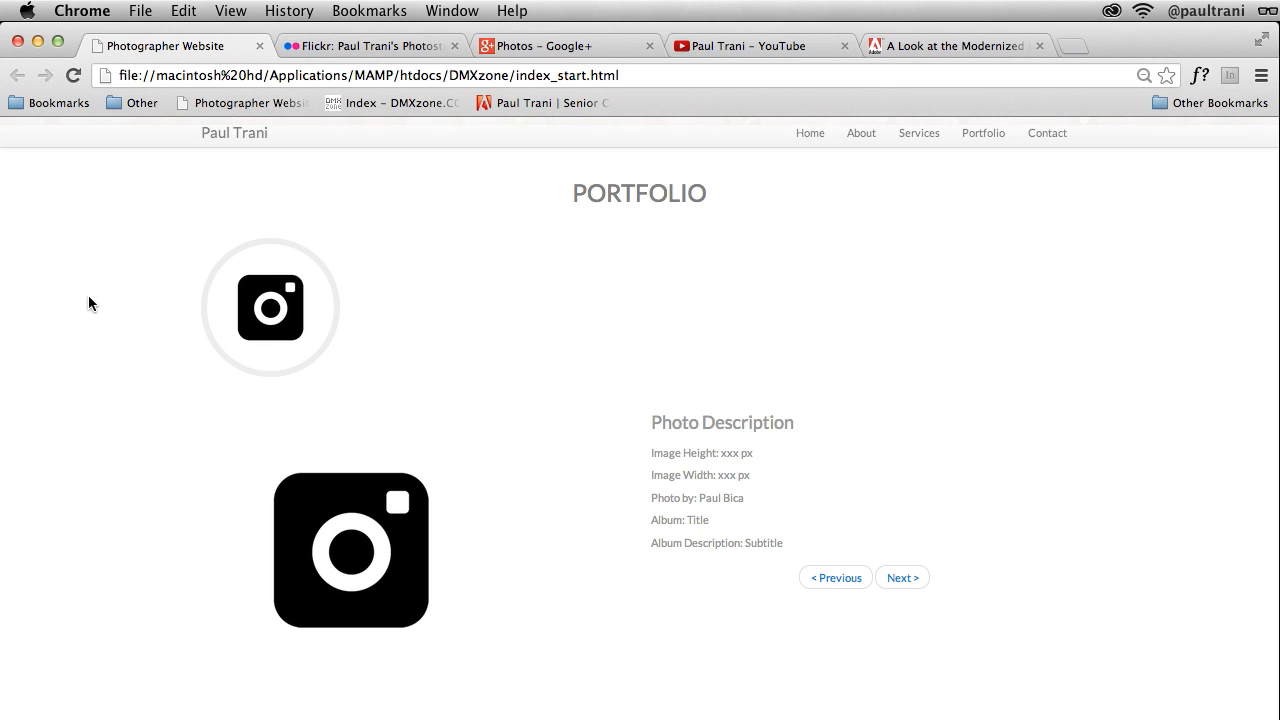
pyautogui.moveTo(683, 329)
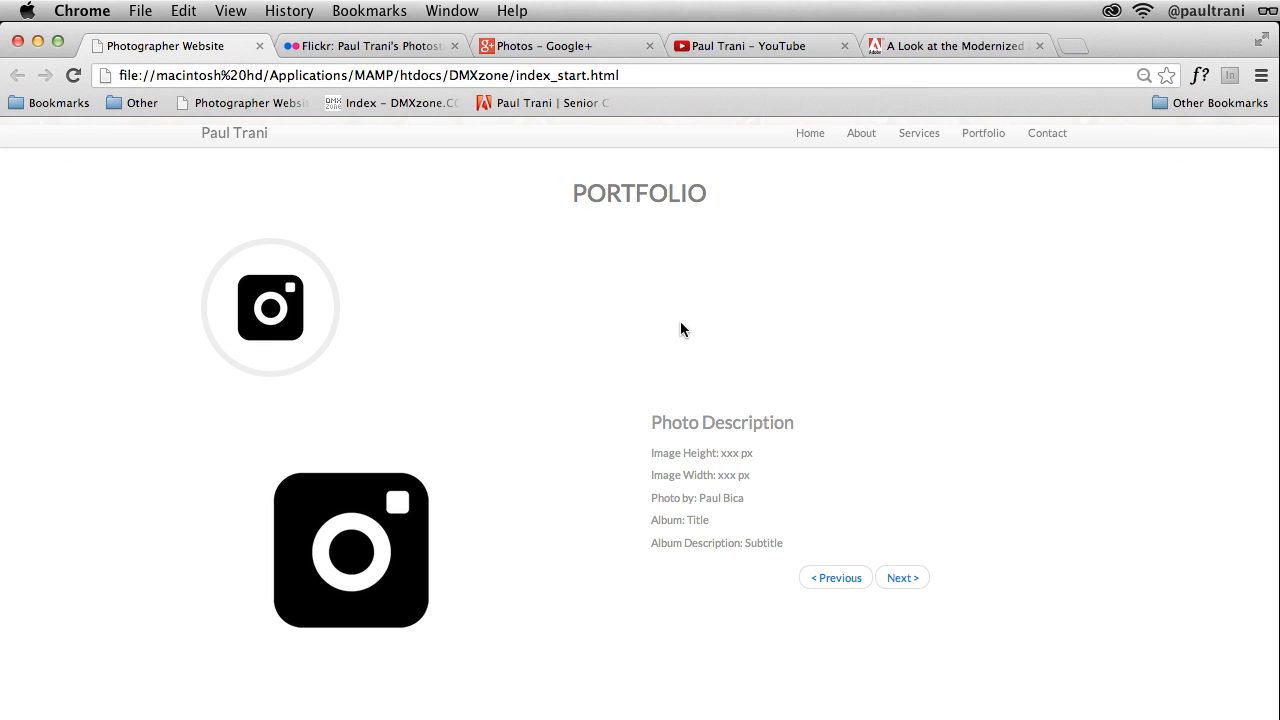
pyautogui.moveTo(639, 385)
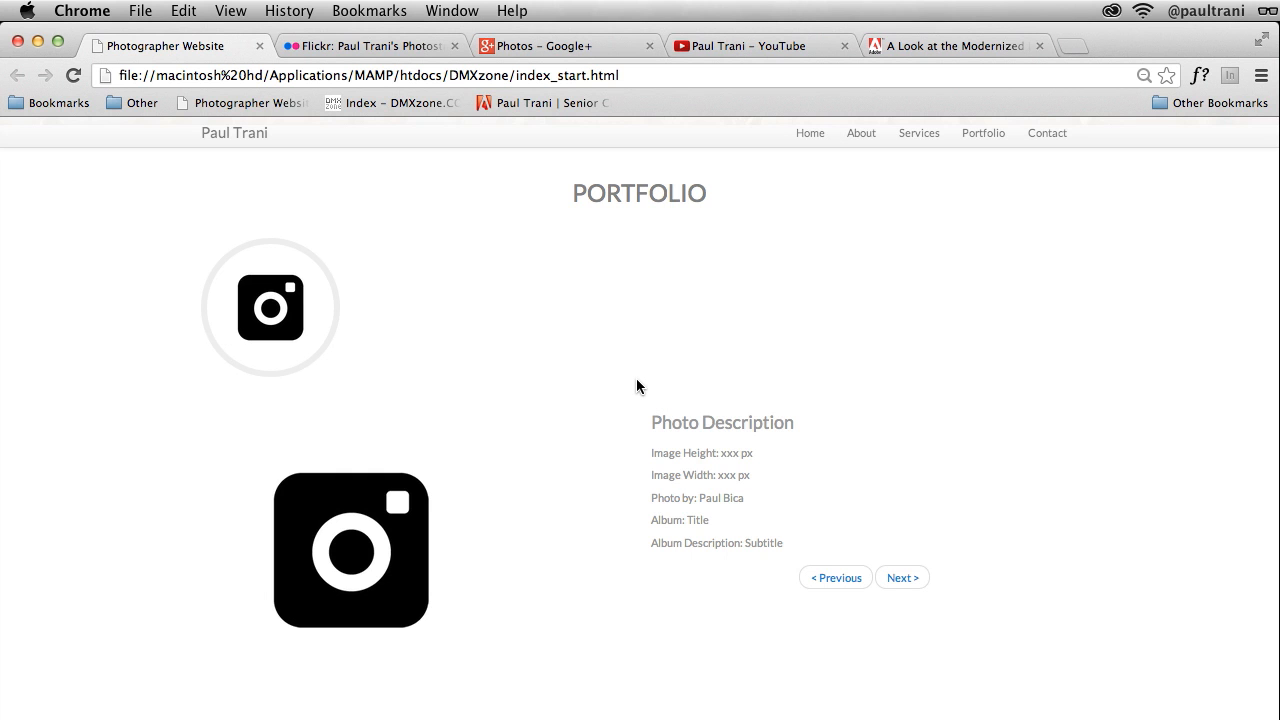
pyautogui.click(390, 46)
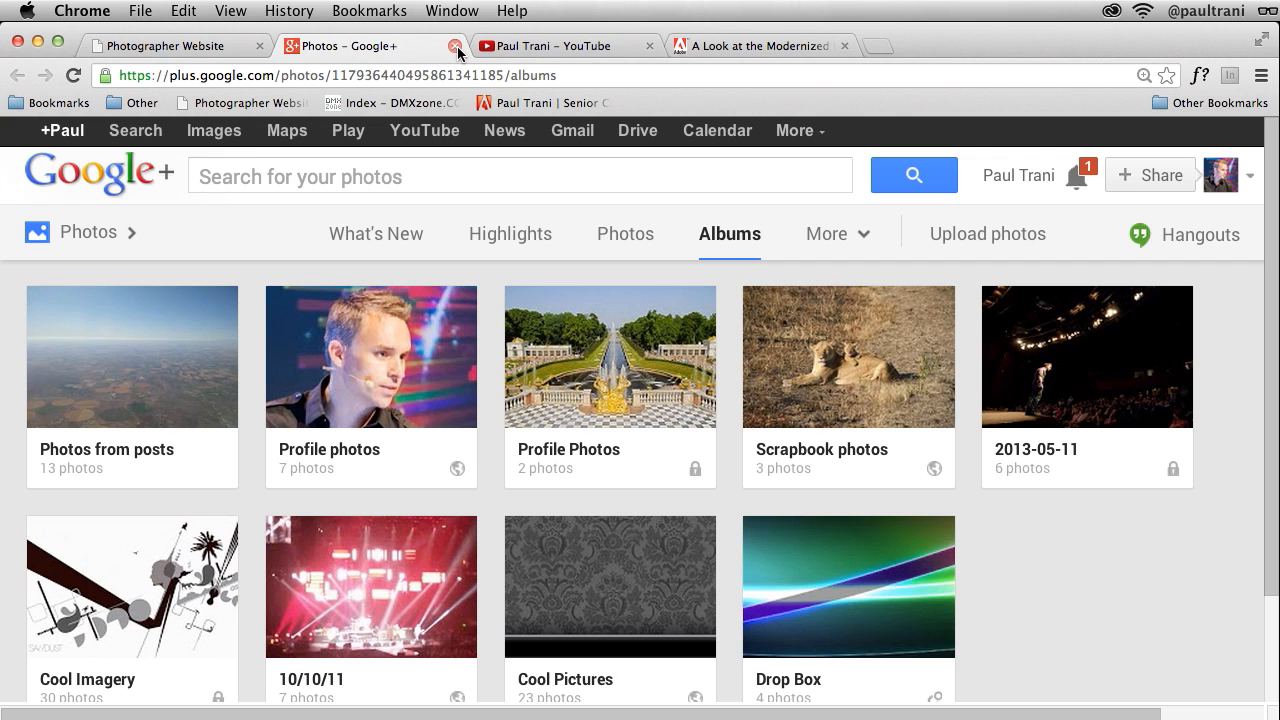
# Close the Google+ Photos and YouTube tabs, then scroll through the Dreamweaver blog post.
pyautogui.click(451, 46)
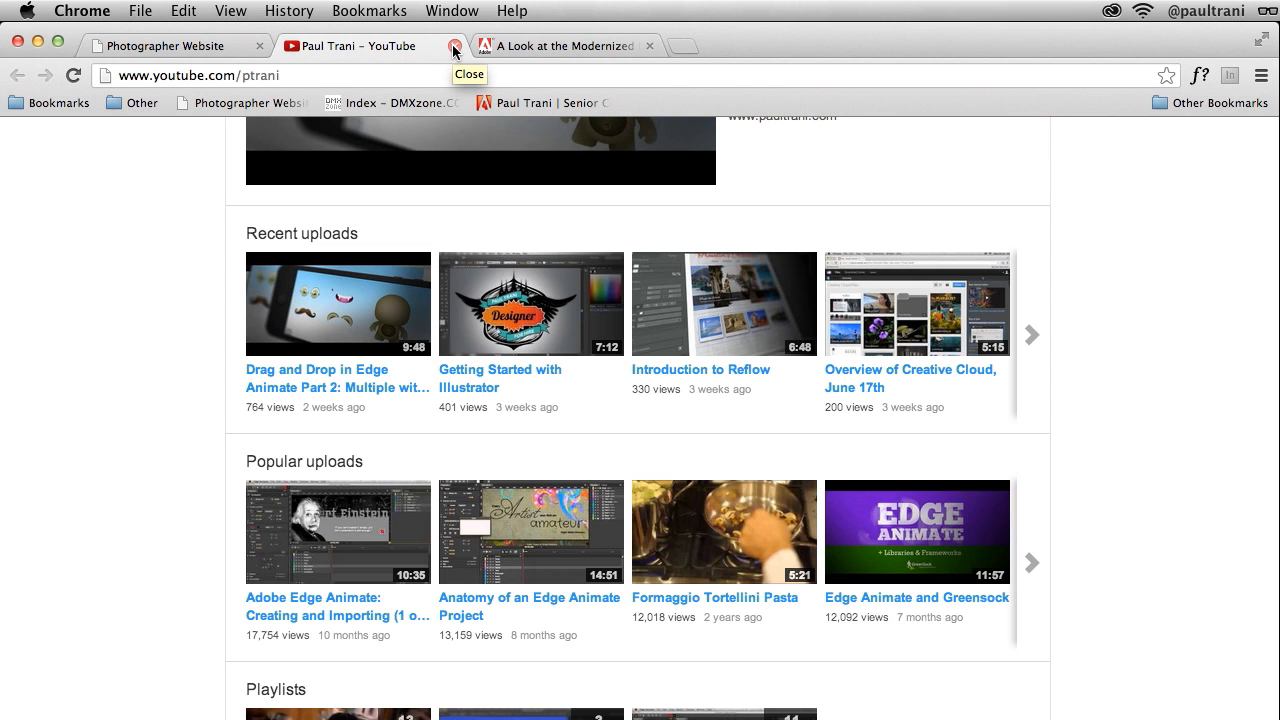
pyautogui.click(455, 46)
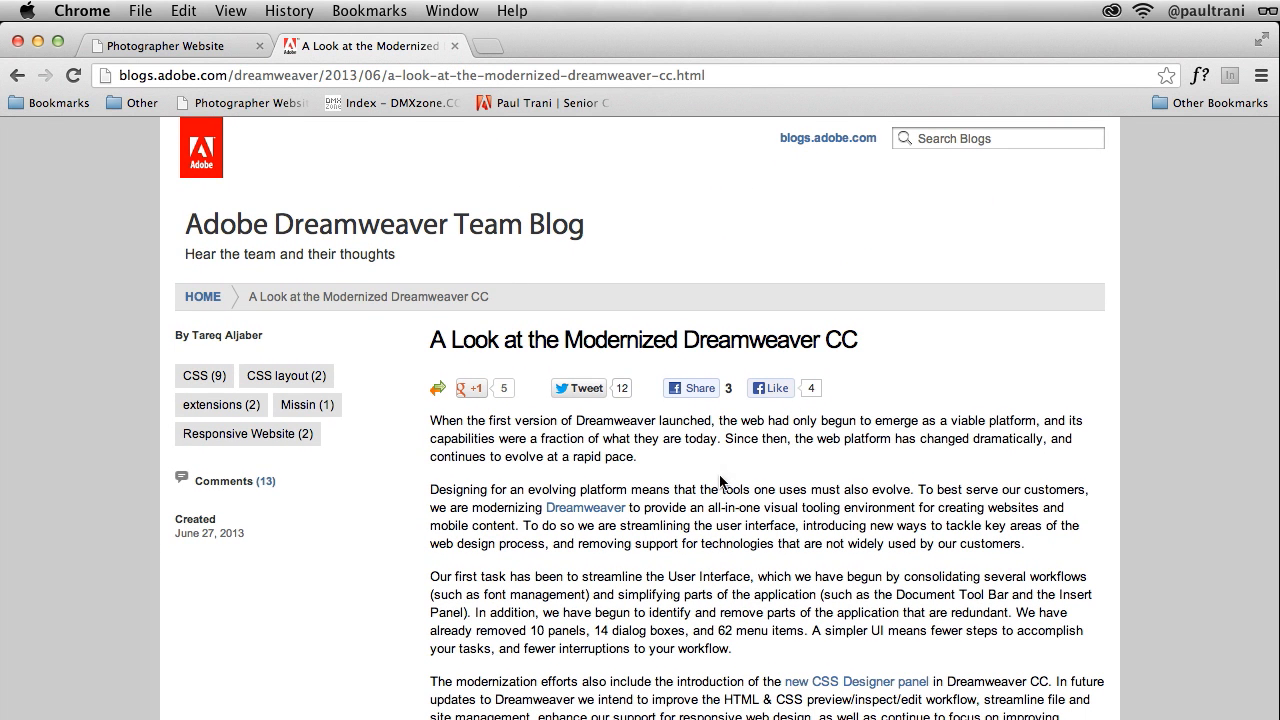
pyautogui.scroll(-3)
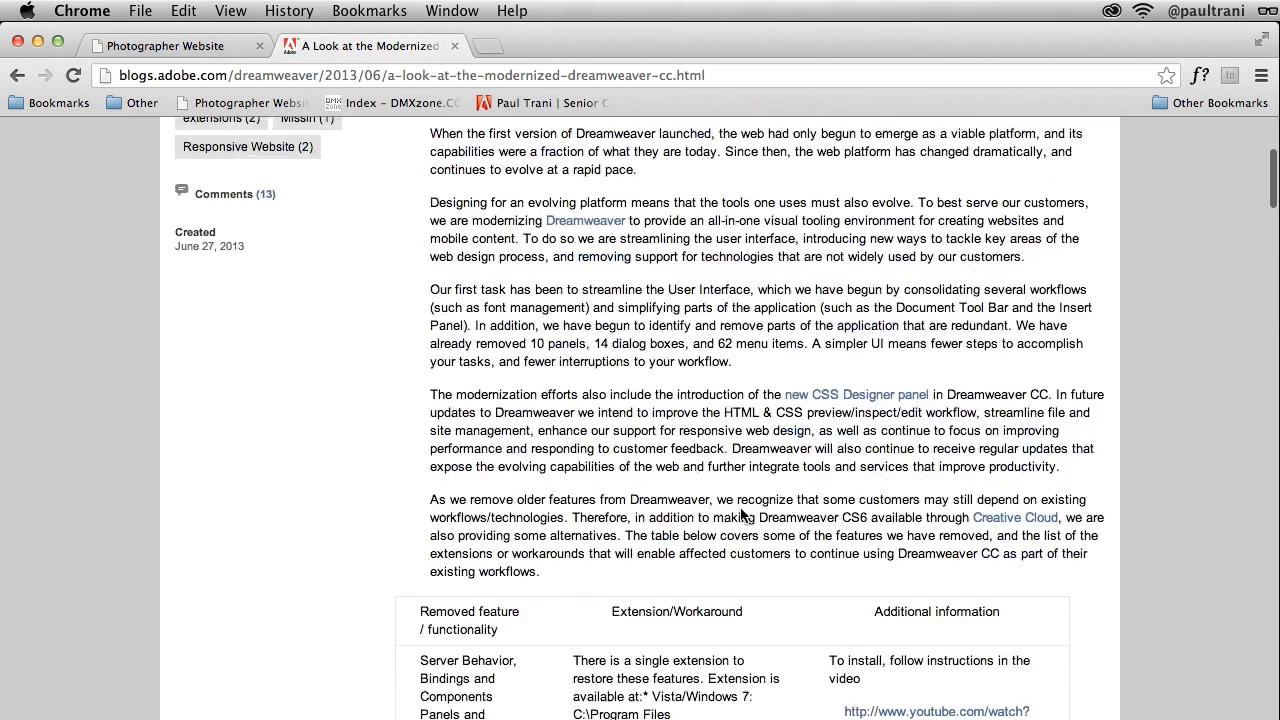
pyautogui.scroll(-3)
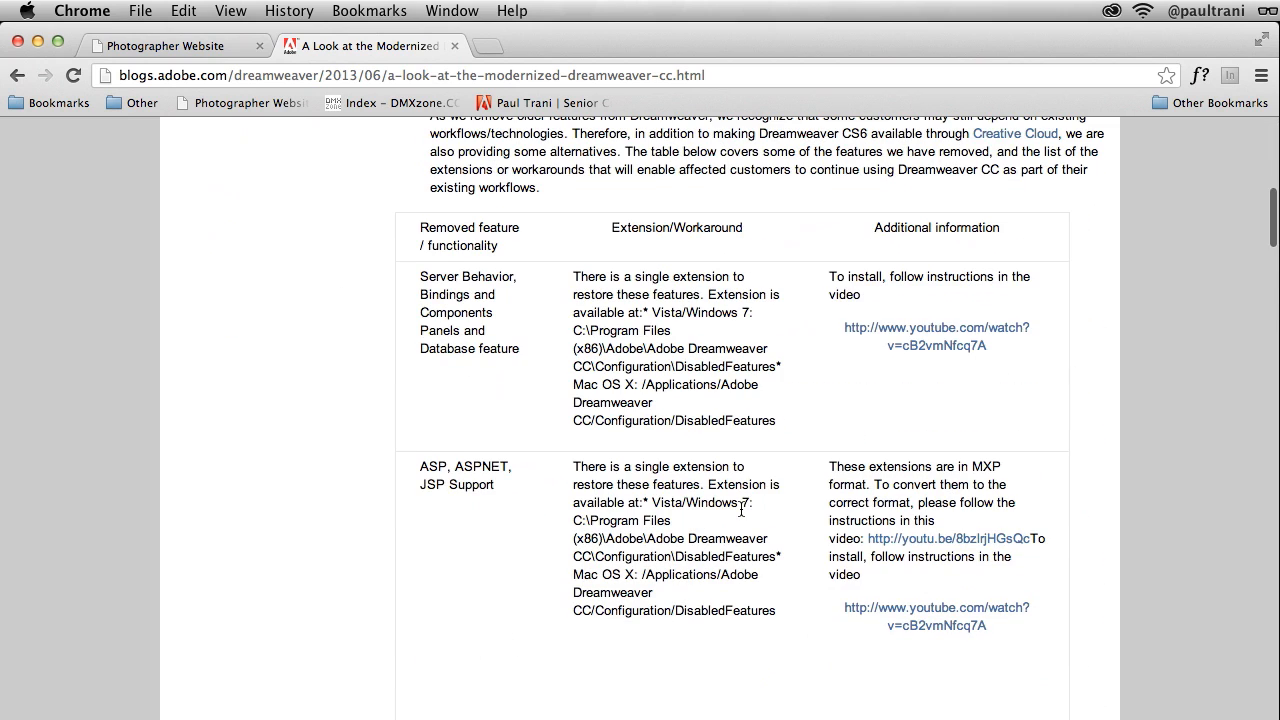
pyautogui.scroll(-3)
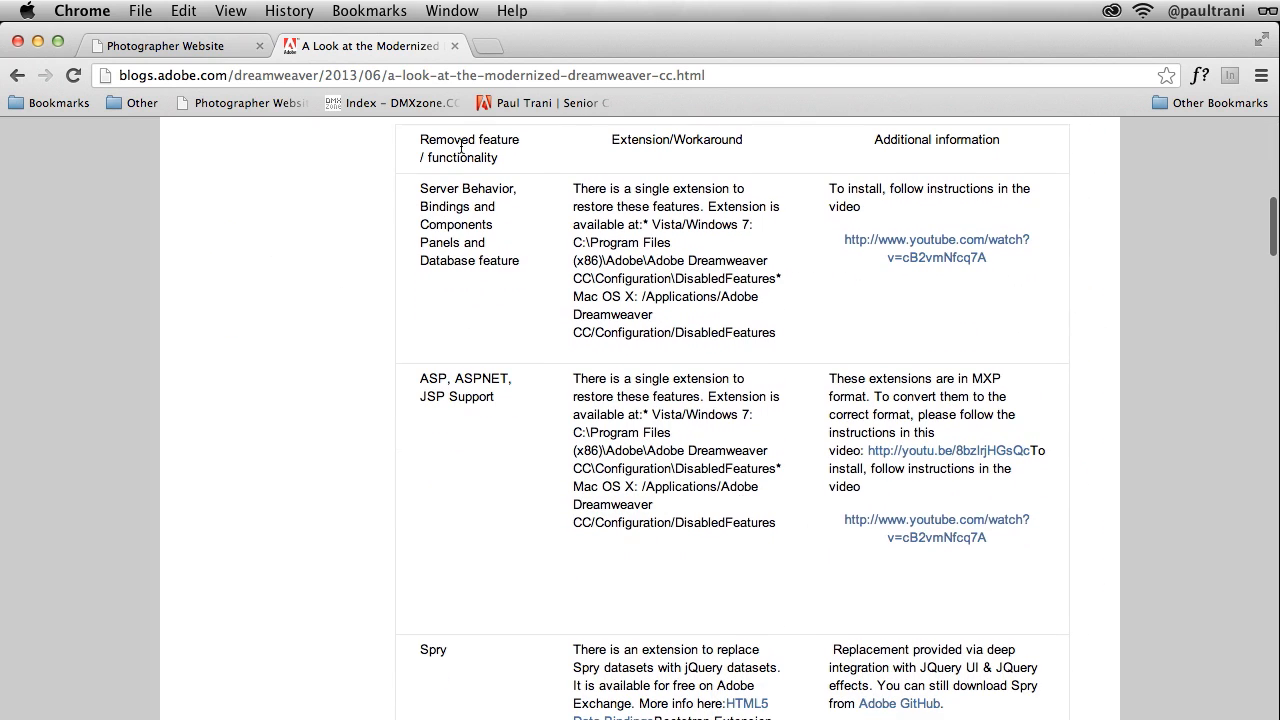
pyautogui.moveTo(464, 174)
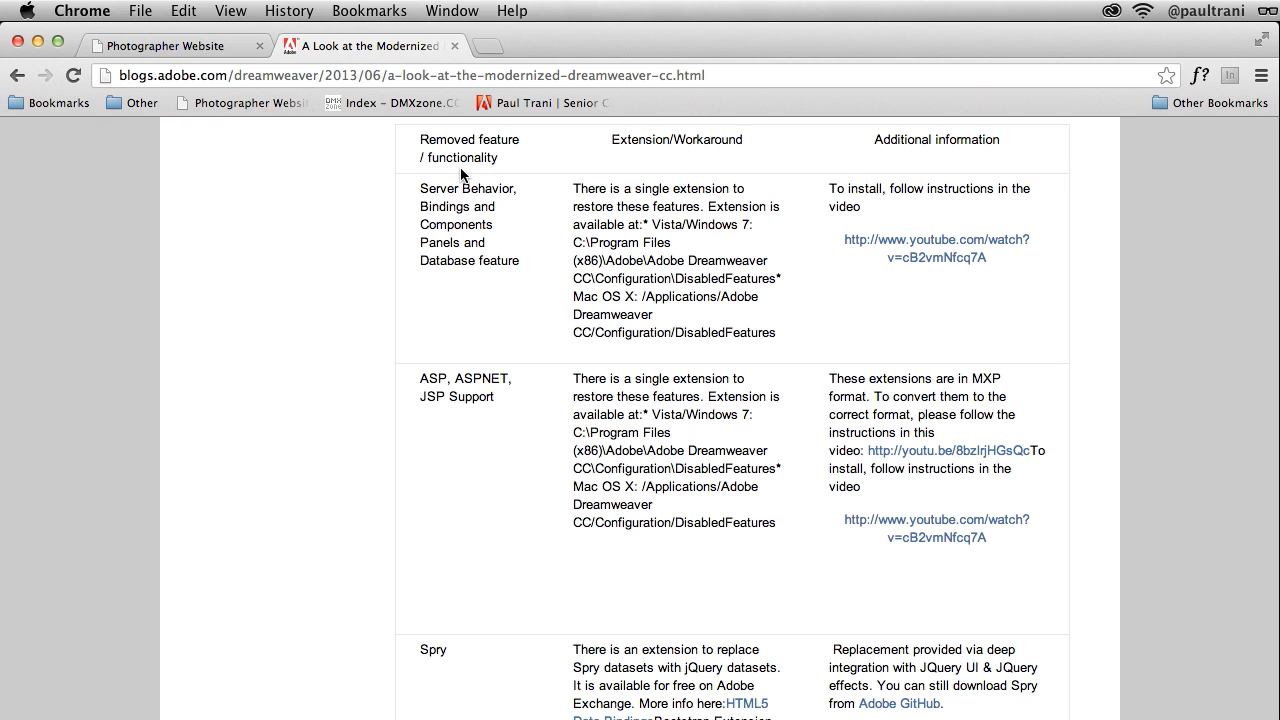
pyautogui.moveTo(526, 194)
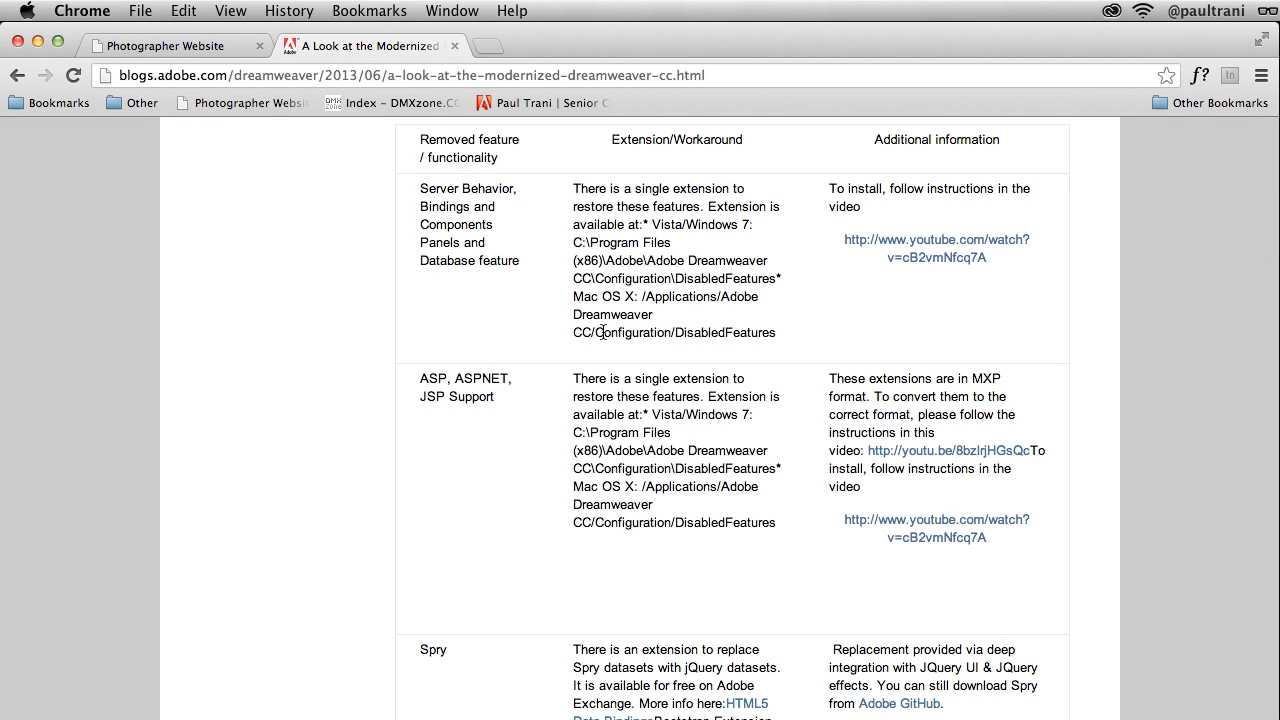
pyautogui.scroll(-3)
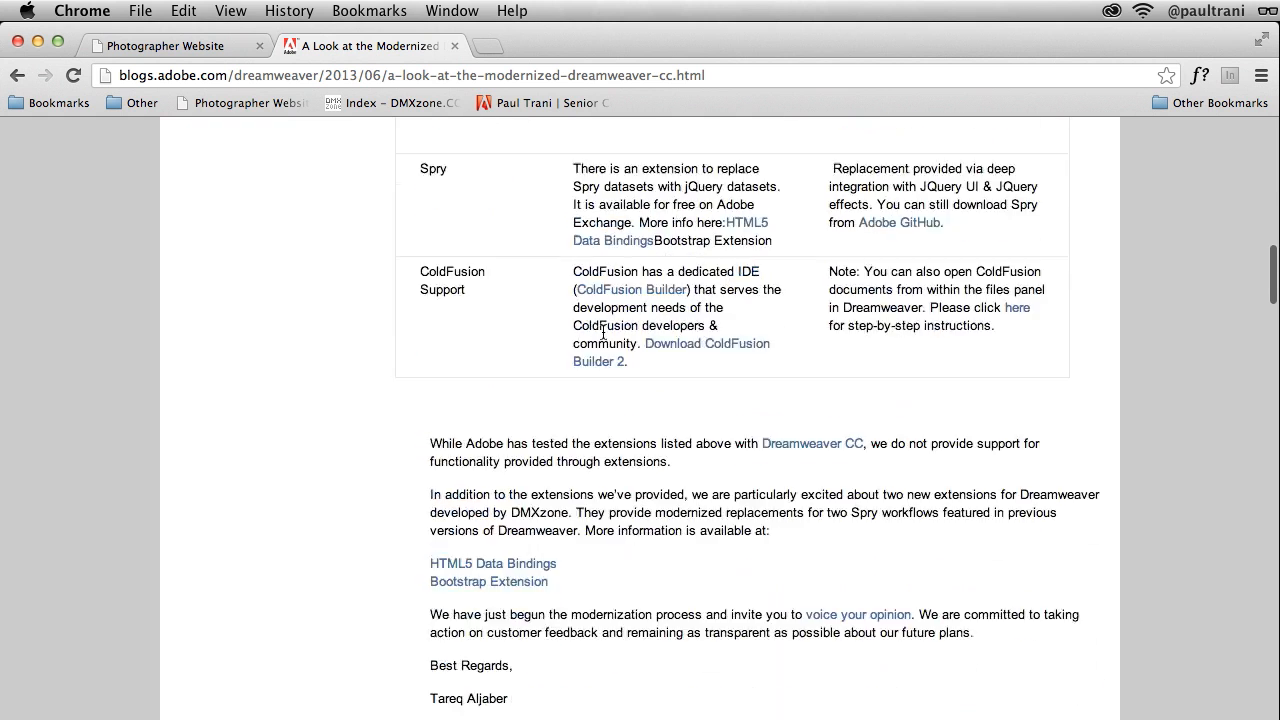
pyautogui.scroll(-3)
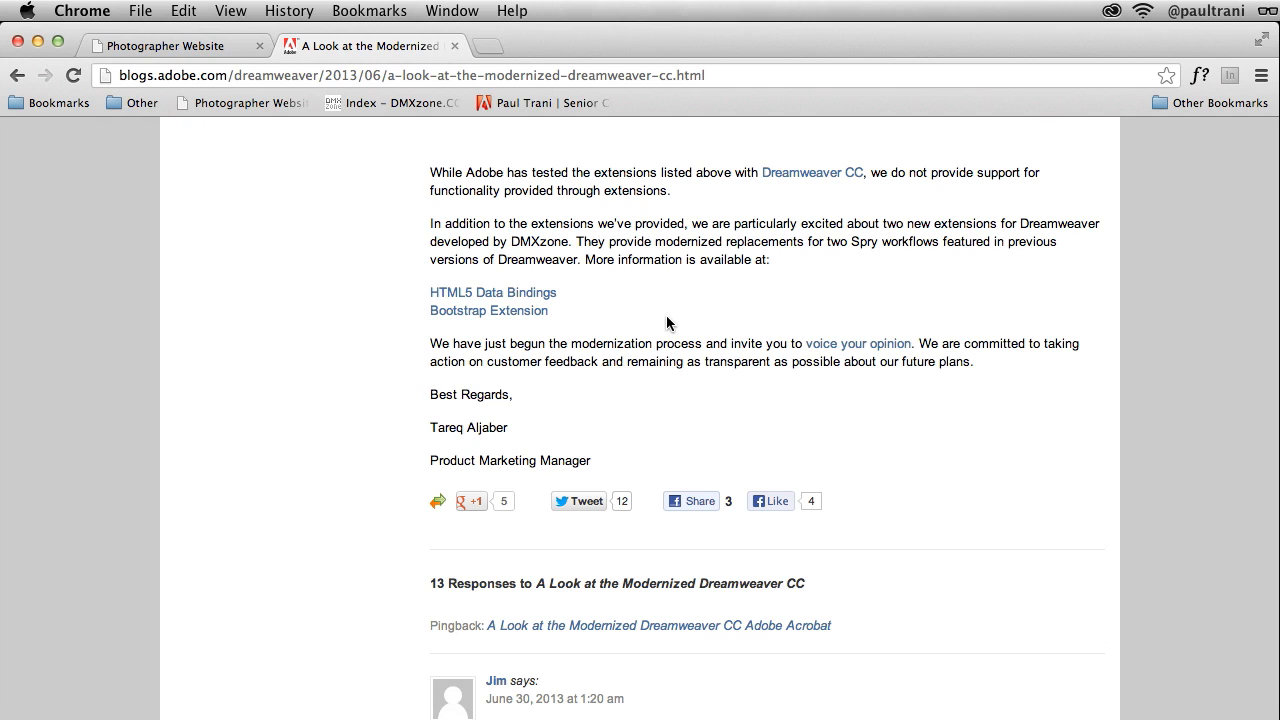
pyautogui.moveTo(437, 318)
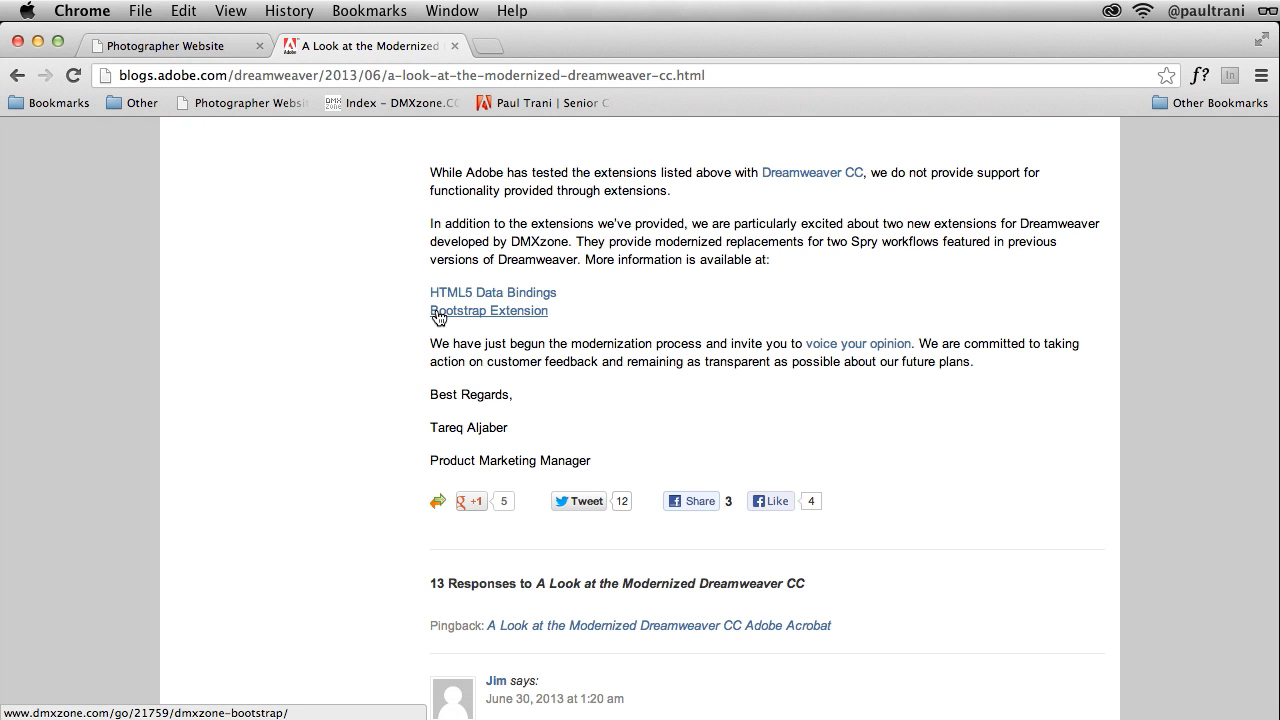
pyautogui.moveTo(455, 287)
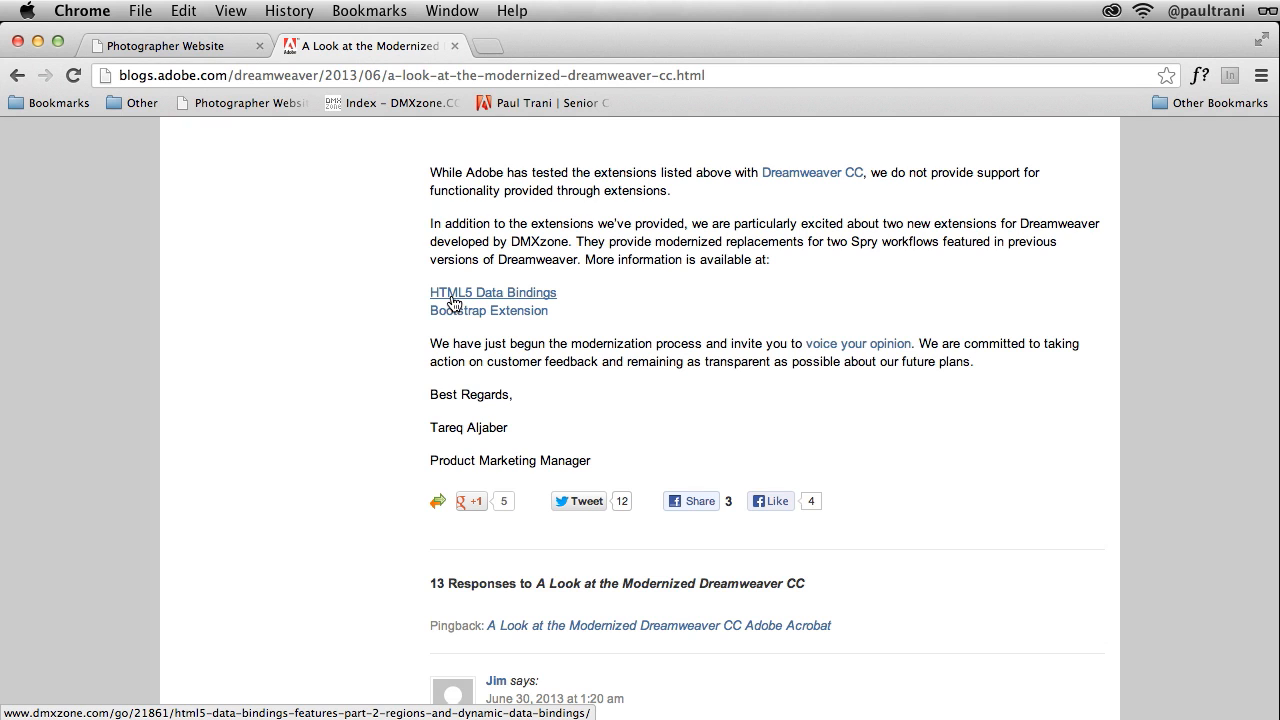
pyautogui.moveTo(341, 265)
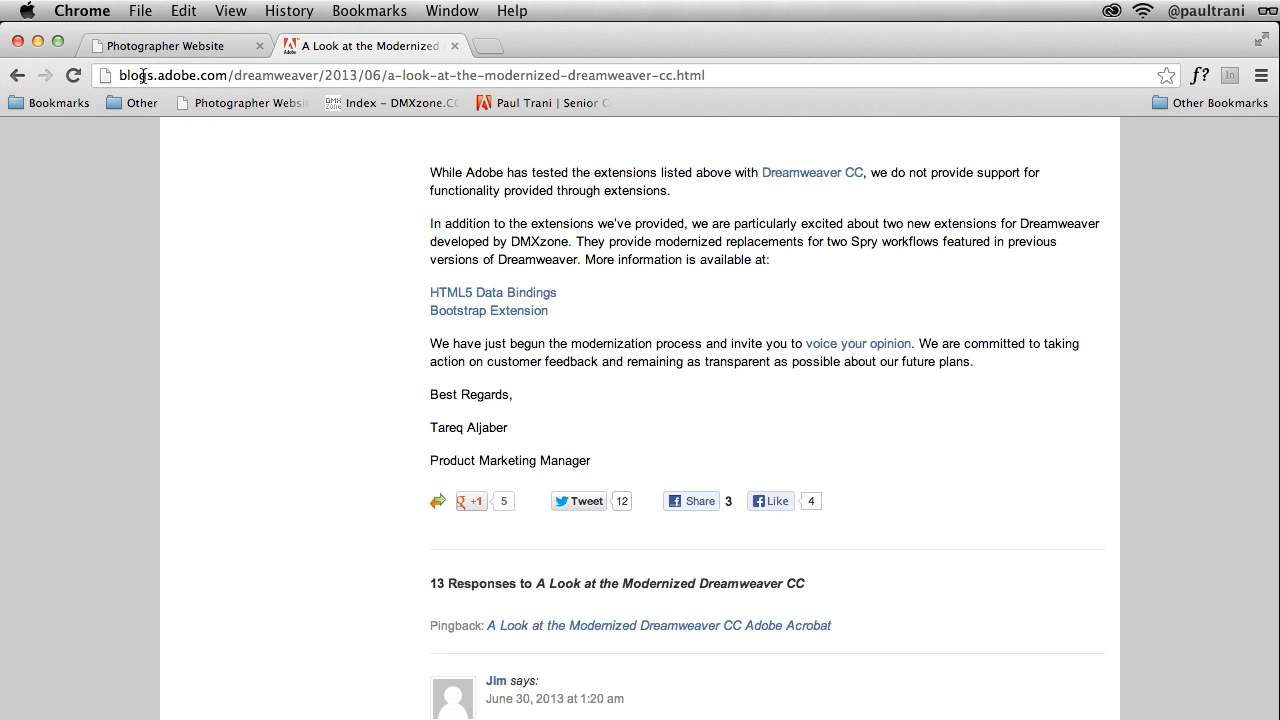
pyautogui.moveTo(40, 43)
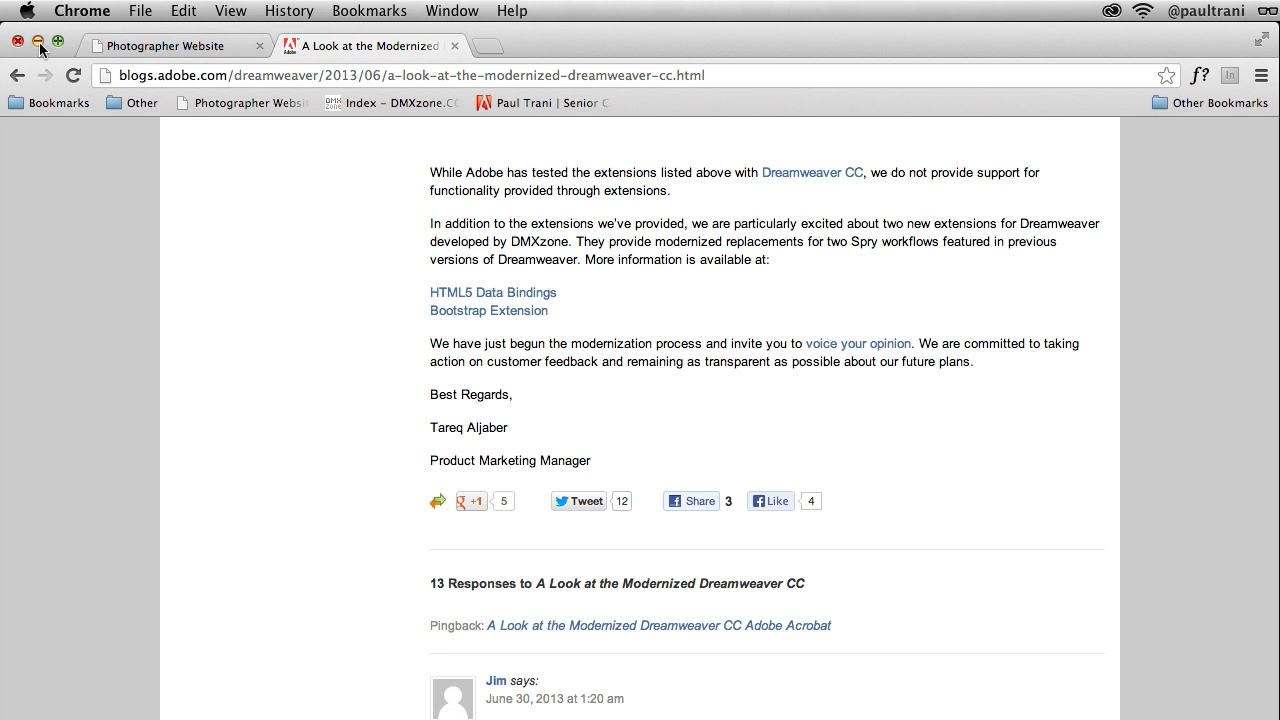
# Minimize Chrome and open Adobe Extension Manager from Dreamweaver's Window menu.
pyautogui.click(16, 42)
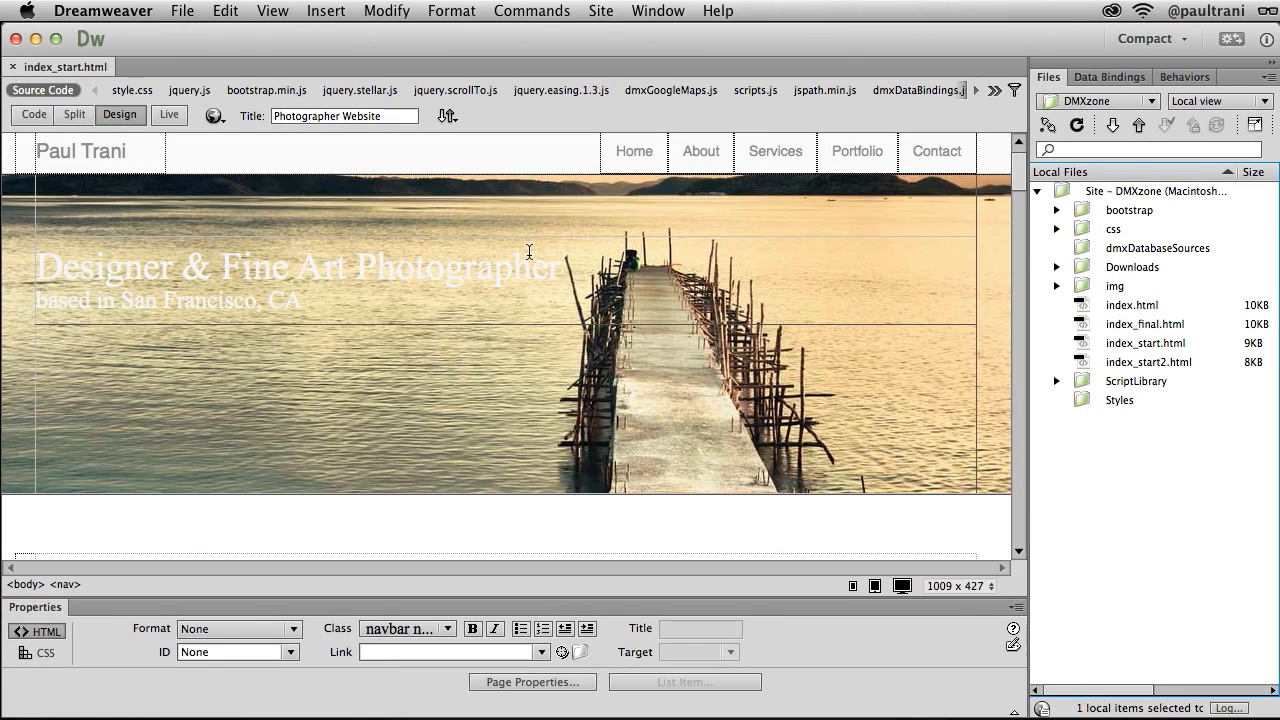
pyautogui.click(656, 10)
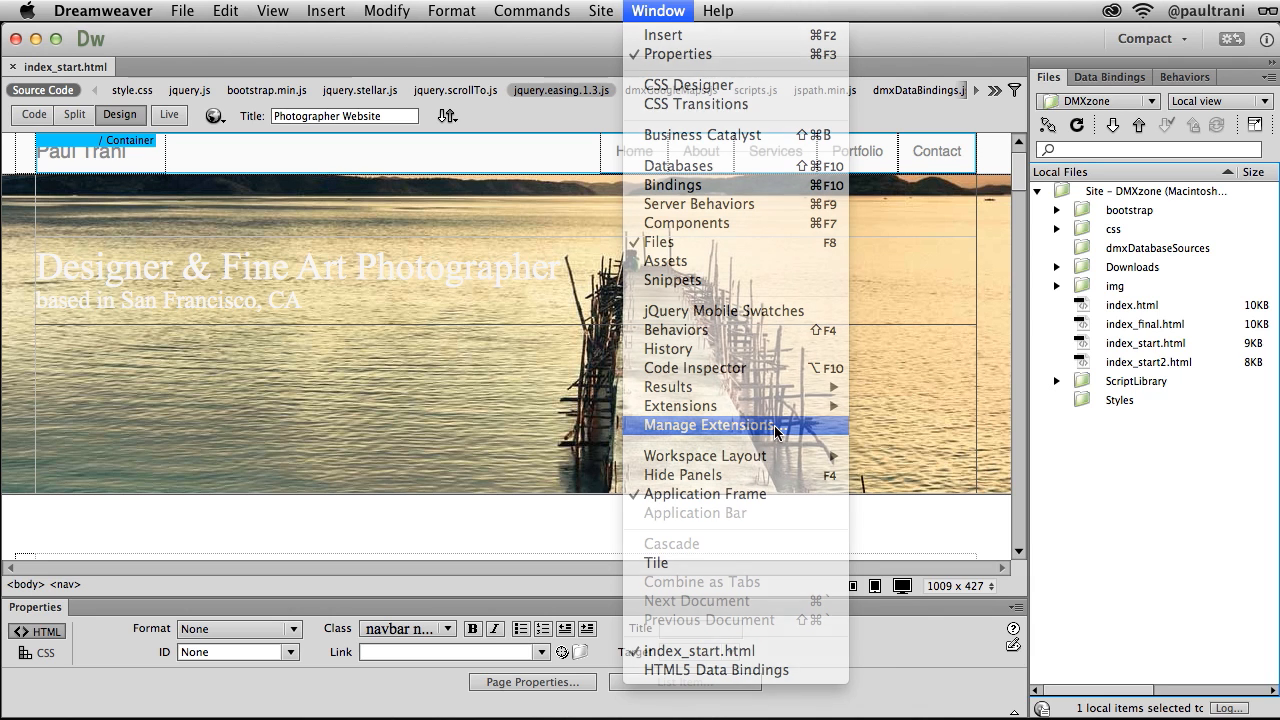
pyautogui.click(711, 425)
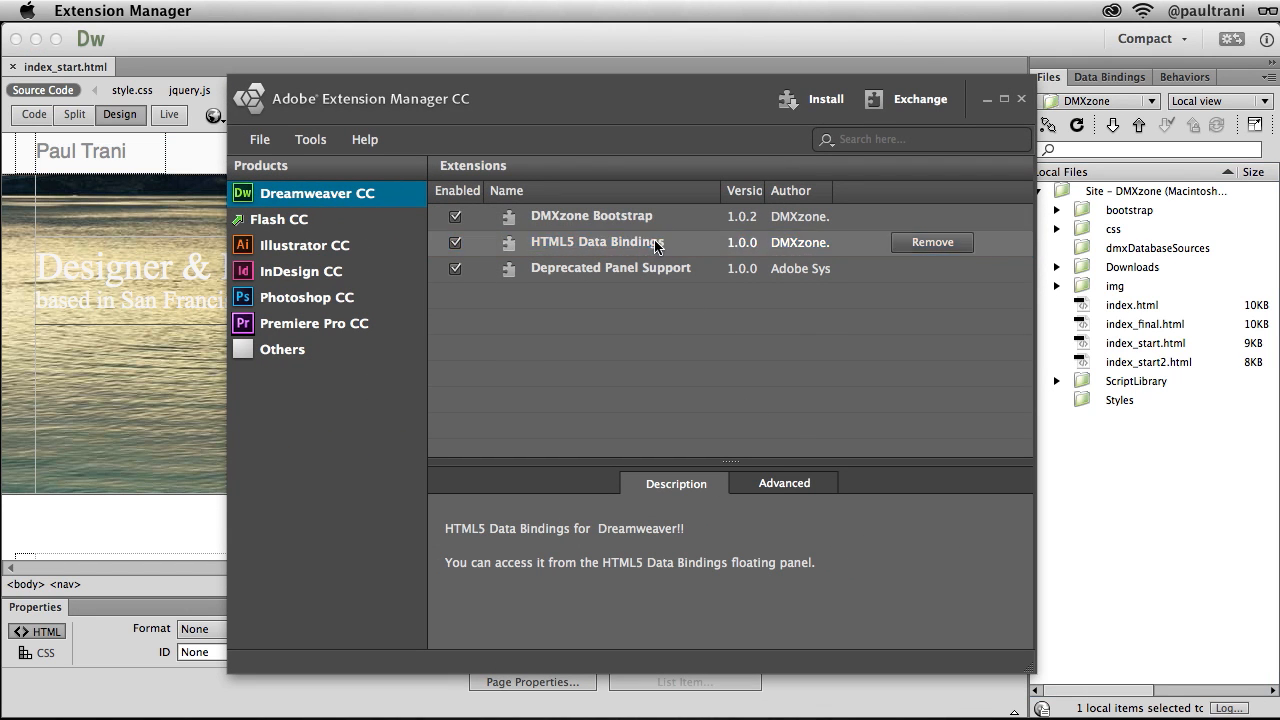
# Review the HTML5 Data Bindings and DMXzone Bootstrap extension details, then close Extension Manager.
pyautogui.click(598, 242)
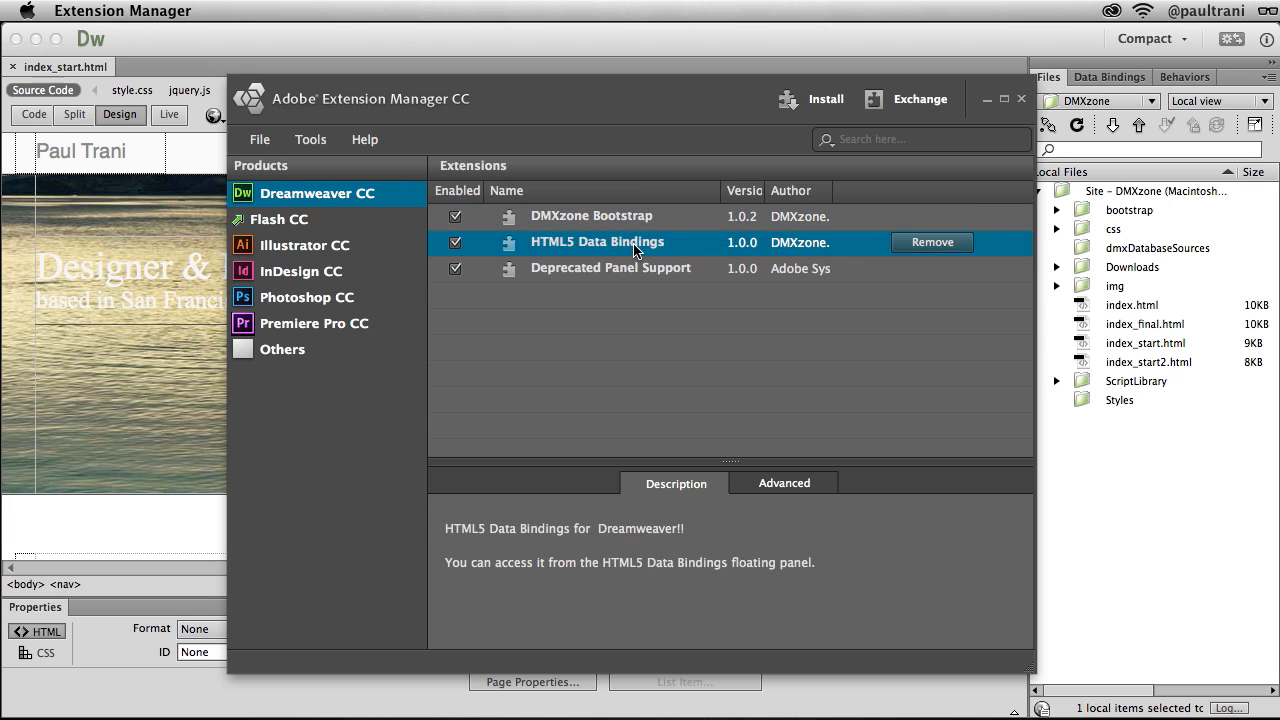
pyautogui.click(591, 216)
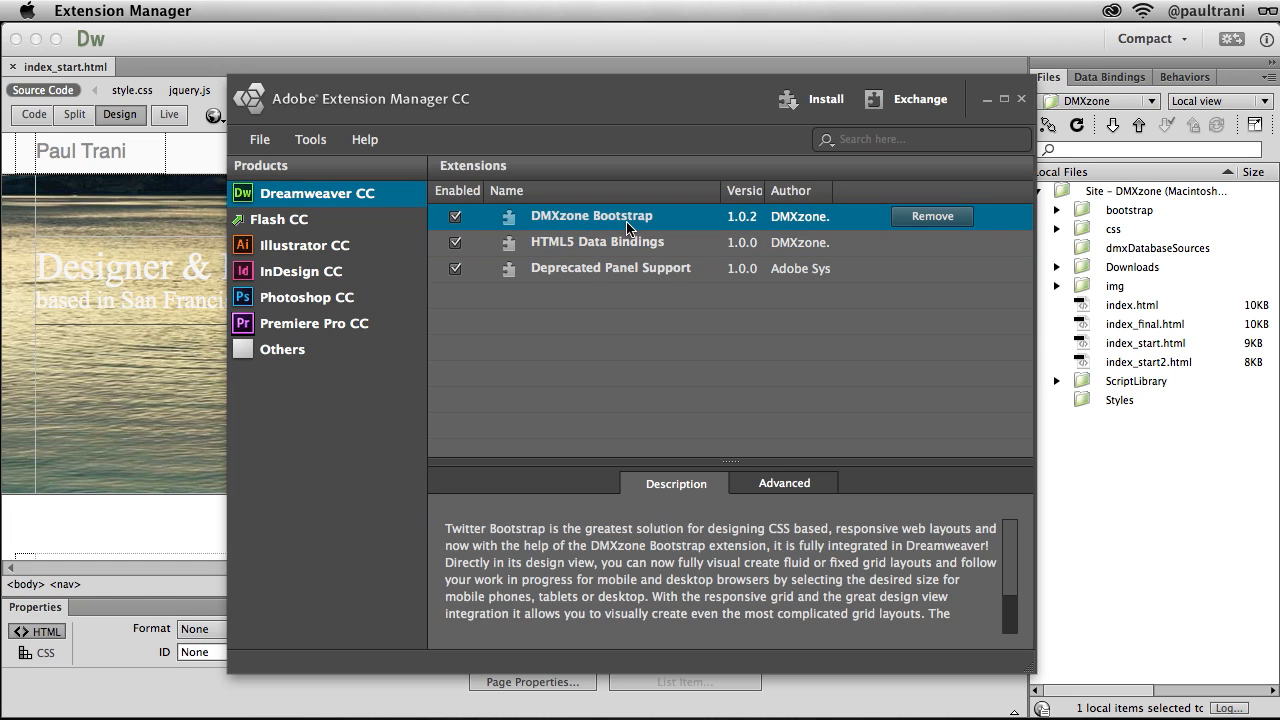
pyautogui.click(597, 242)
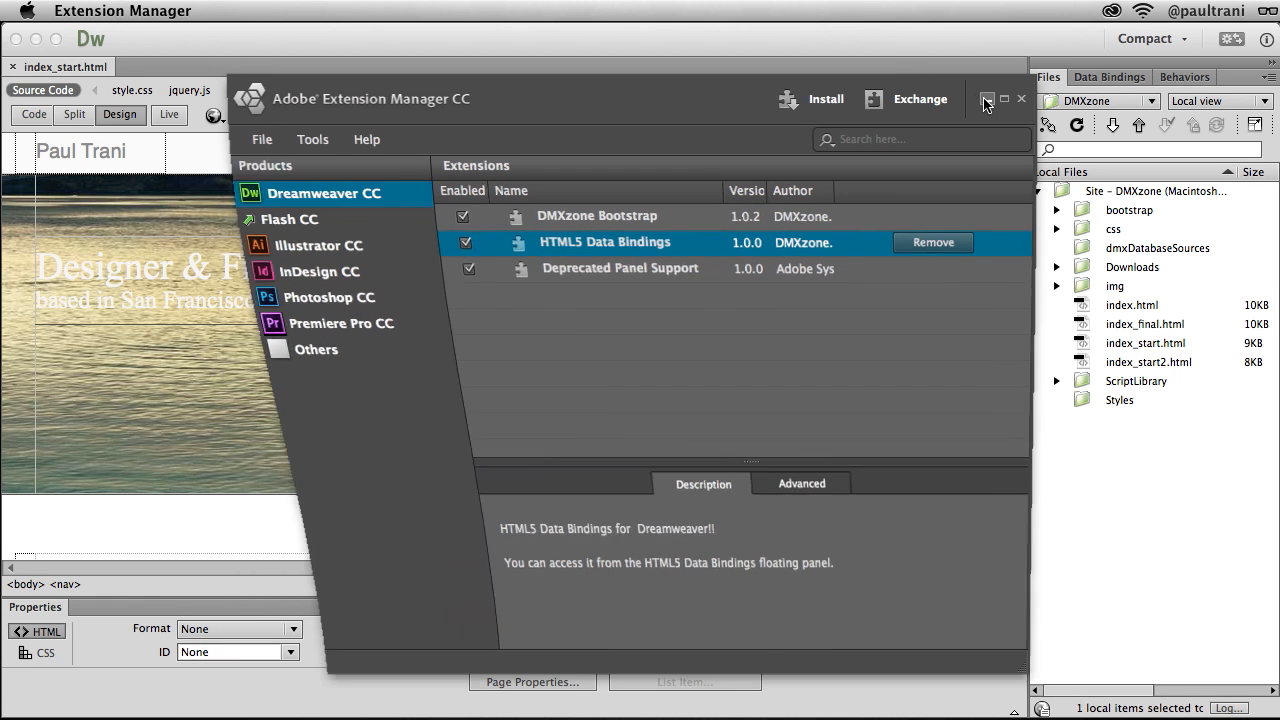
pyautogui.click(997, 98)
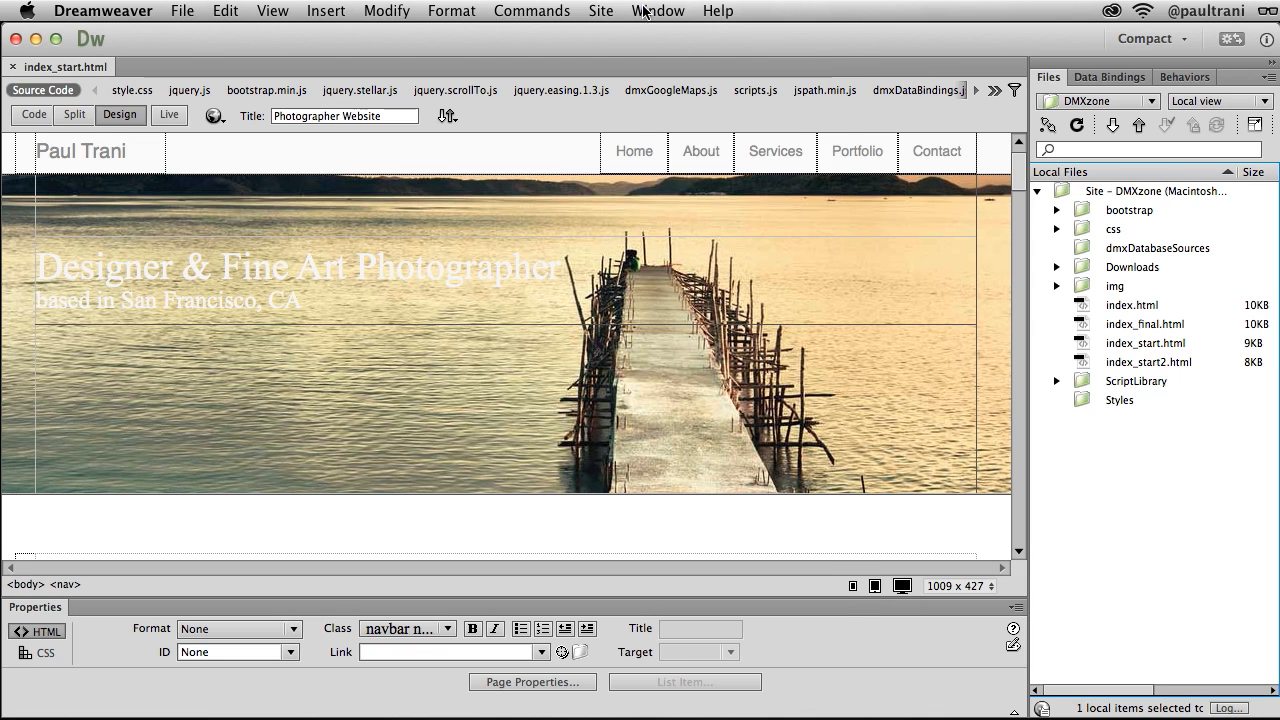
# Open the empty HTML5 Data Bindings panel from the Window menu.
pyautogui.click(656, 10)
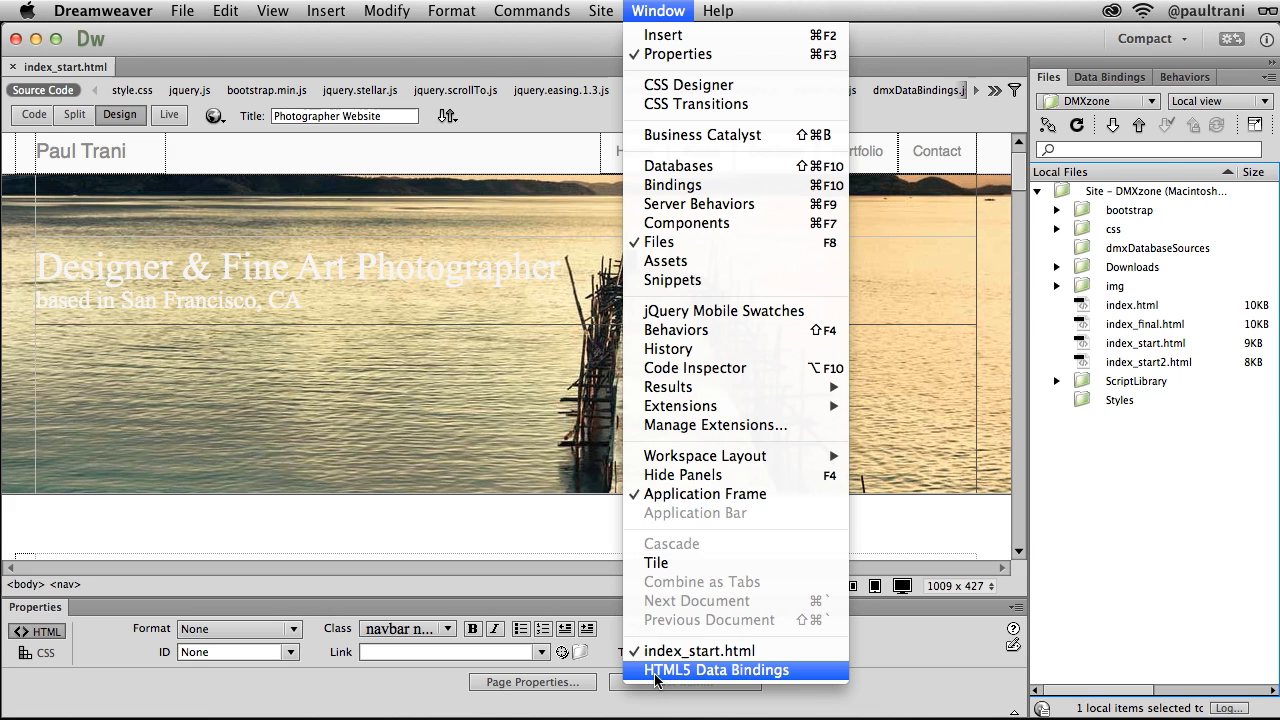
pyautogui.click(720, 670)
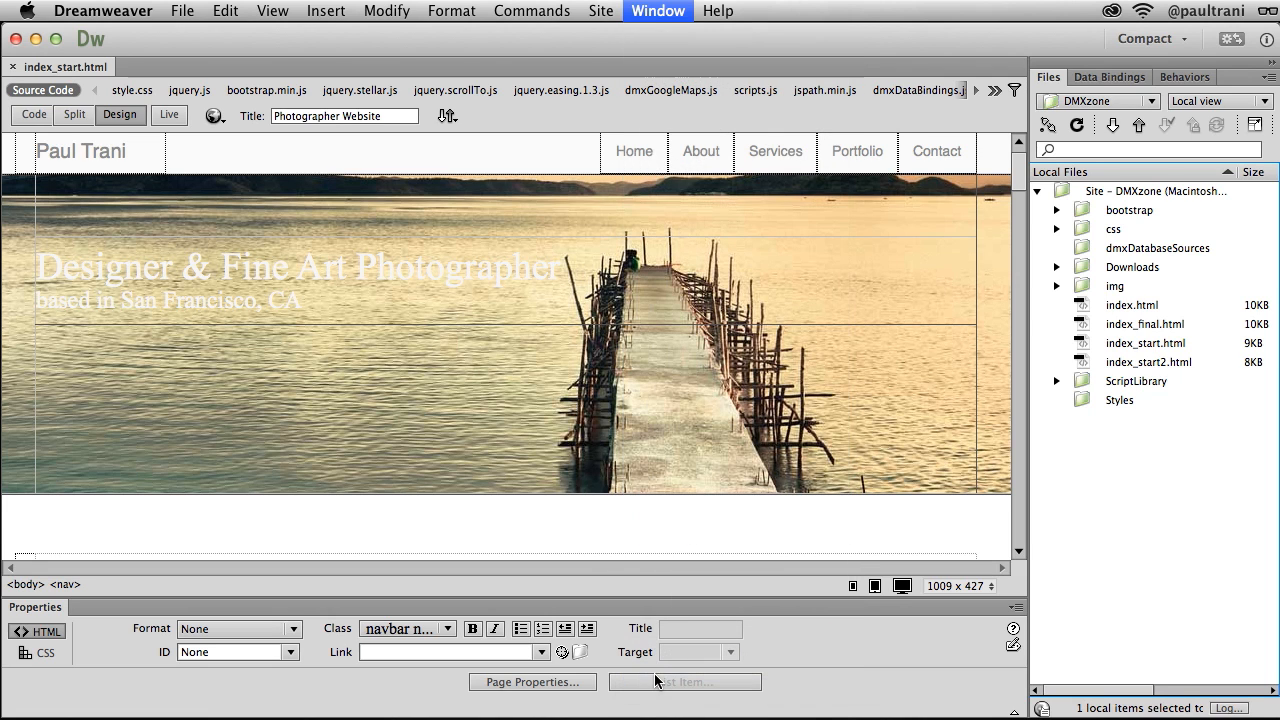
pyautogui.click(1109, 77)
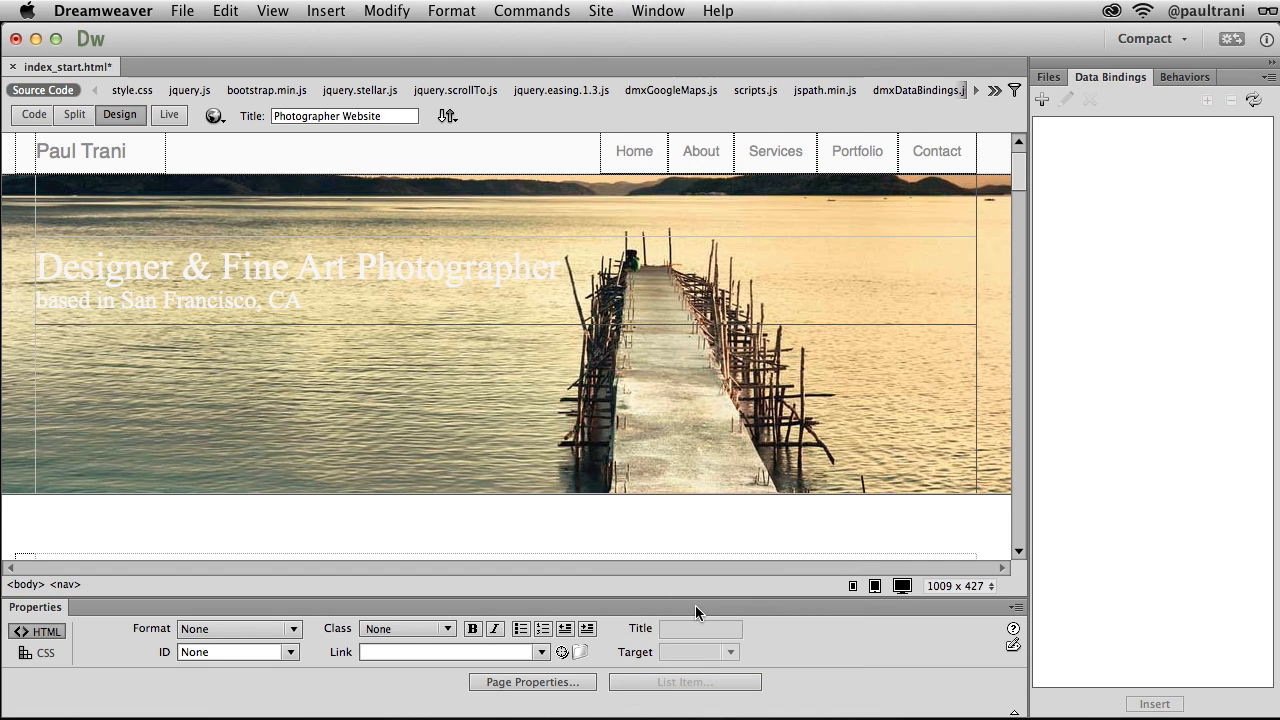
pyautogui.moveTo(1068, 115)
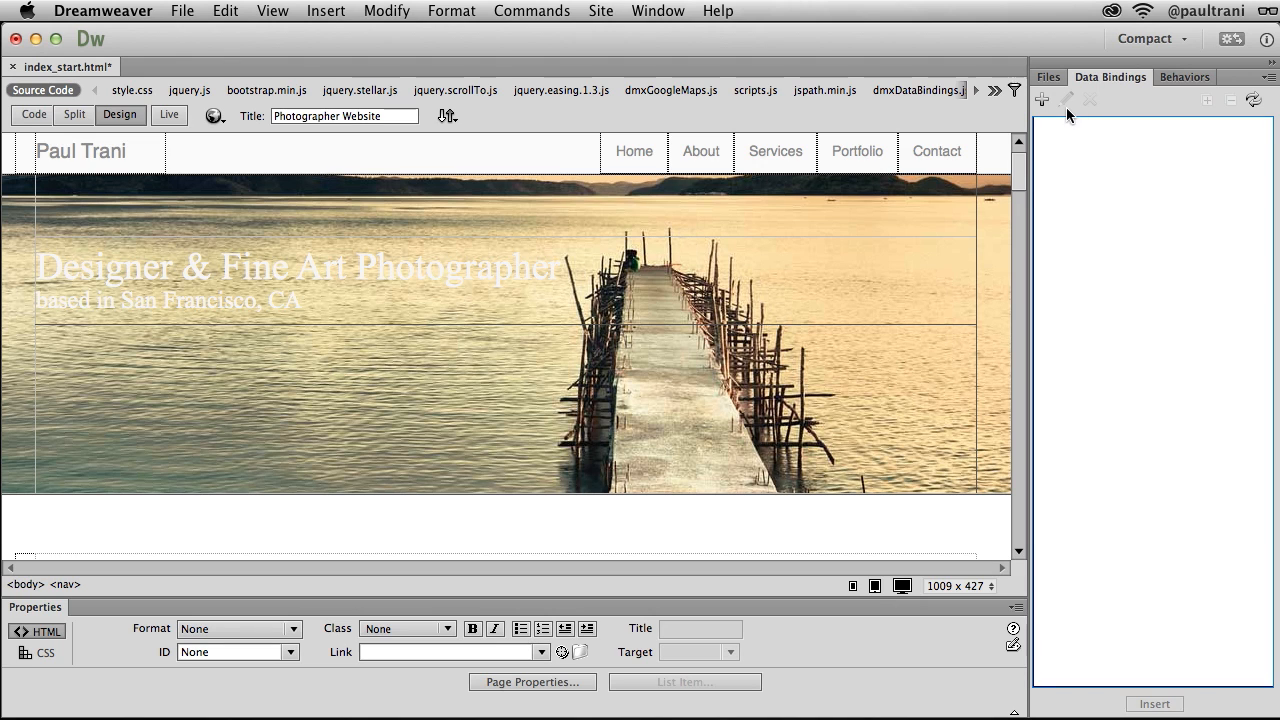
pyautogui.moveTo(1040, 99)
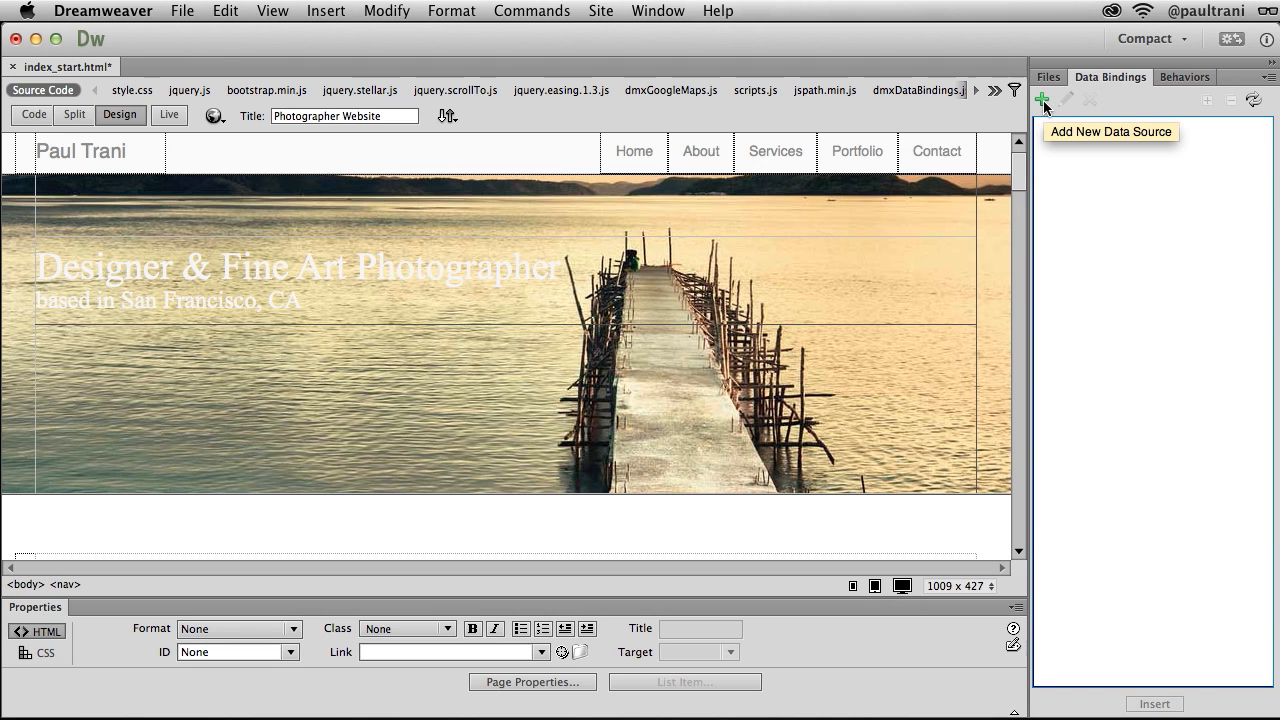
# Add a new data source named photo using the Picasa – User Album Photos feed.
pyautogui.click(1044, 100)
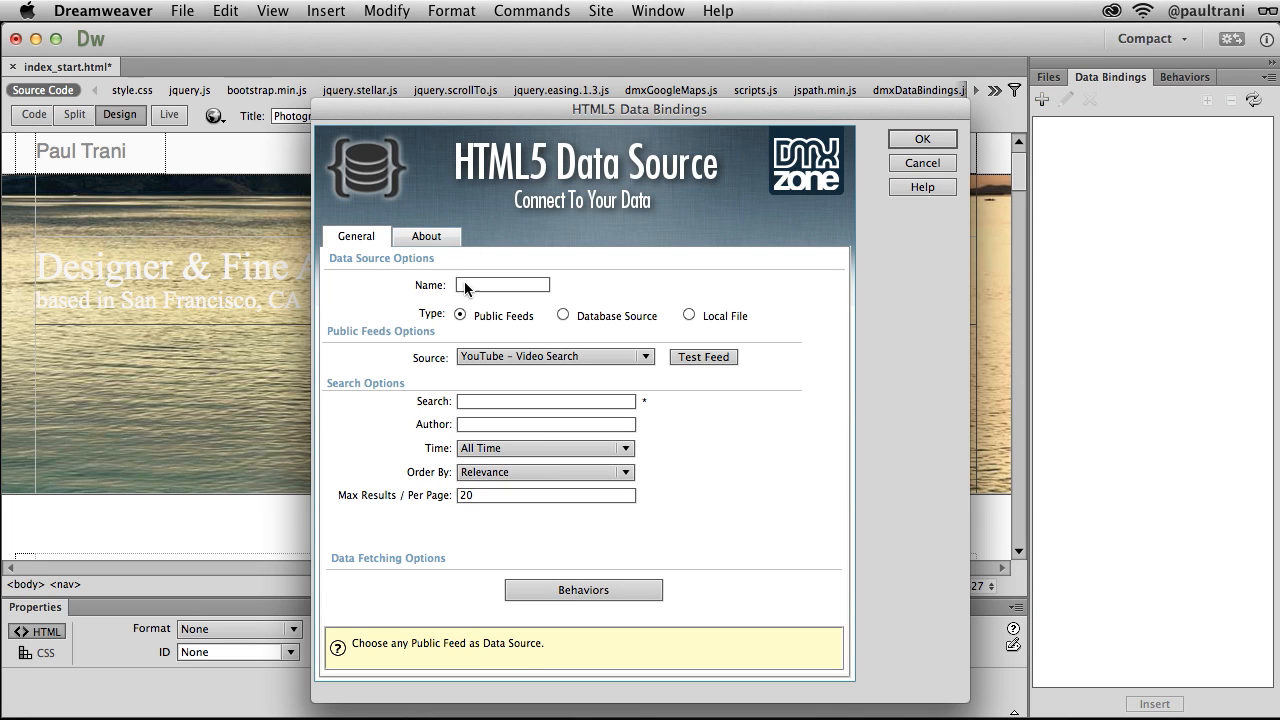
pyautogui.click(502, 285)
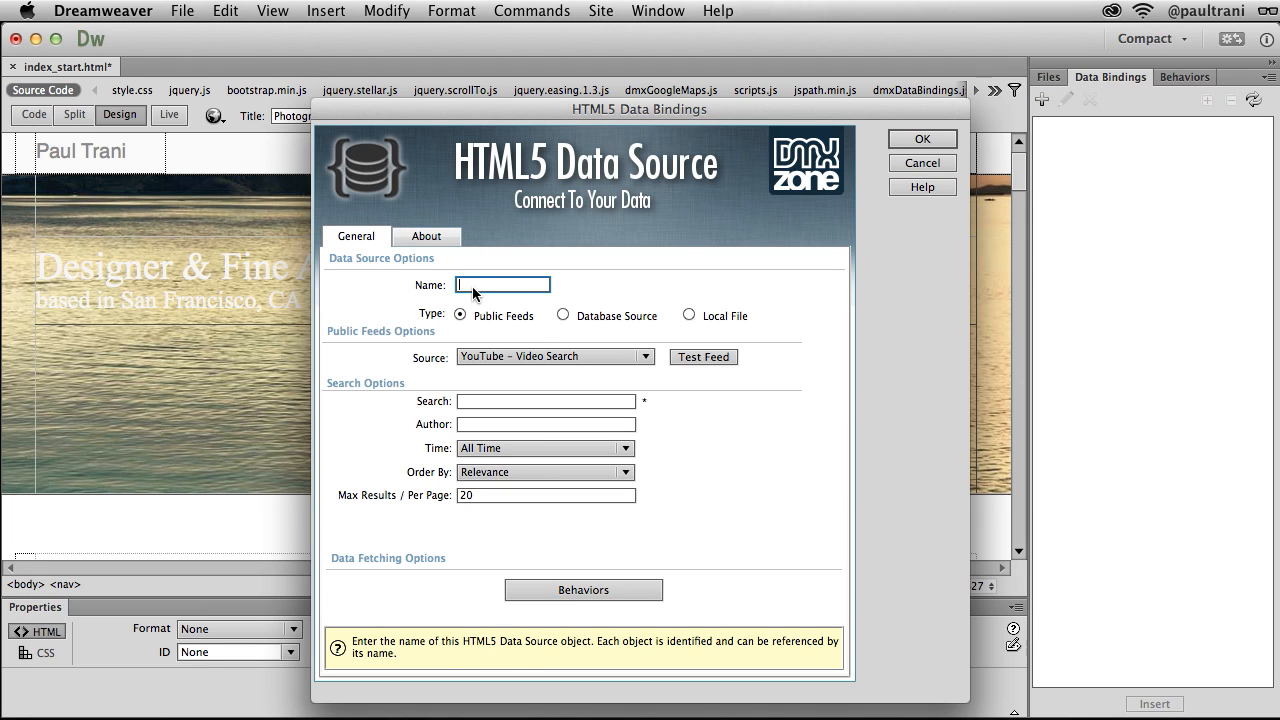
pyautogui.write('photo')
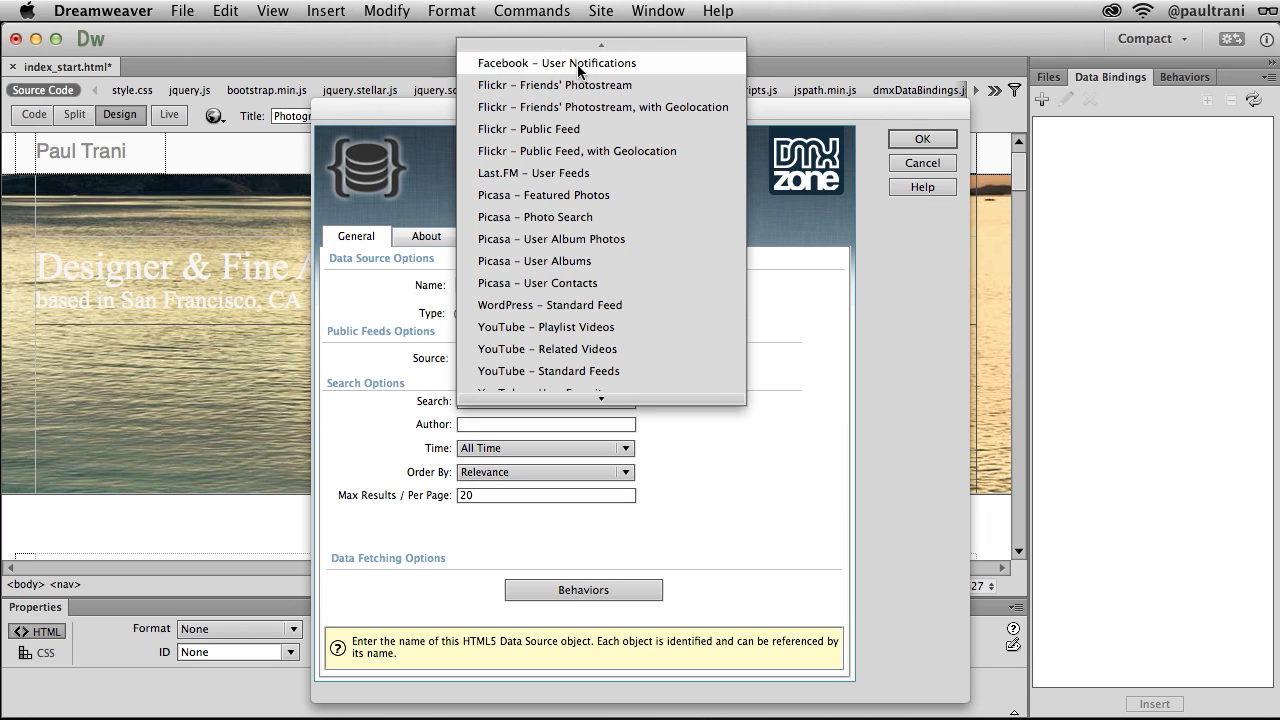
pyautogui.moveTo(553, 262)
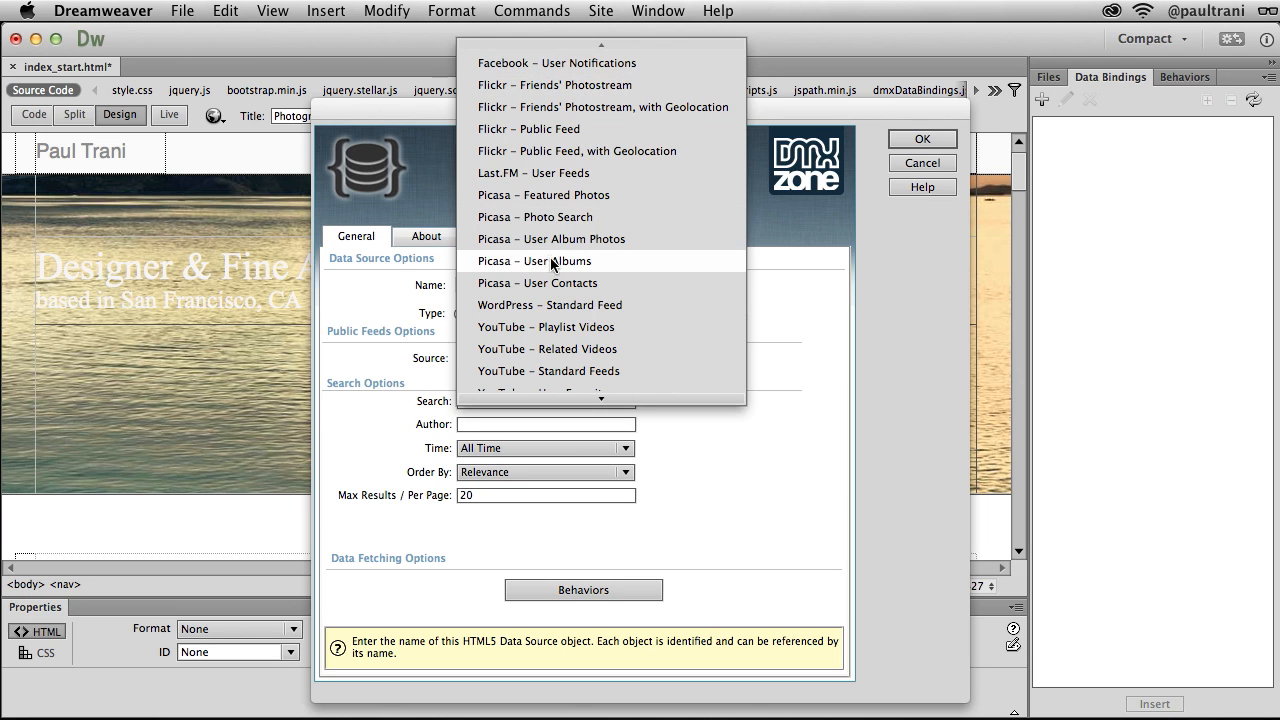
pyautogui.scroll(-3)
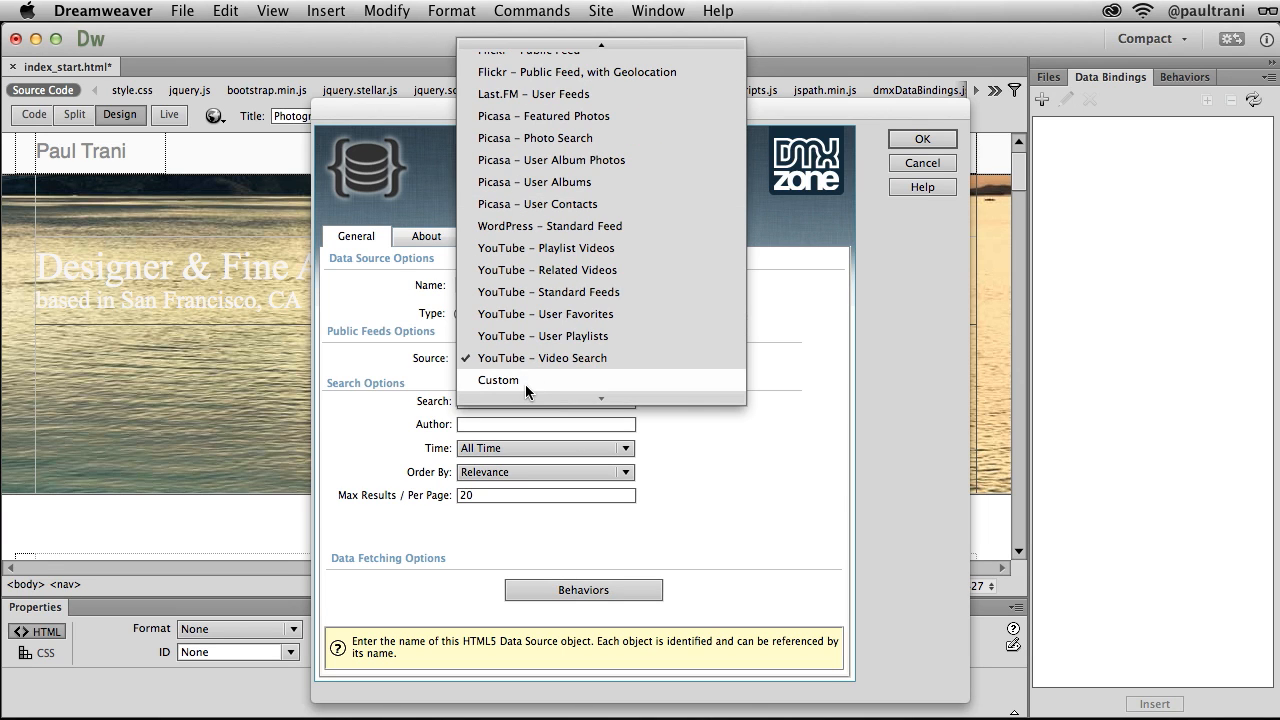
pyautogui.moveTo(513, 181)
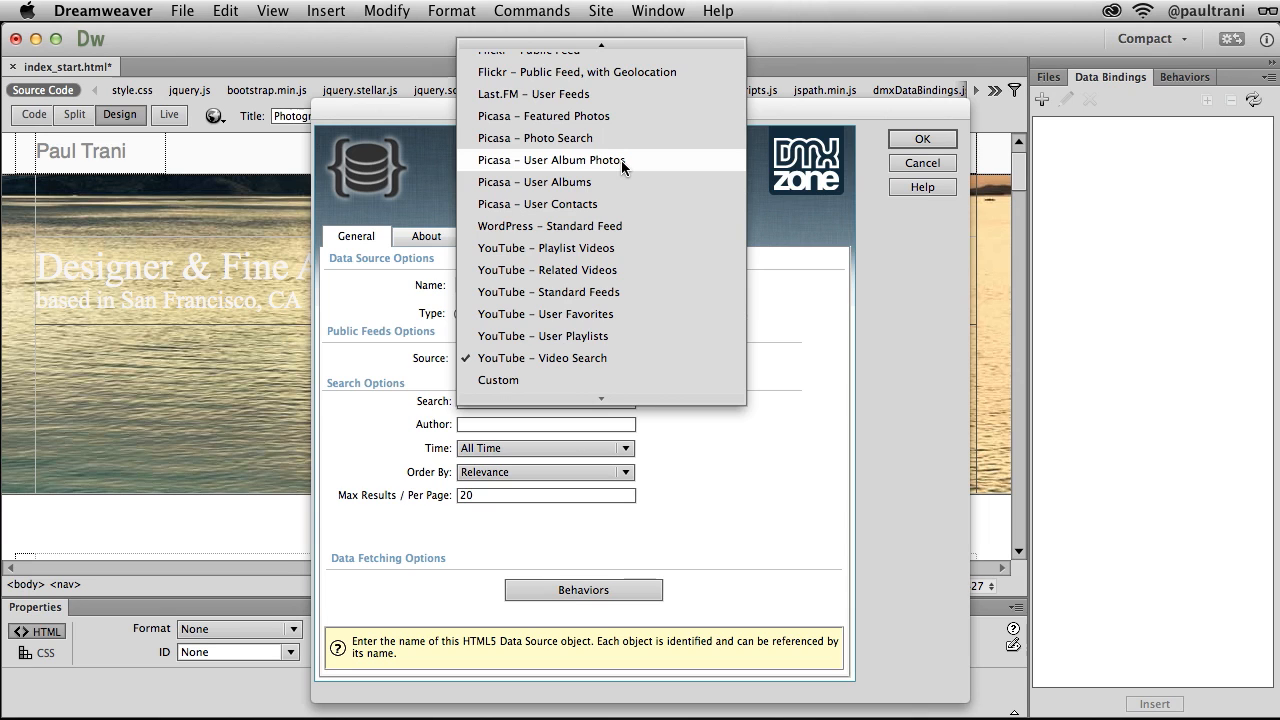
pyautogui.click(551, 160)
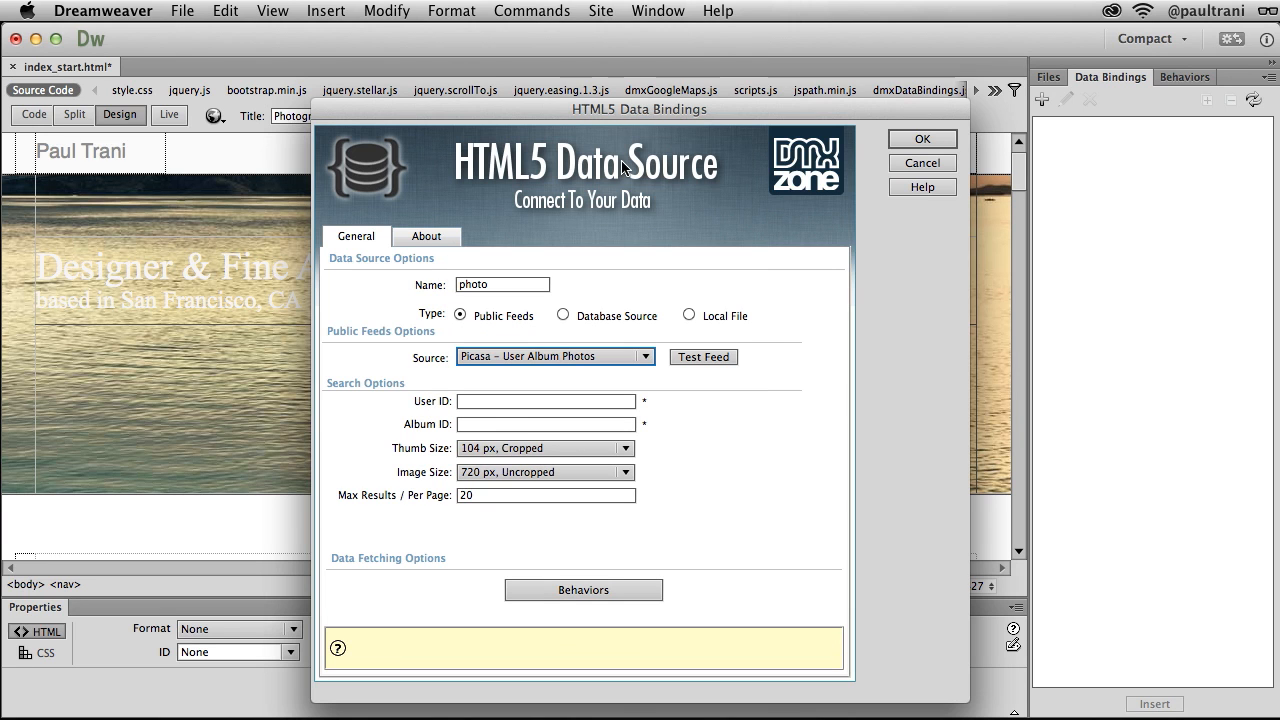
pyautogui.click(545, 402)
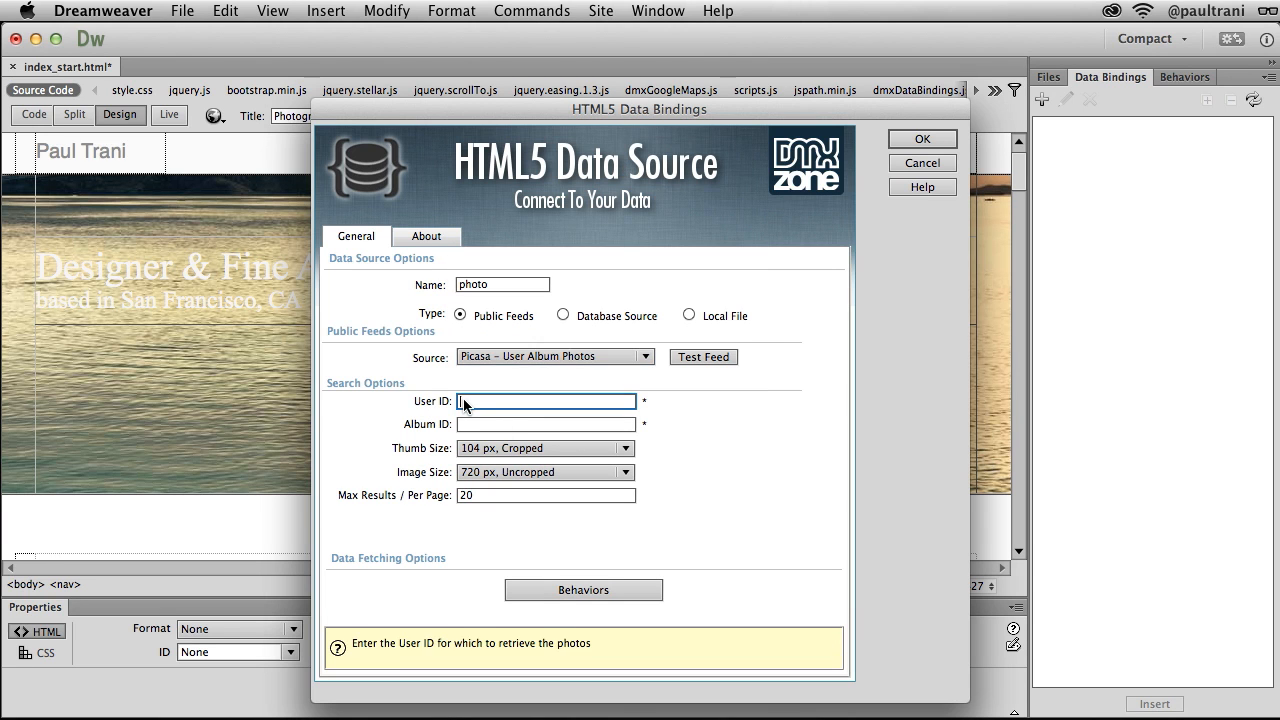
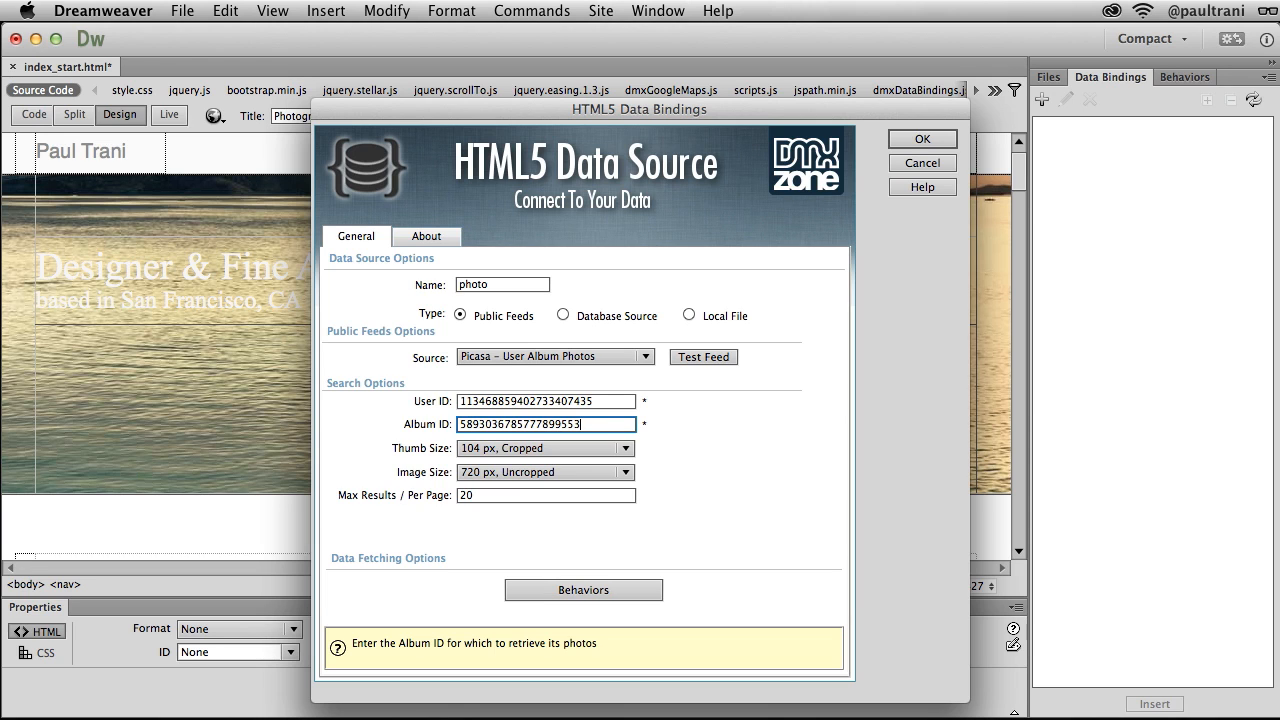
pyautogui.moveTo(485, 372)
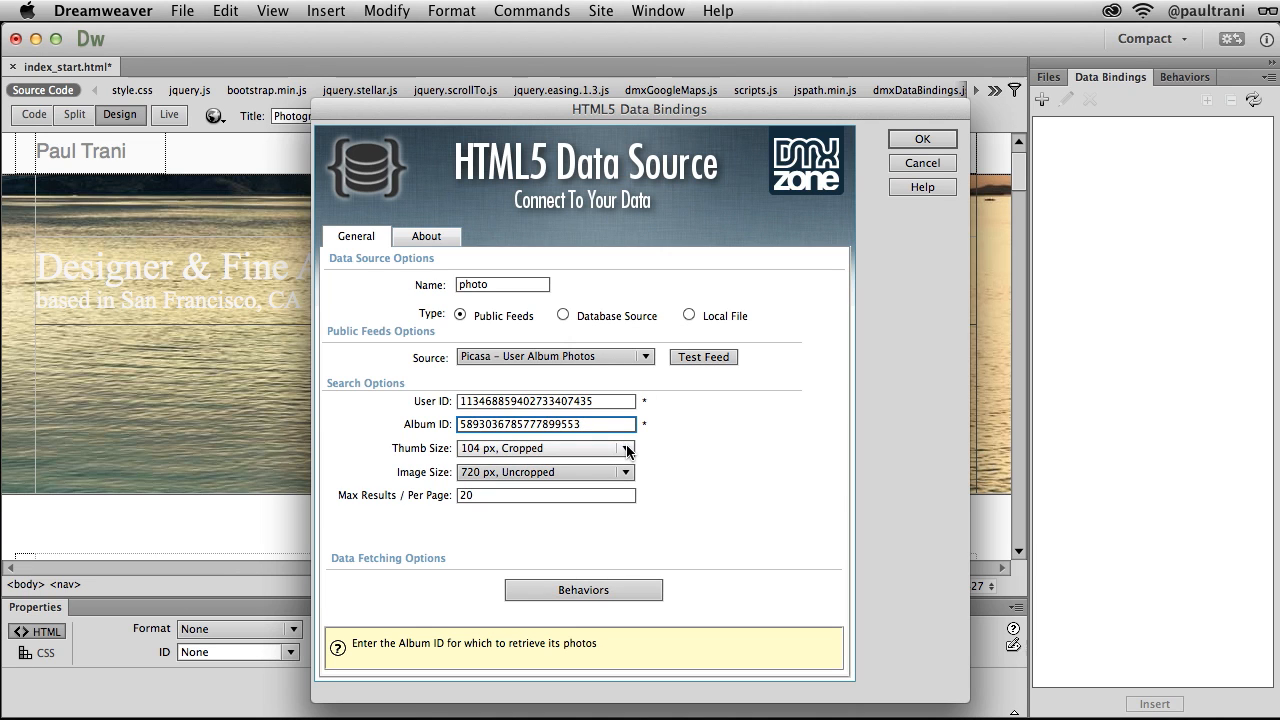
pyautogui.click(629, 448)
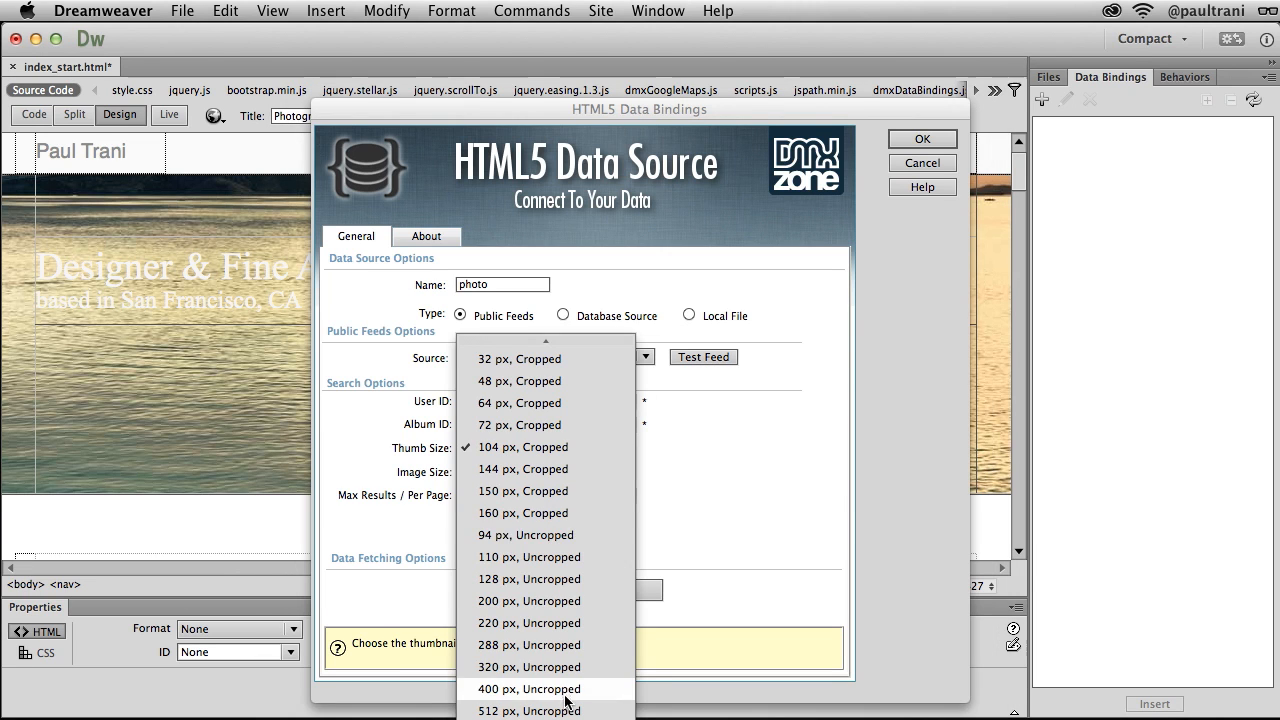
pyautogui.click(522, 512)
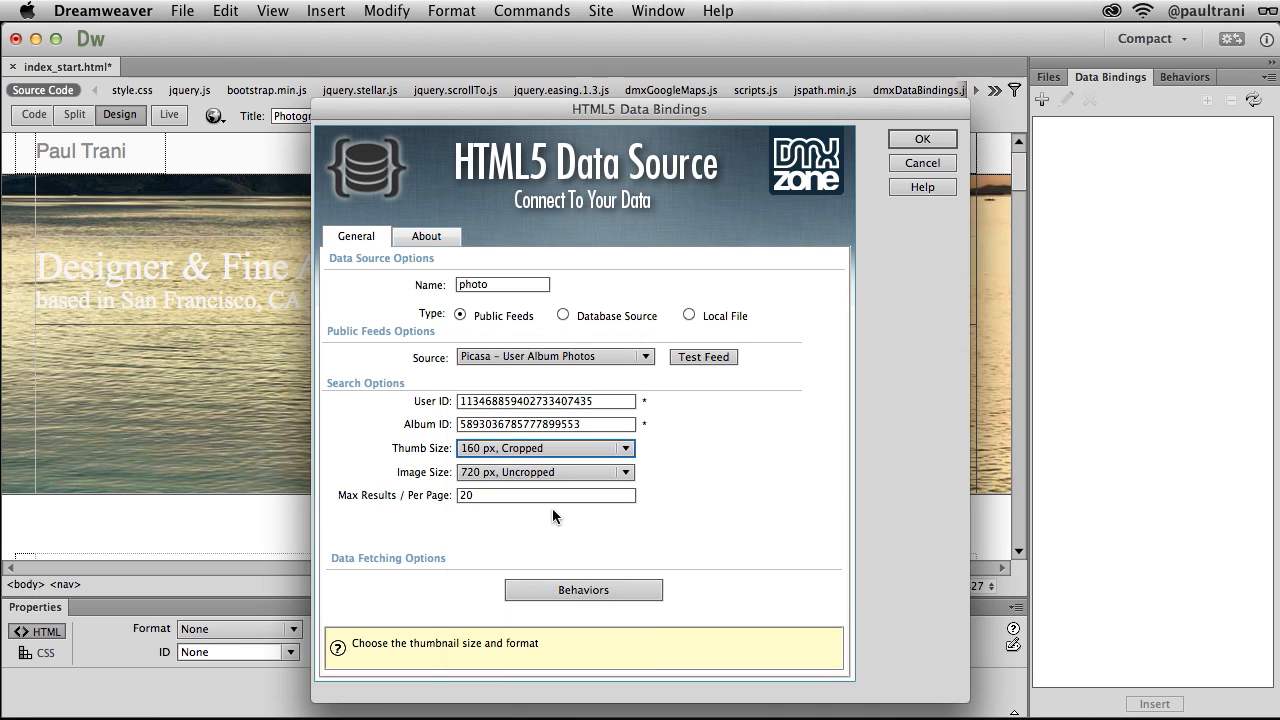
pyautogui.moveTo(795, 434)
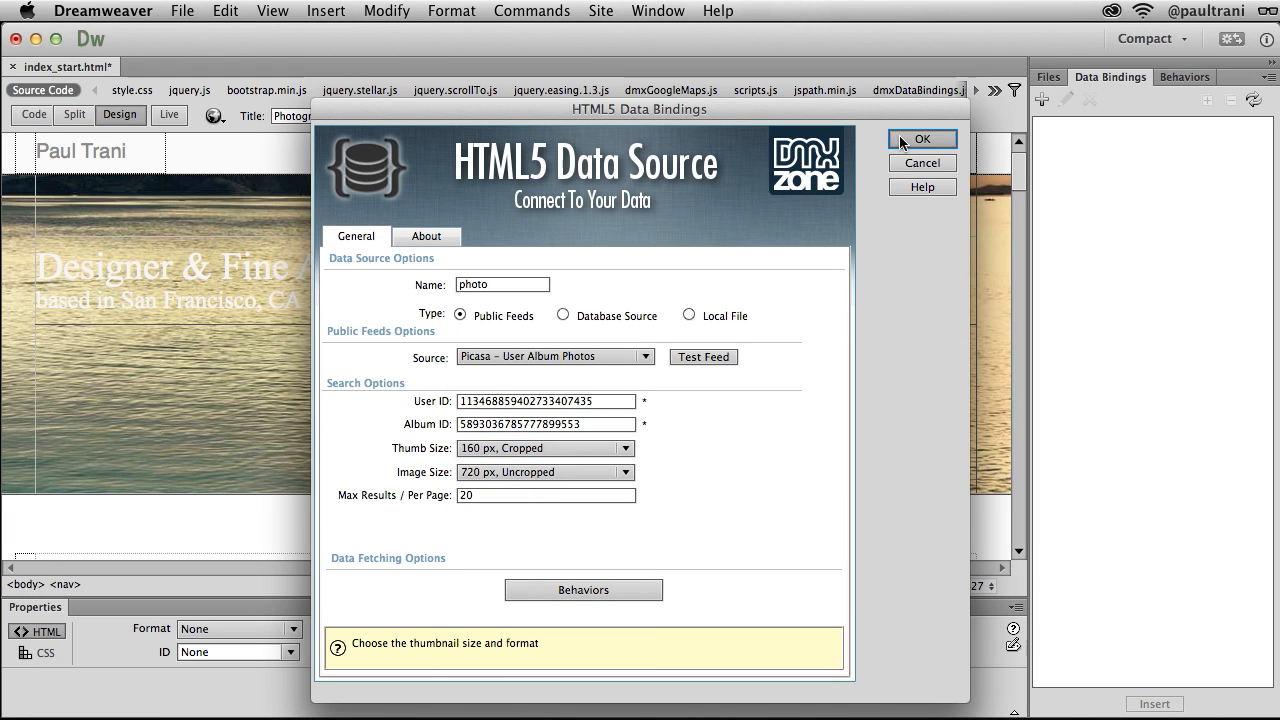
pyautogui.click(922, 138)
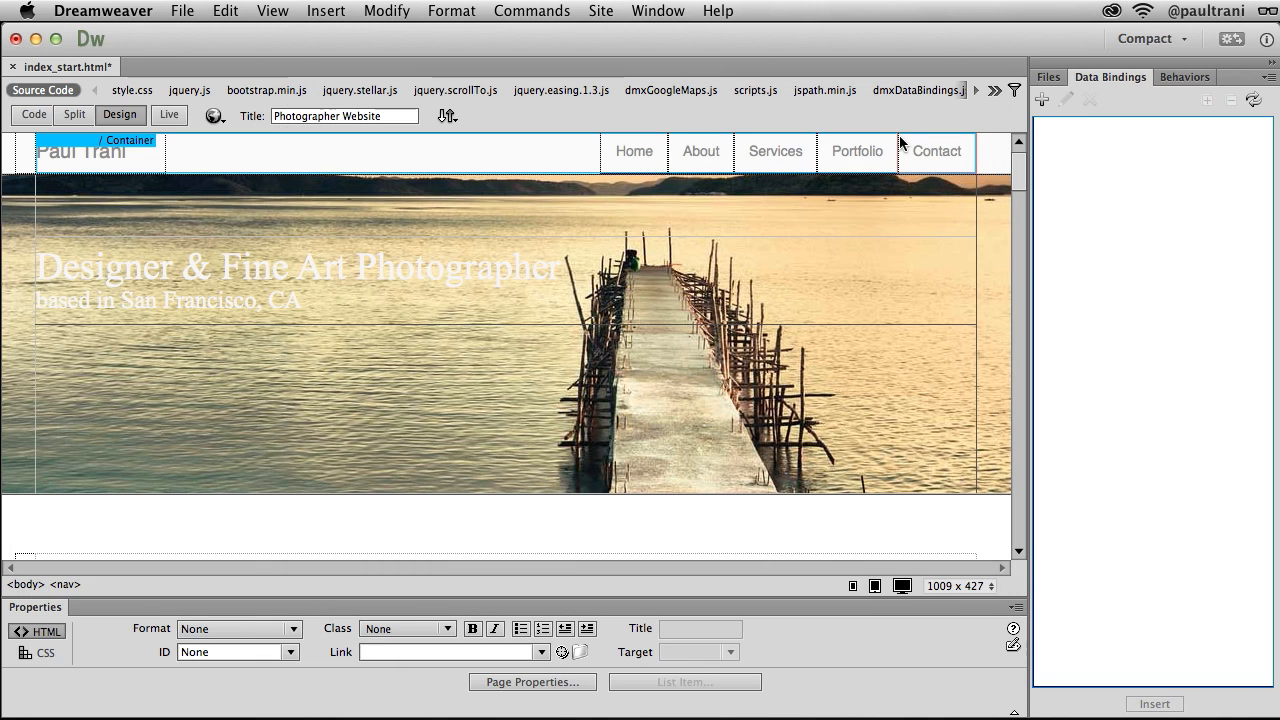
# Expand photo, feed and [ entry ] in Data Bindings, and scroll to the Portfolio row.
pyautogui.click(1052, 100)
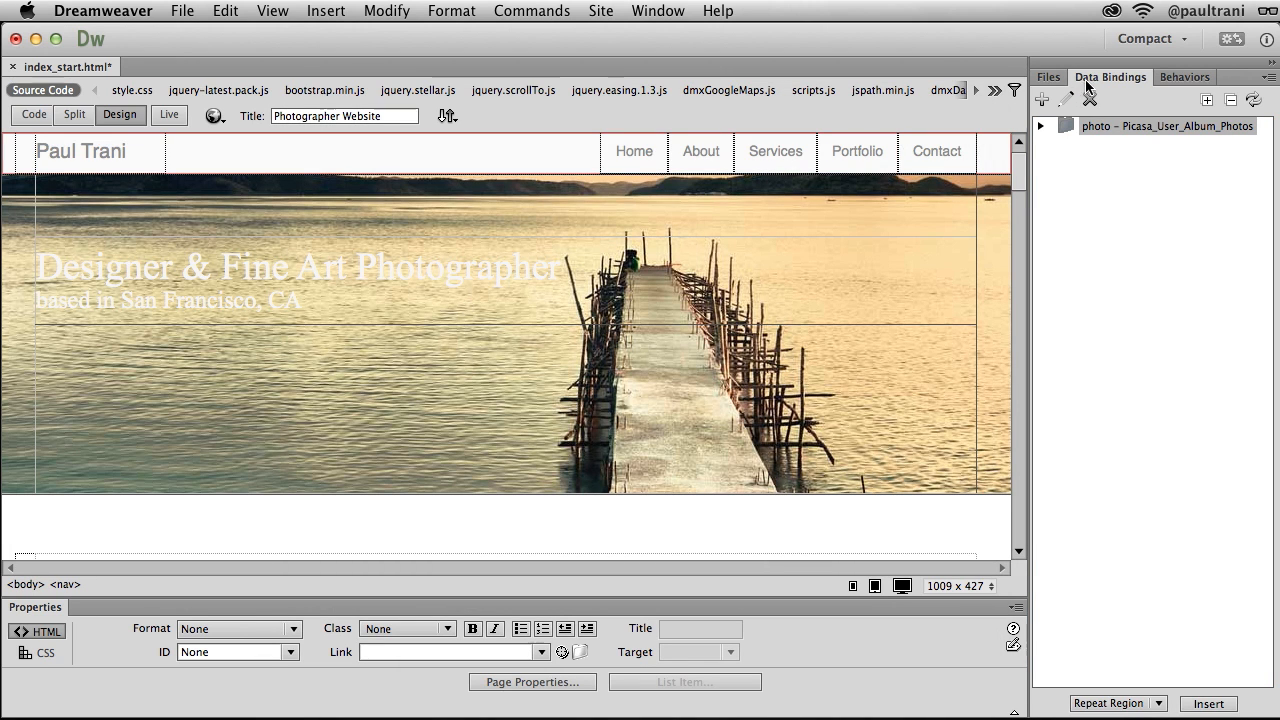
pyautogui.click(1041, 126)
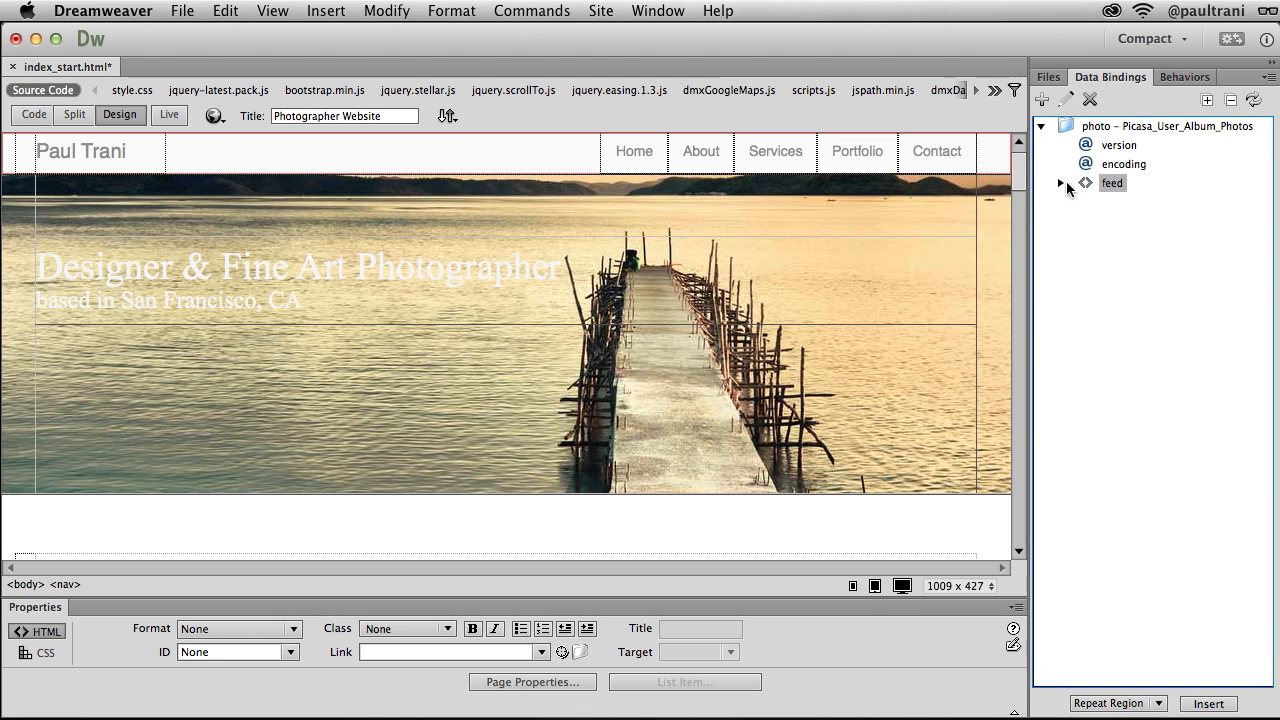
pyautogui.click(1062, 183)
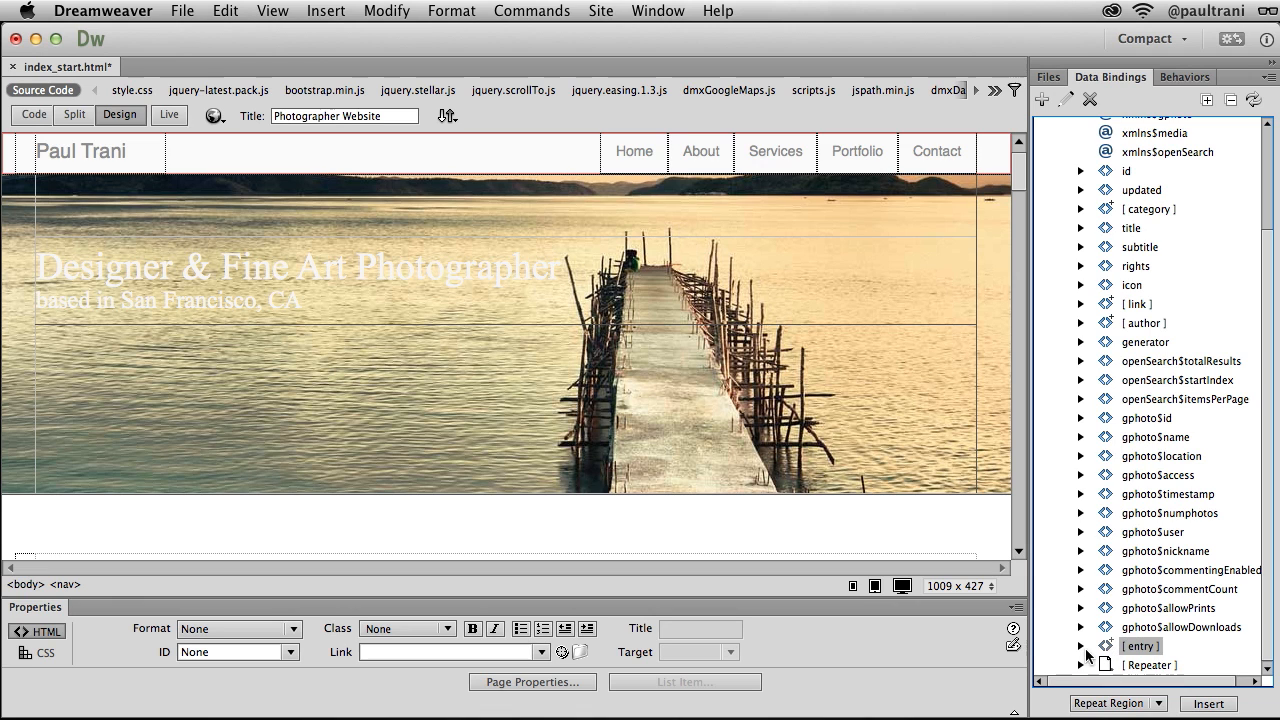
pyautogui.click(1084, 655)
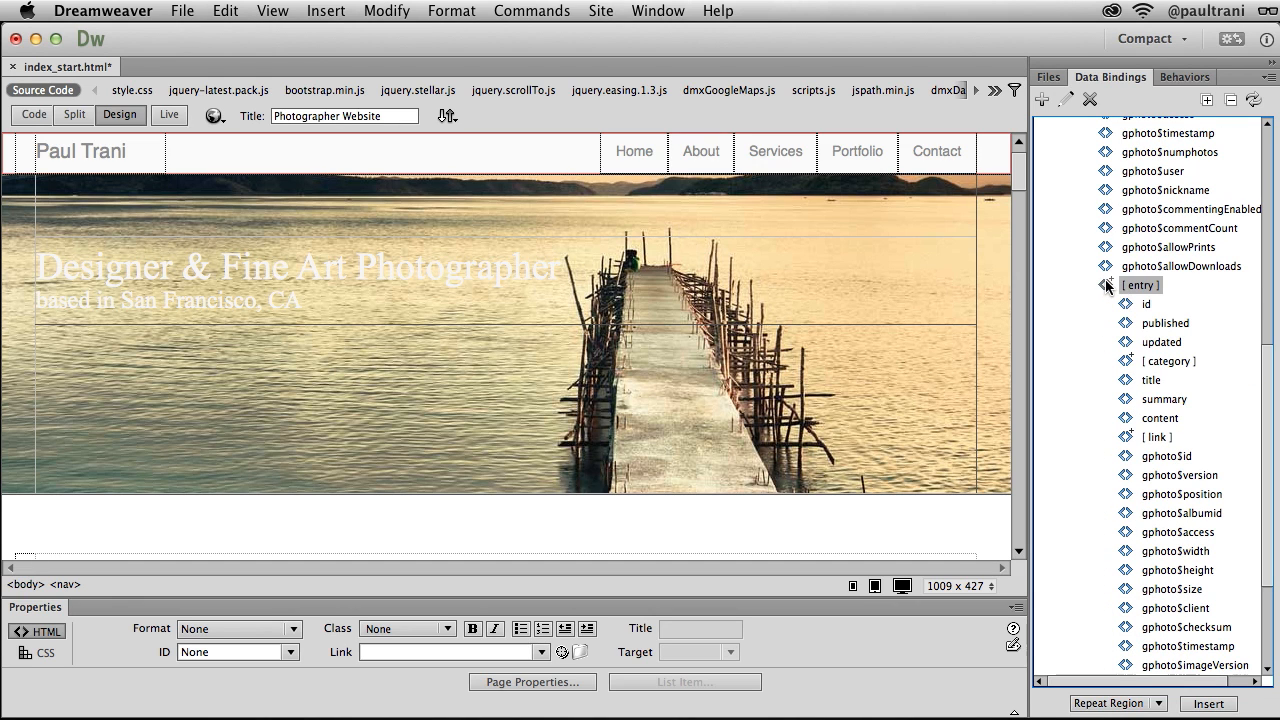
pyautogui.scroll(-3)
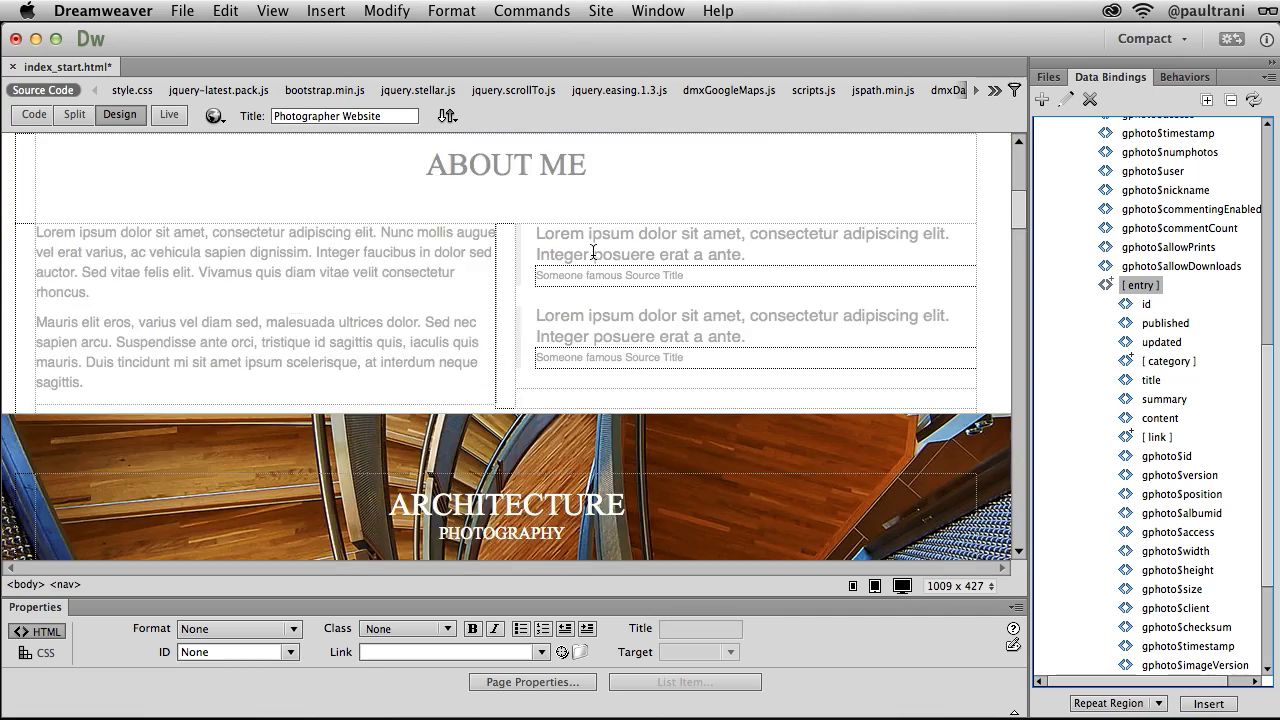
pyautogui.scroll(-3)
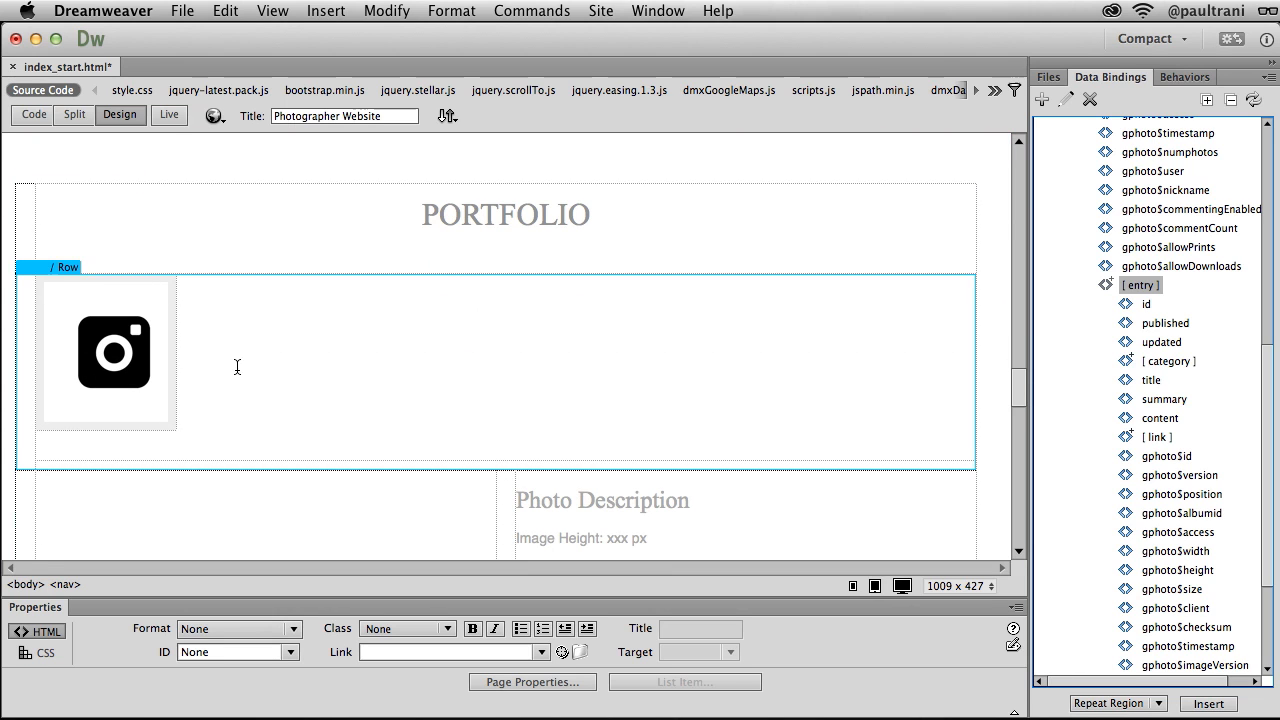
# Select ul.thumbnails and insert a Repeat Children binding for the photo [ entry ] items.
pyautogui.click(113, 353)
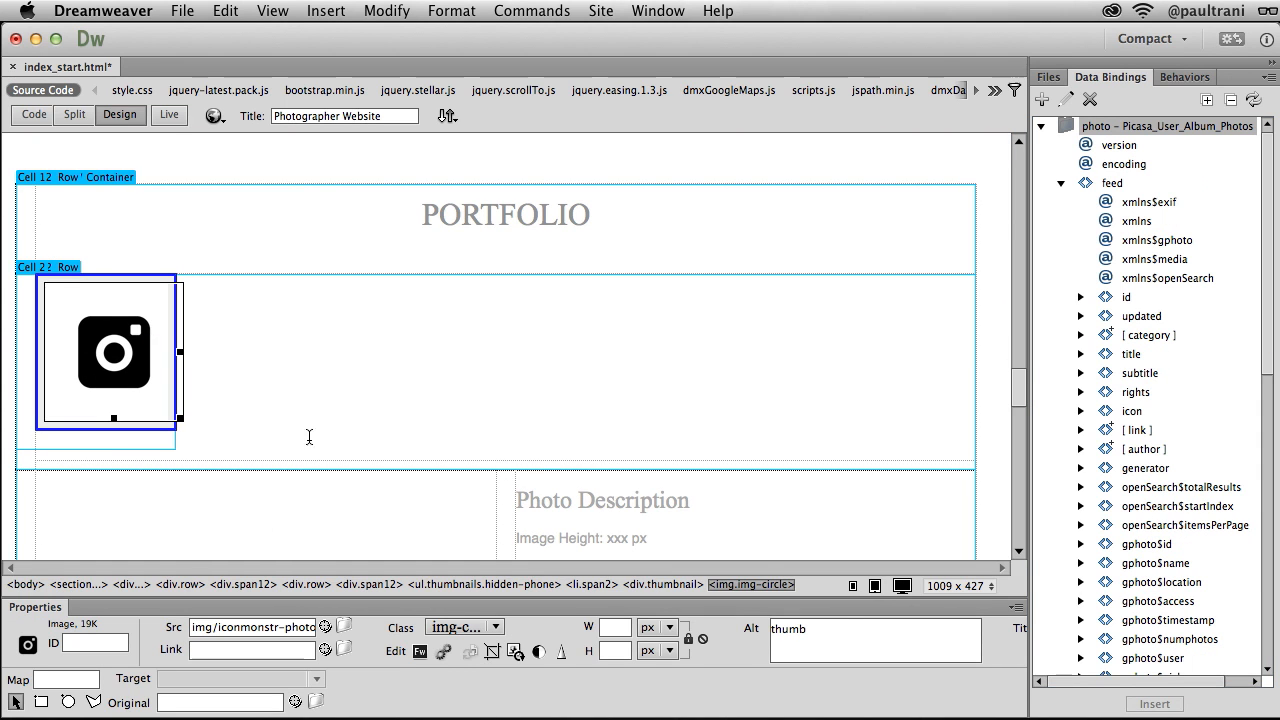
pyautogui.click(588, 585)
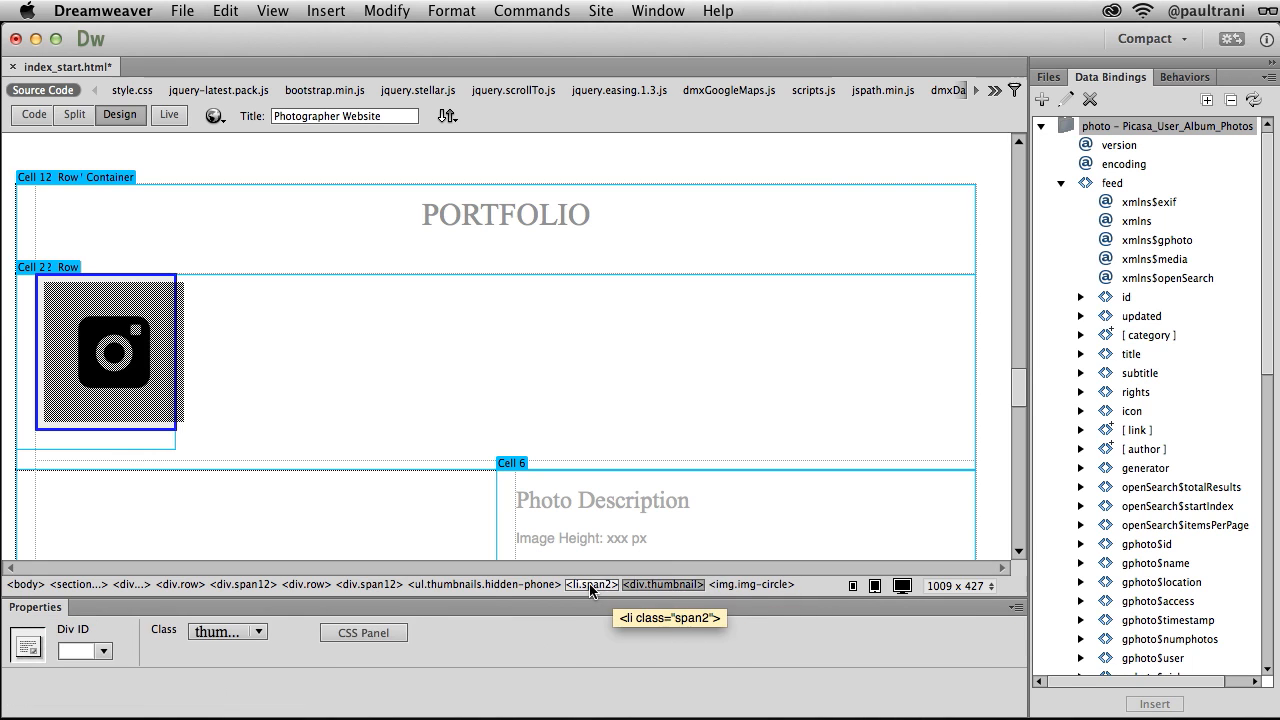
pyautogui.click(481, 584)
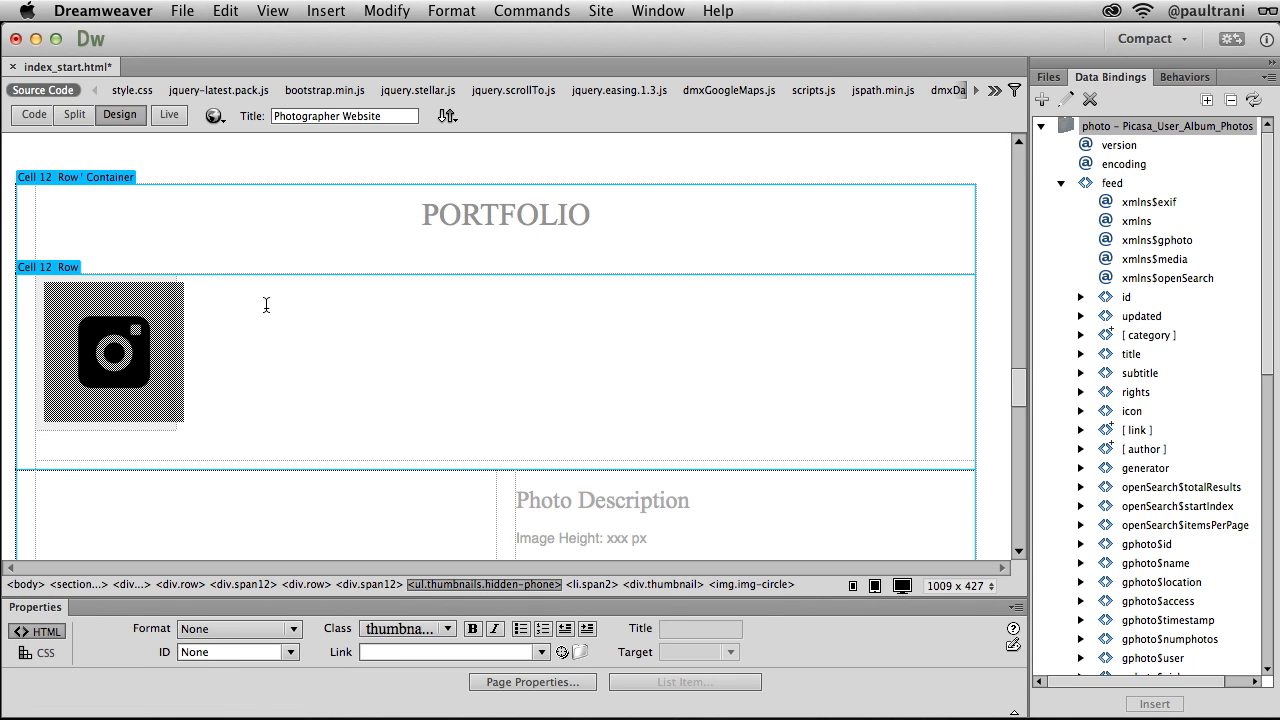
pyautogui.moveTo(499, 366)
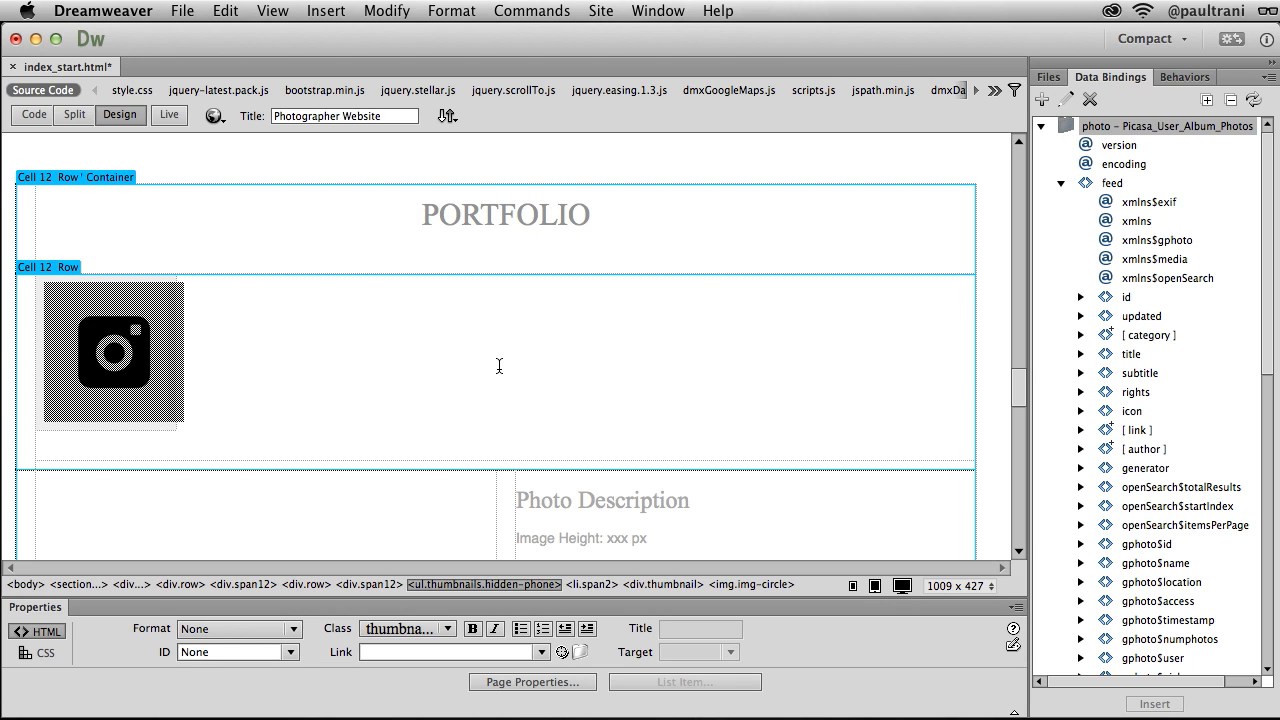
pyautogui.moveTo(426, 584)
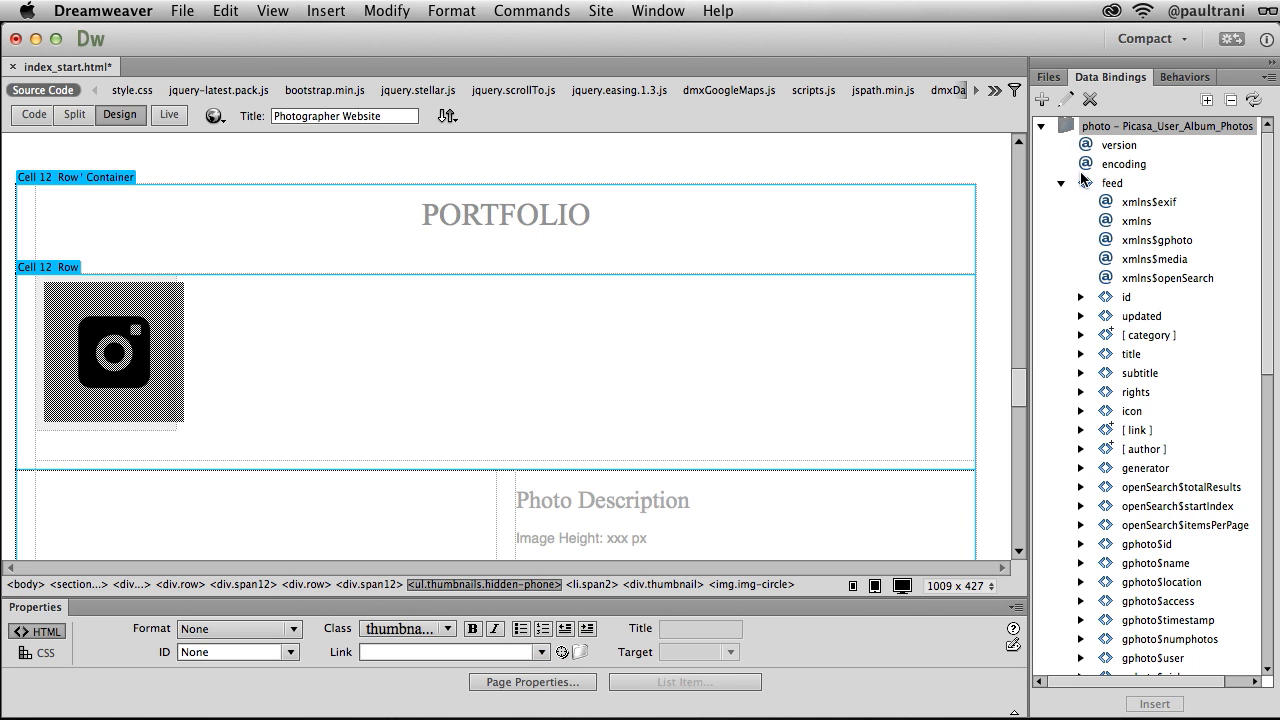
pyautogui.scroll(-3)
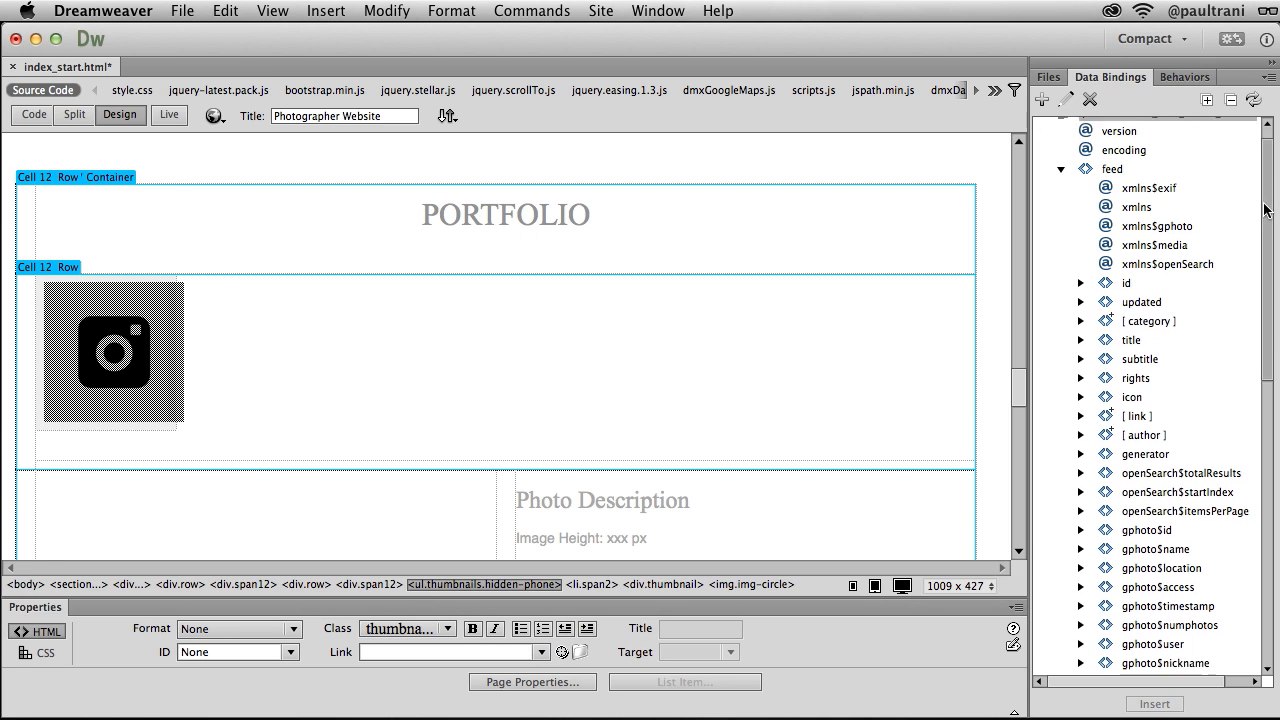
pyautogui.click(1081, 251)
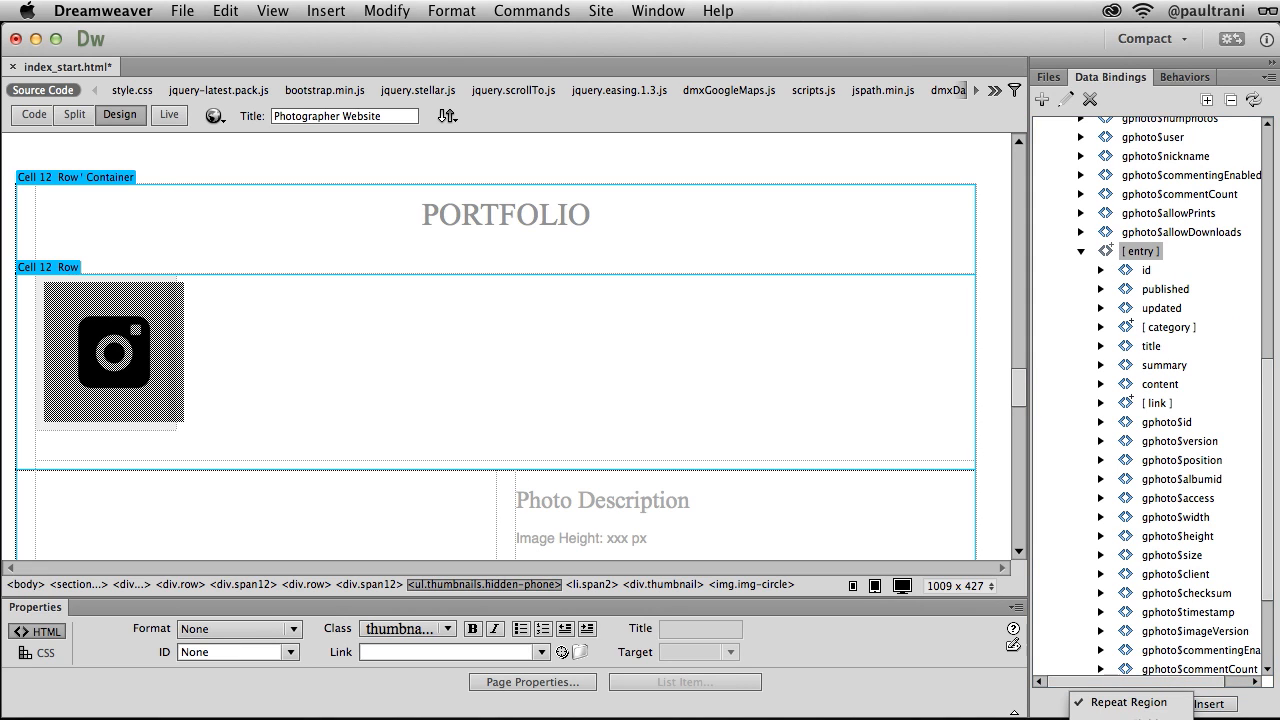
pyautogui.click(1118, 706)
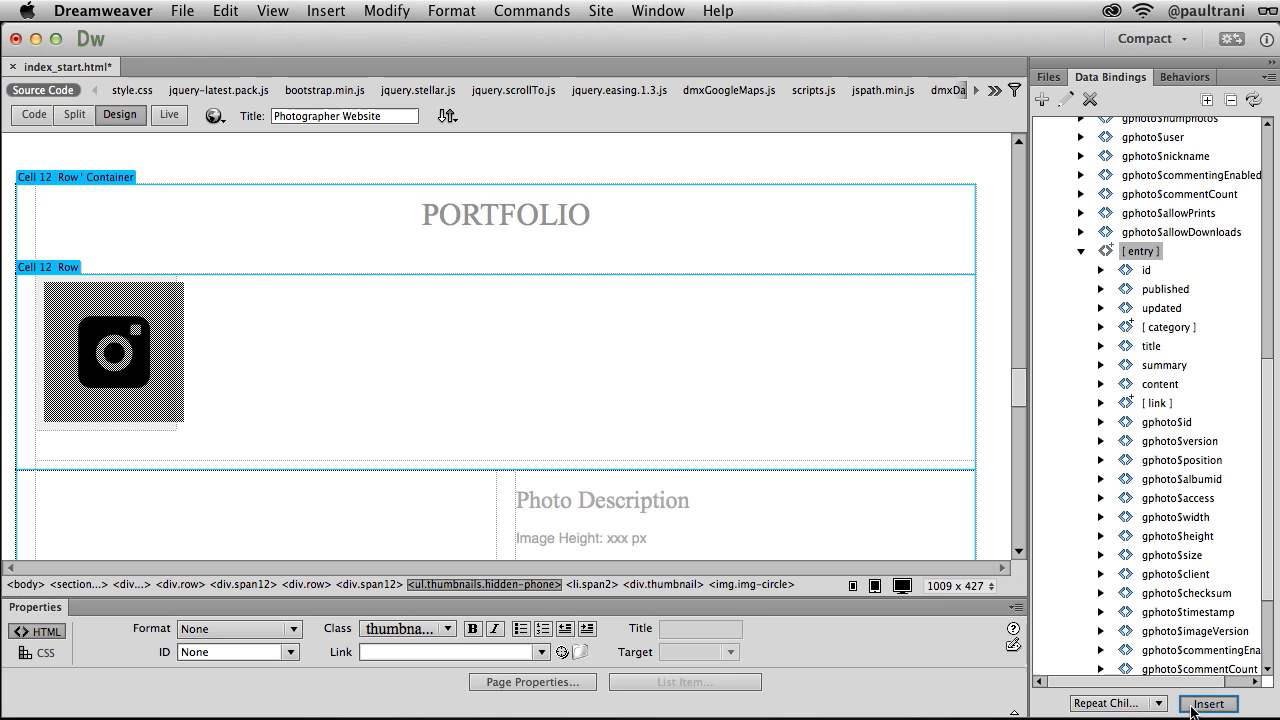
pyautogui.click(1207, 706)
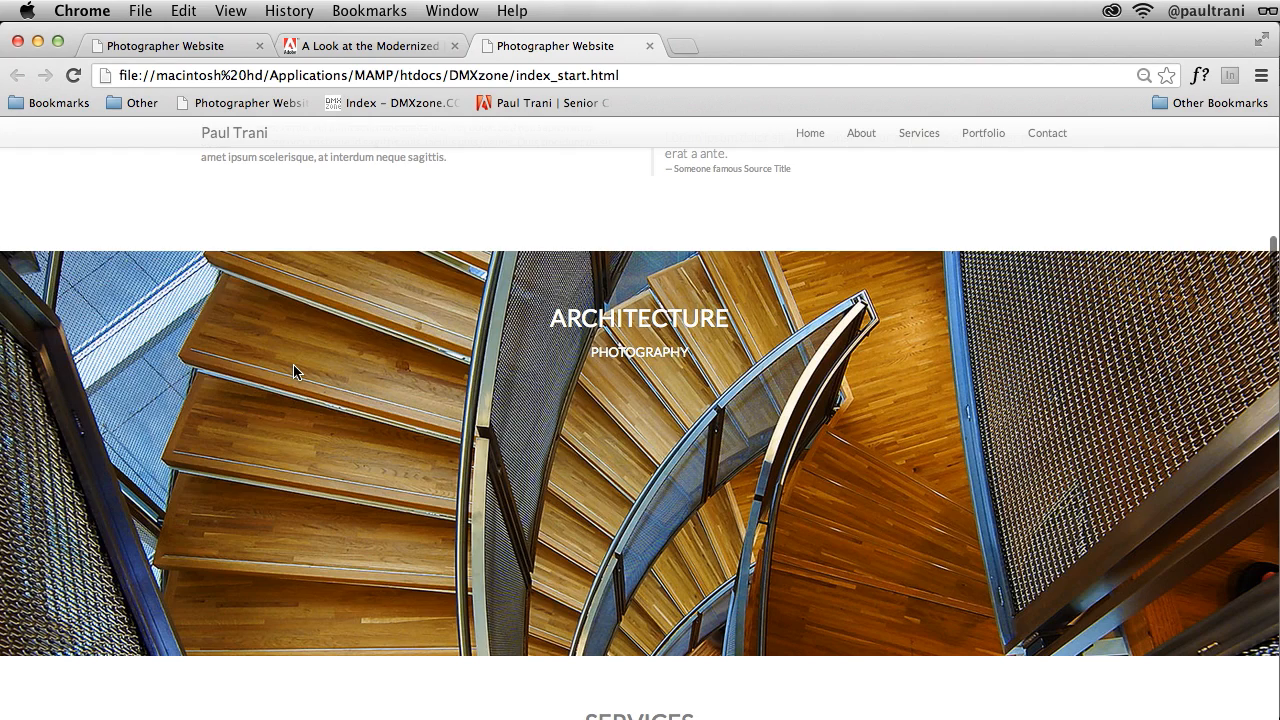
pyautogui.scroll(-3)
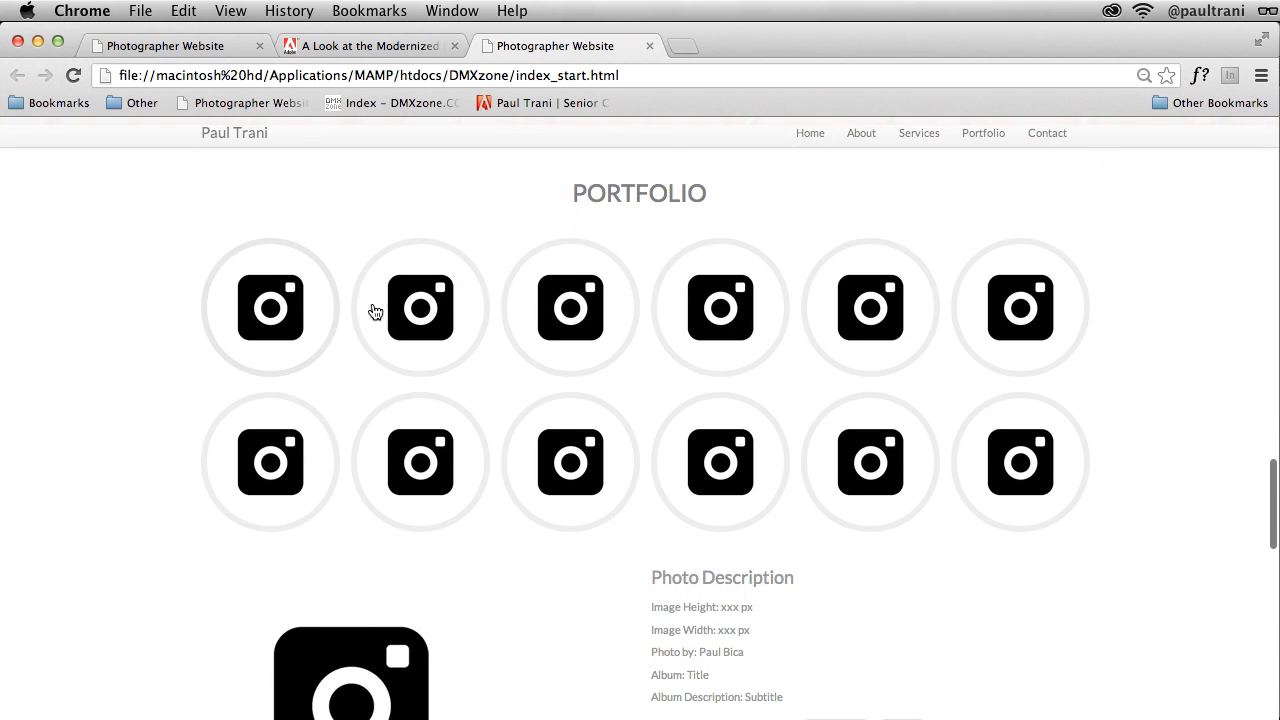
pyautogui.moveTo(595, 313)
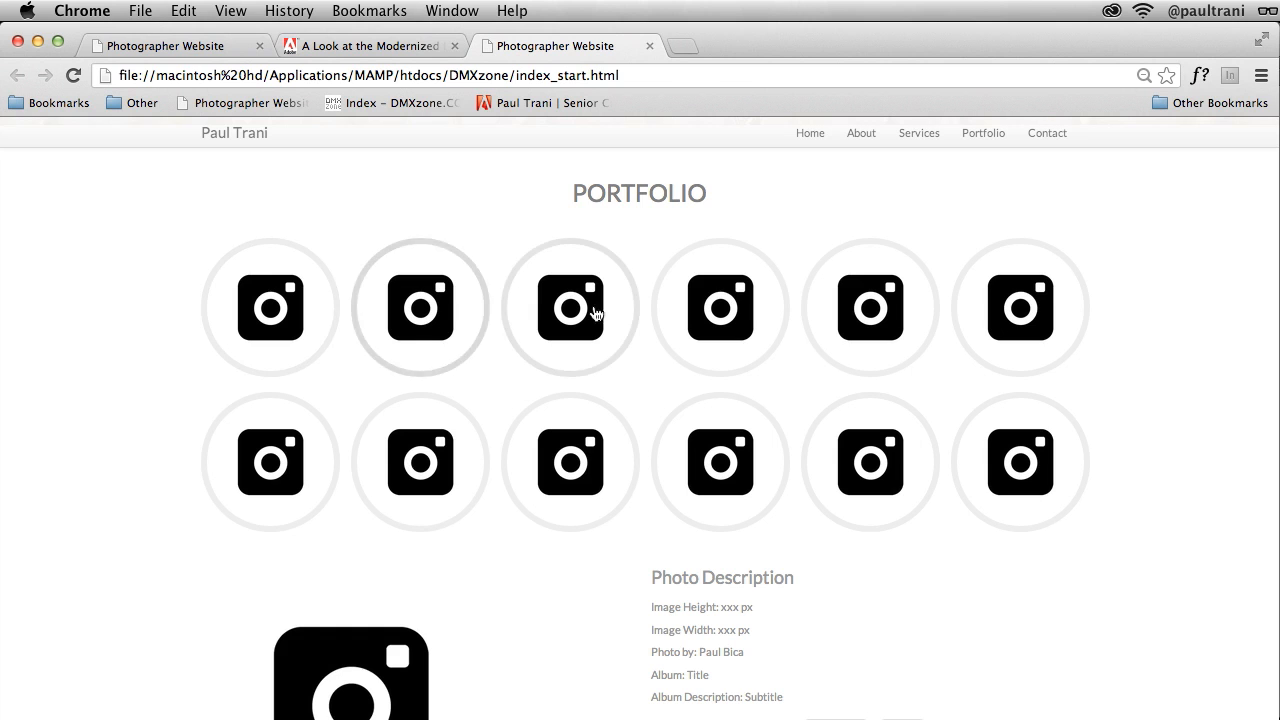
pyautogui.moveTo(144, 404)
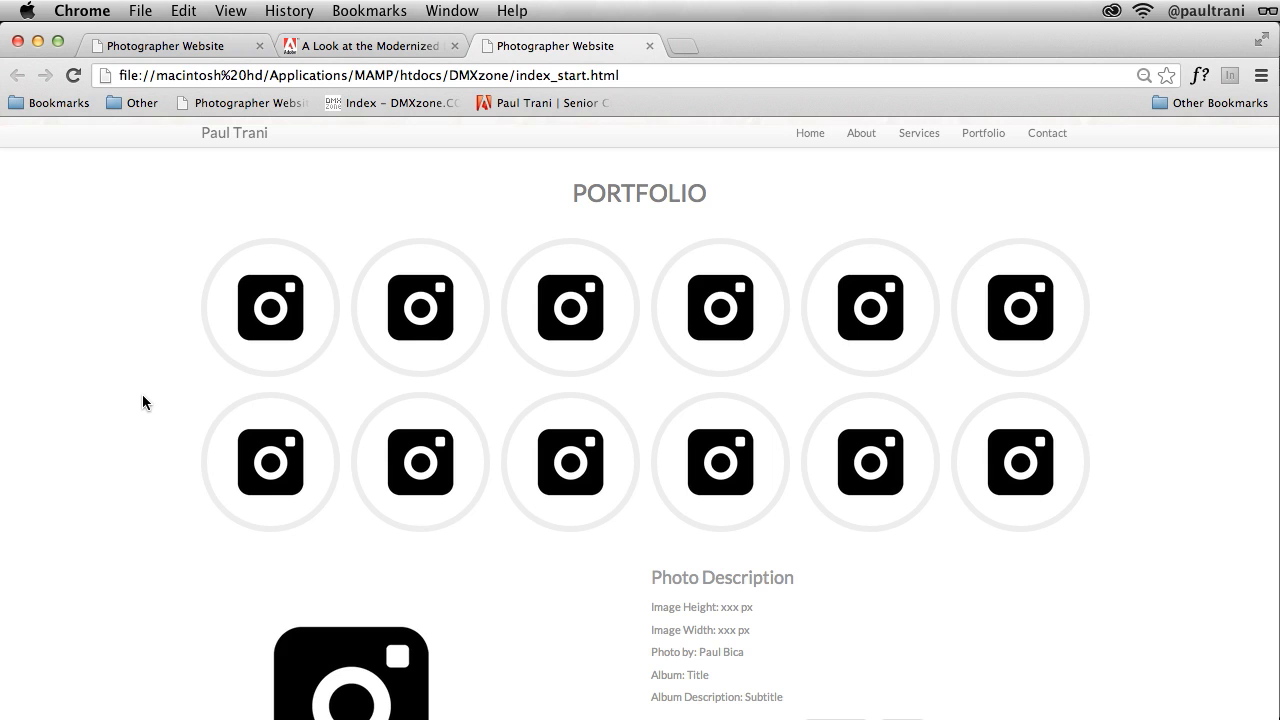
pyautogui.moveTo(263, 301)
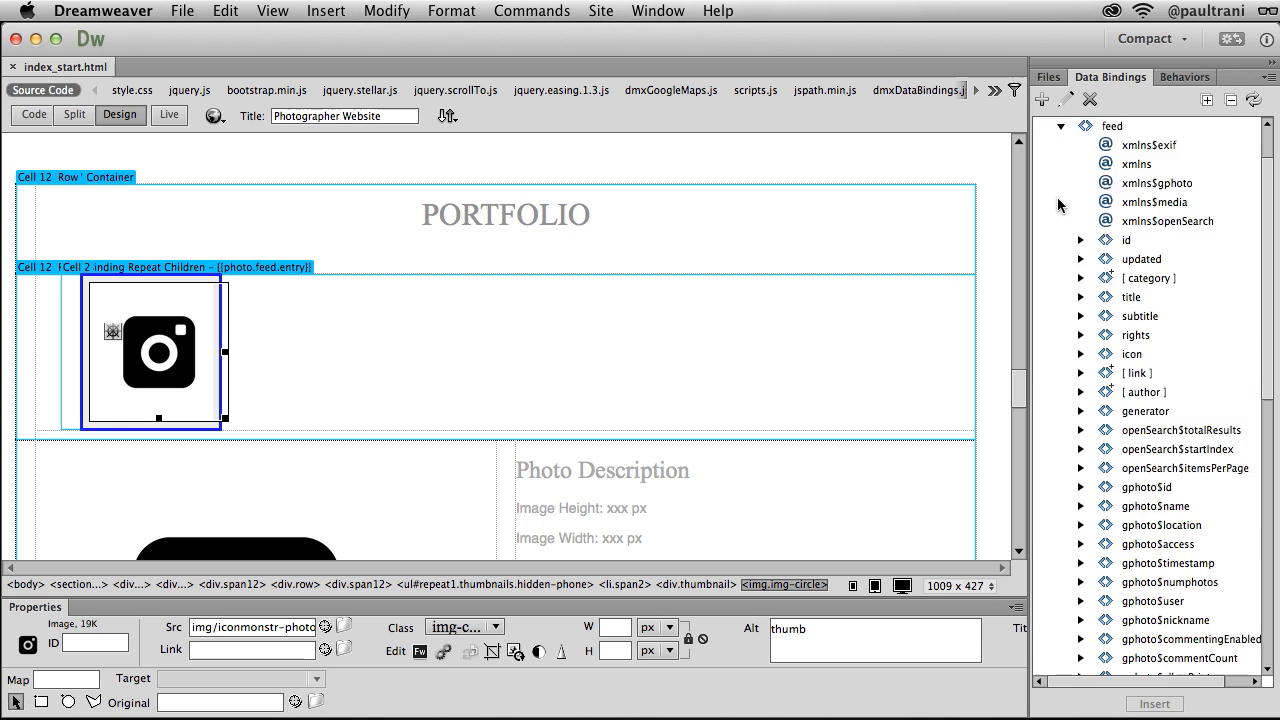
# Expand media$group and [media$thumbnail] under [entry], and select the thumbnail url field.
pyautogui.scroll(-3)
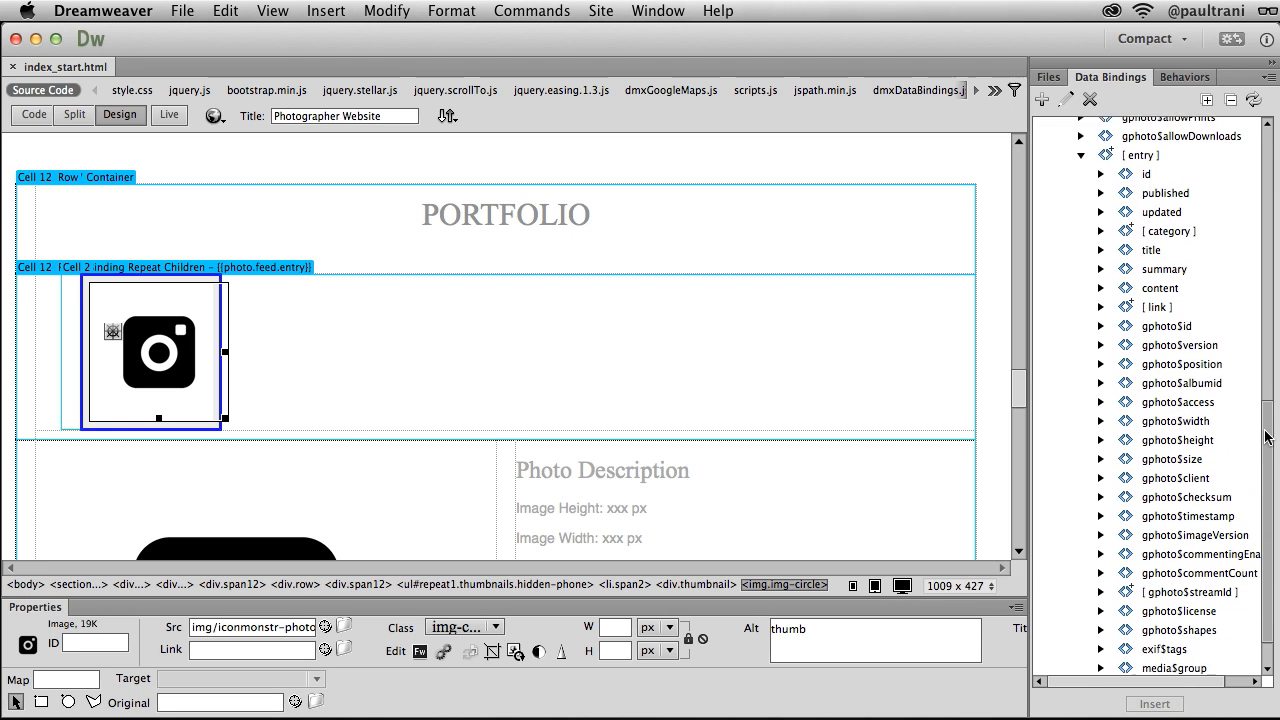
pyautogui.scroll(-3)
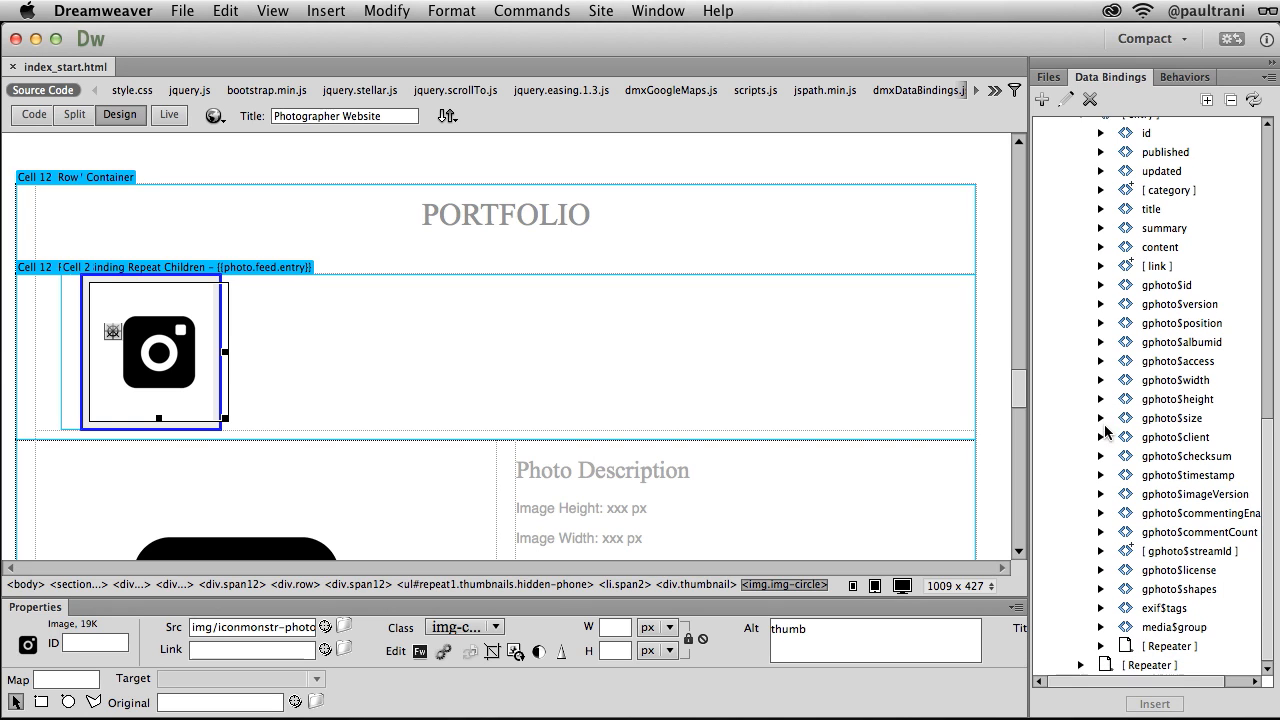
pyautogui.click(1171, 627)
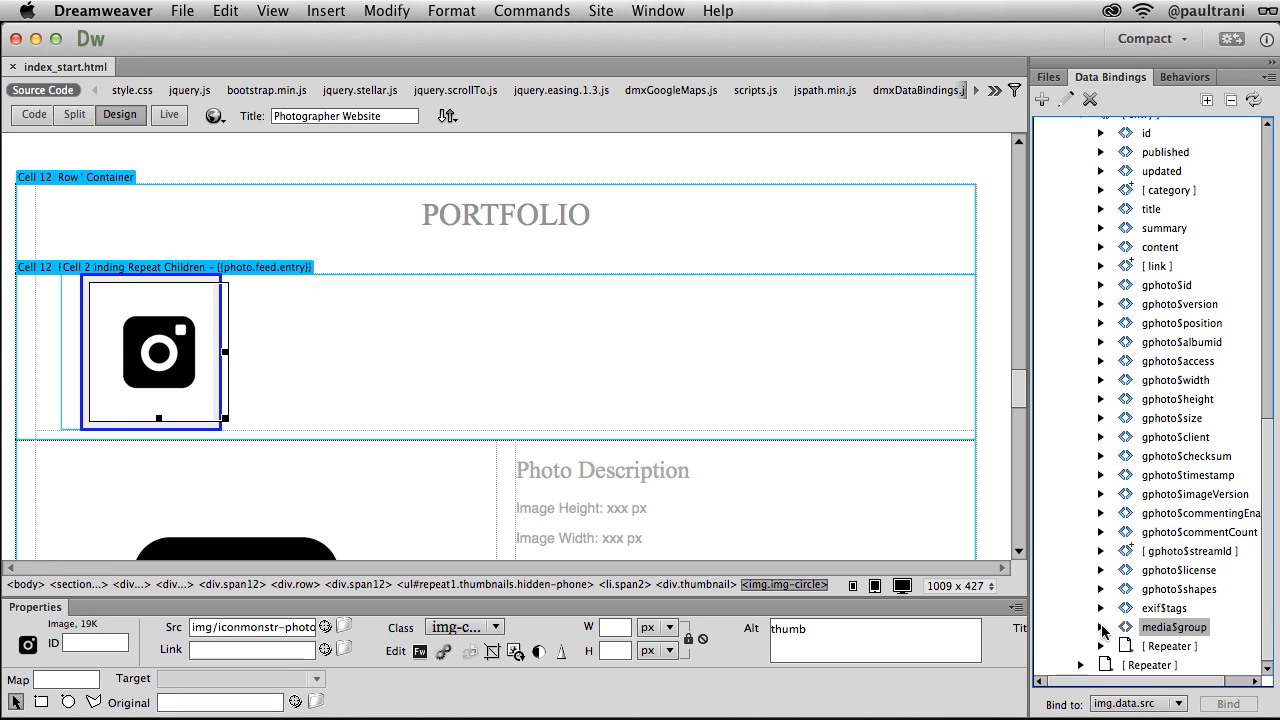
pyautogui.click(1102, 627)
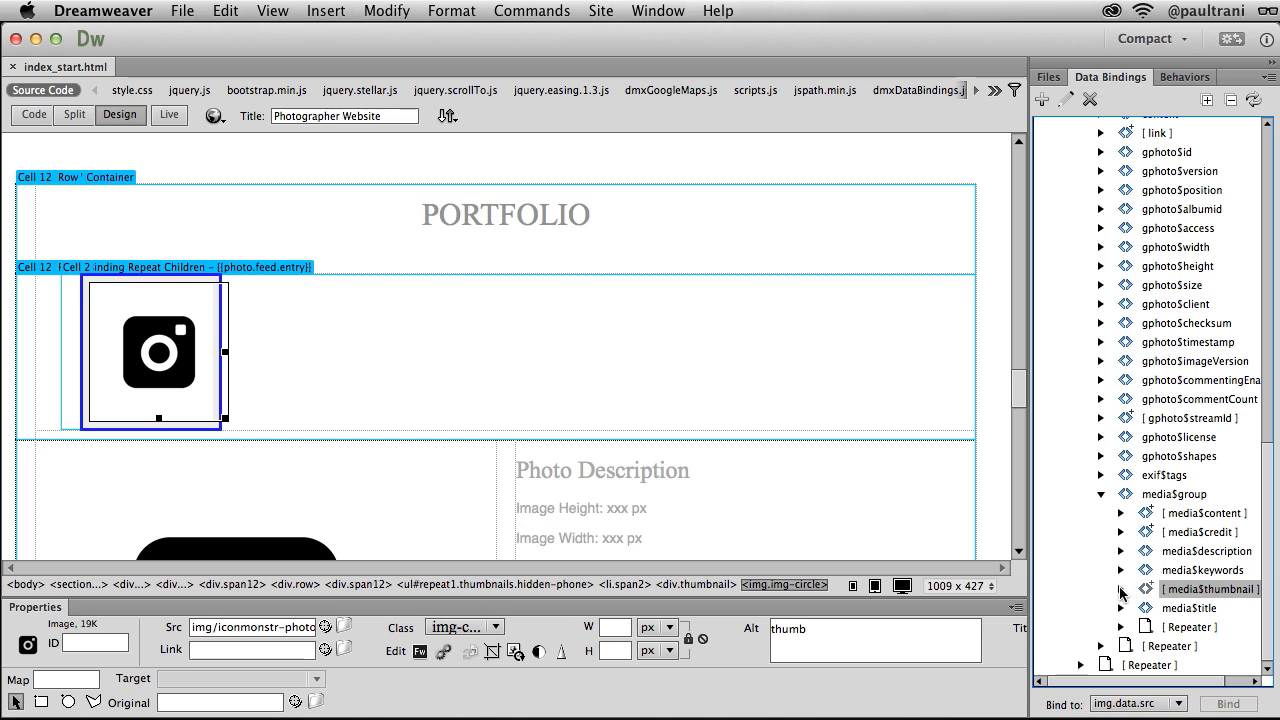
pyautogui.click(1122, 588)
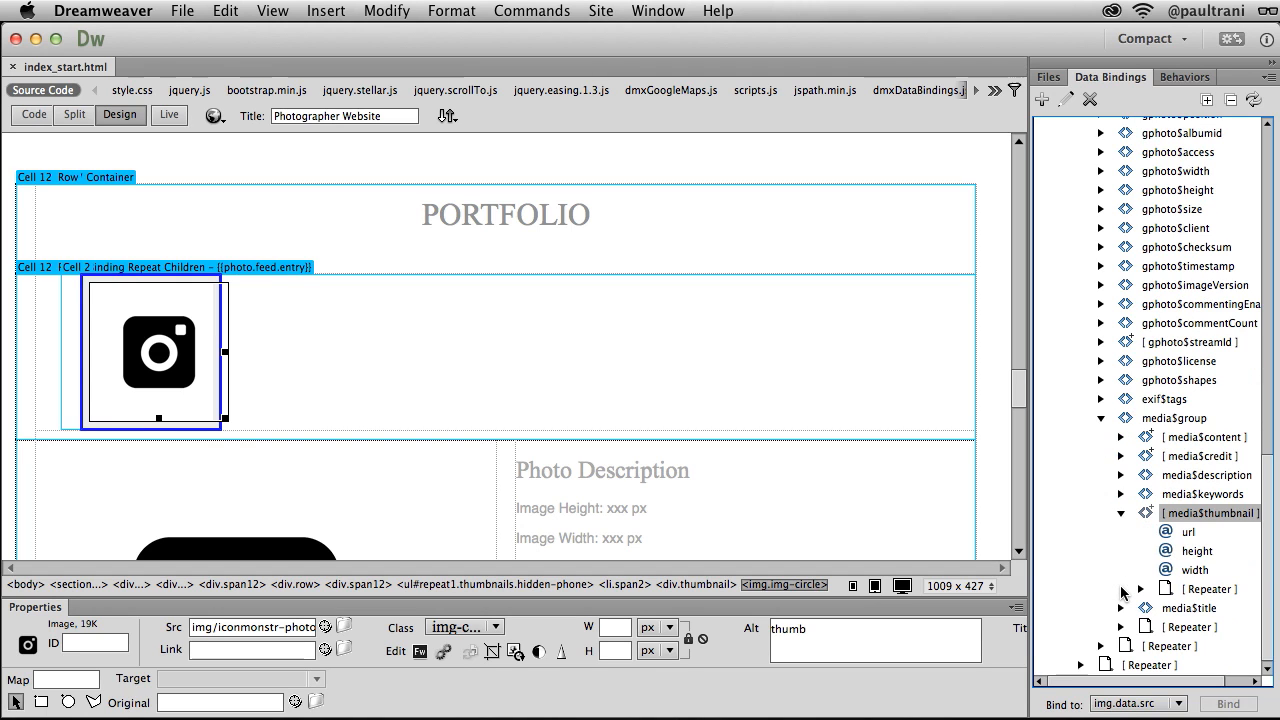
pyautogui.click(1187, 531)
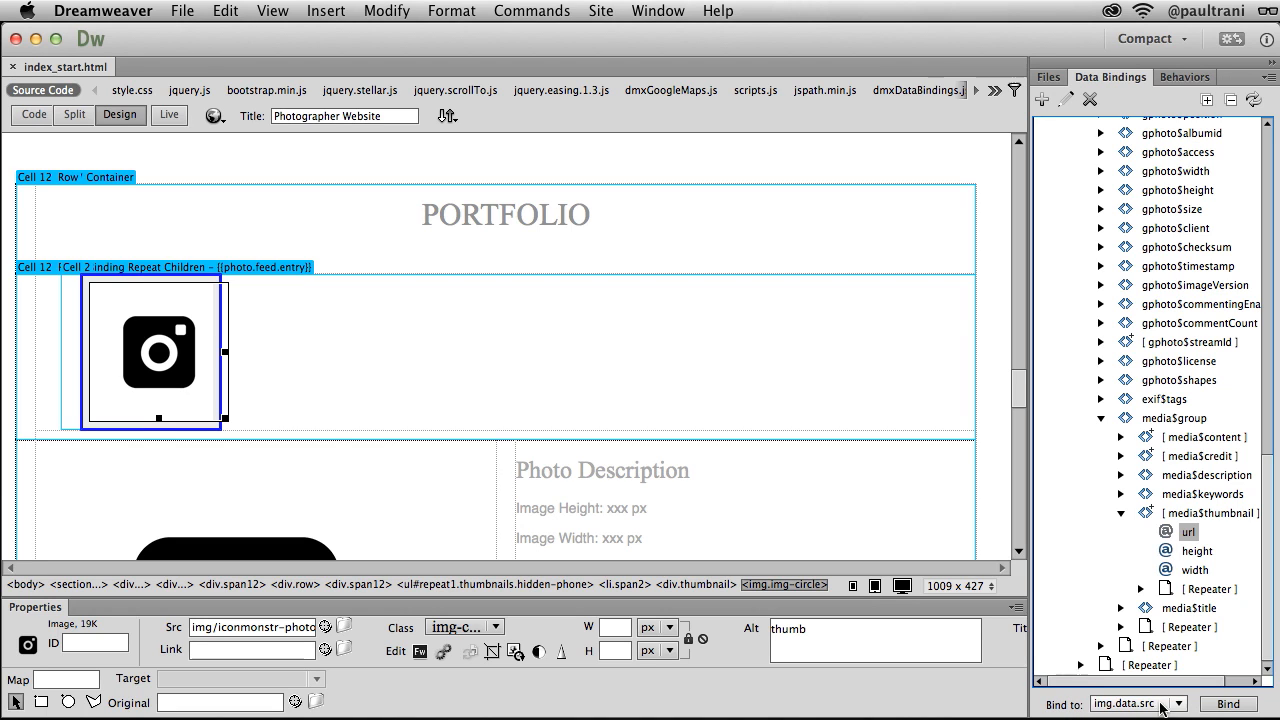
# Bind the thumbnail image's img.data.src to the media$thumbnail url.
pyautogui.click(1165, 706)
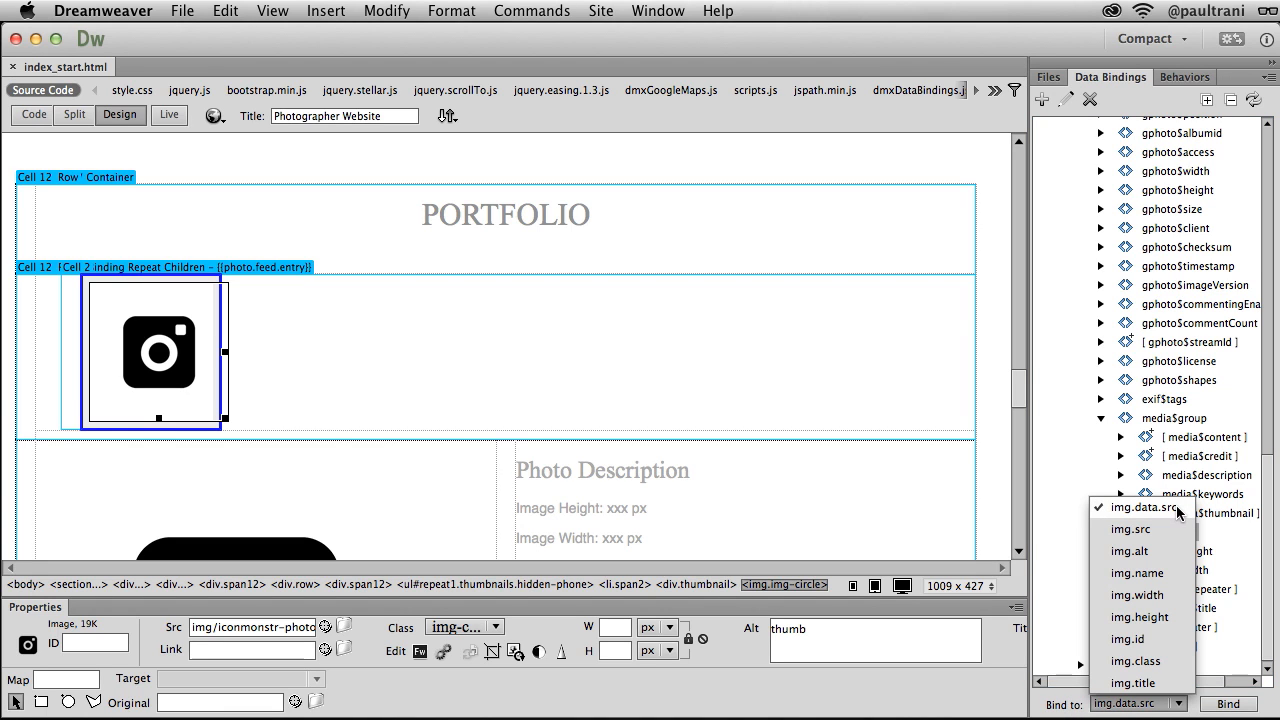
pyautogui.moveTo(1131, 528)
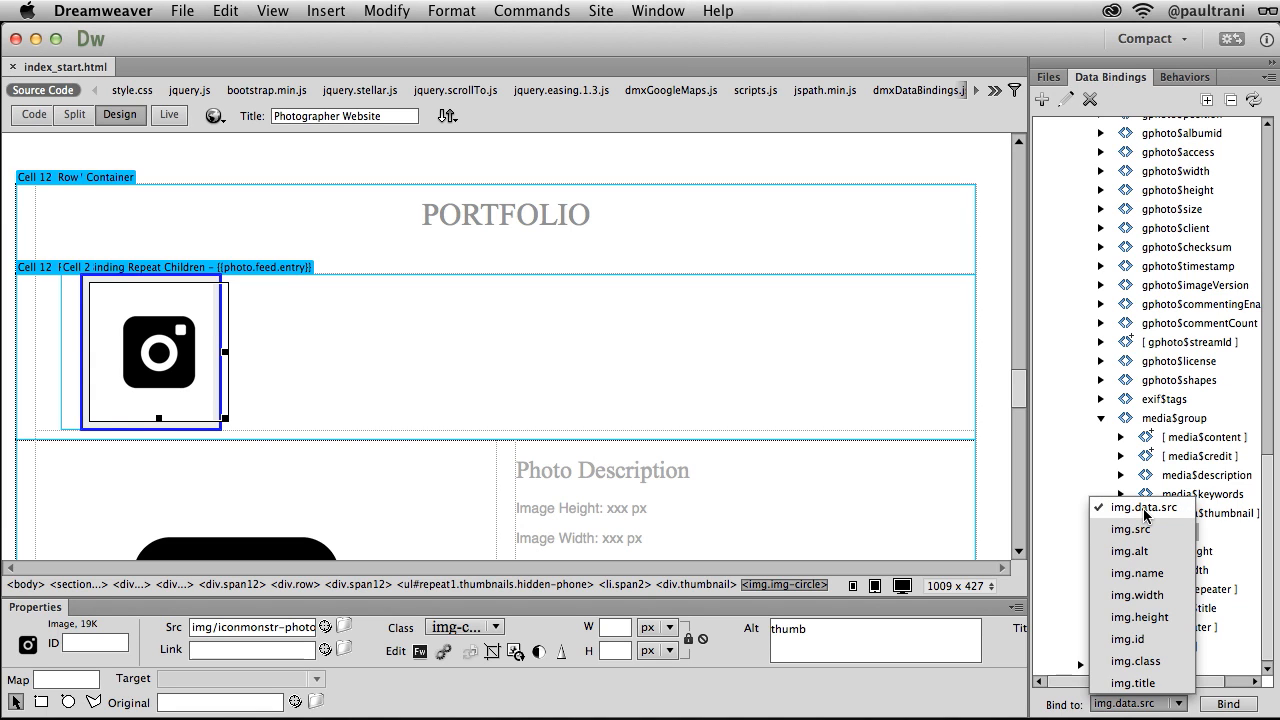
pyautogui.click(1122, 531)
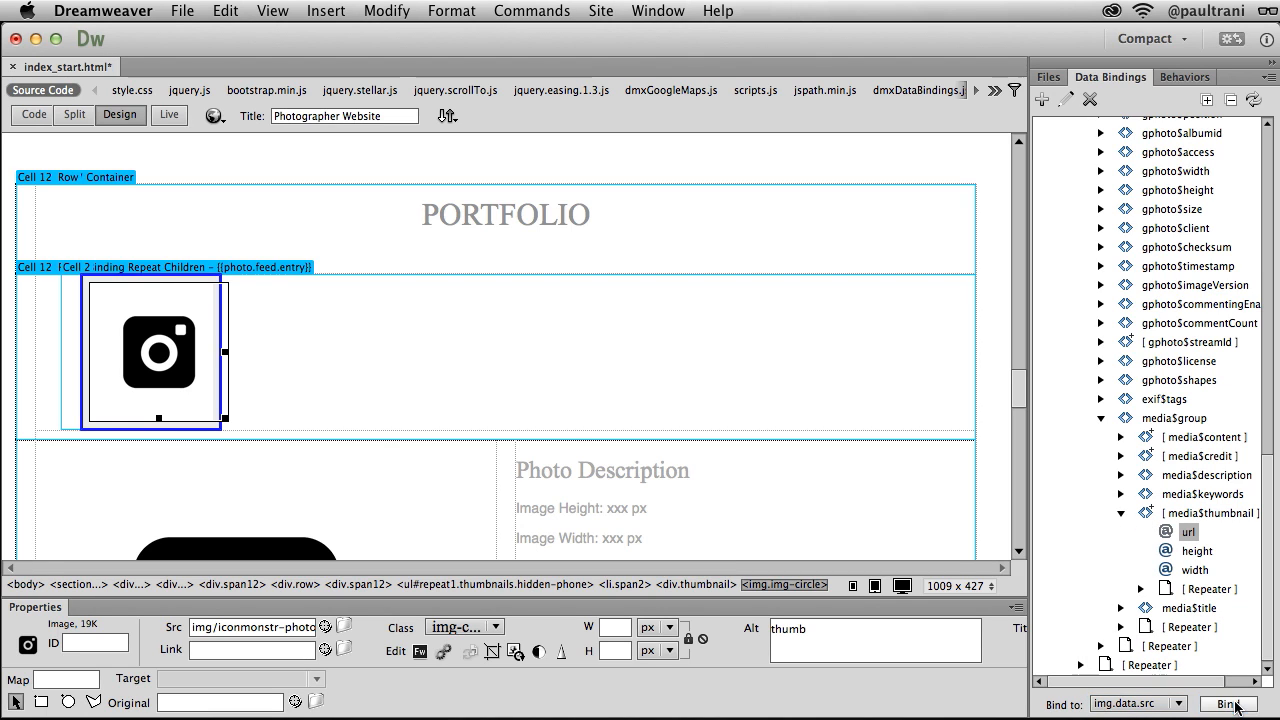
pyautogui.moveTo(175, 315)
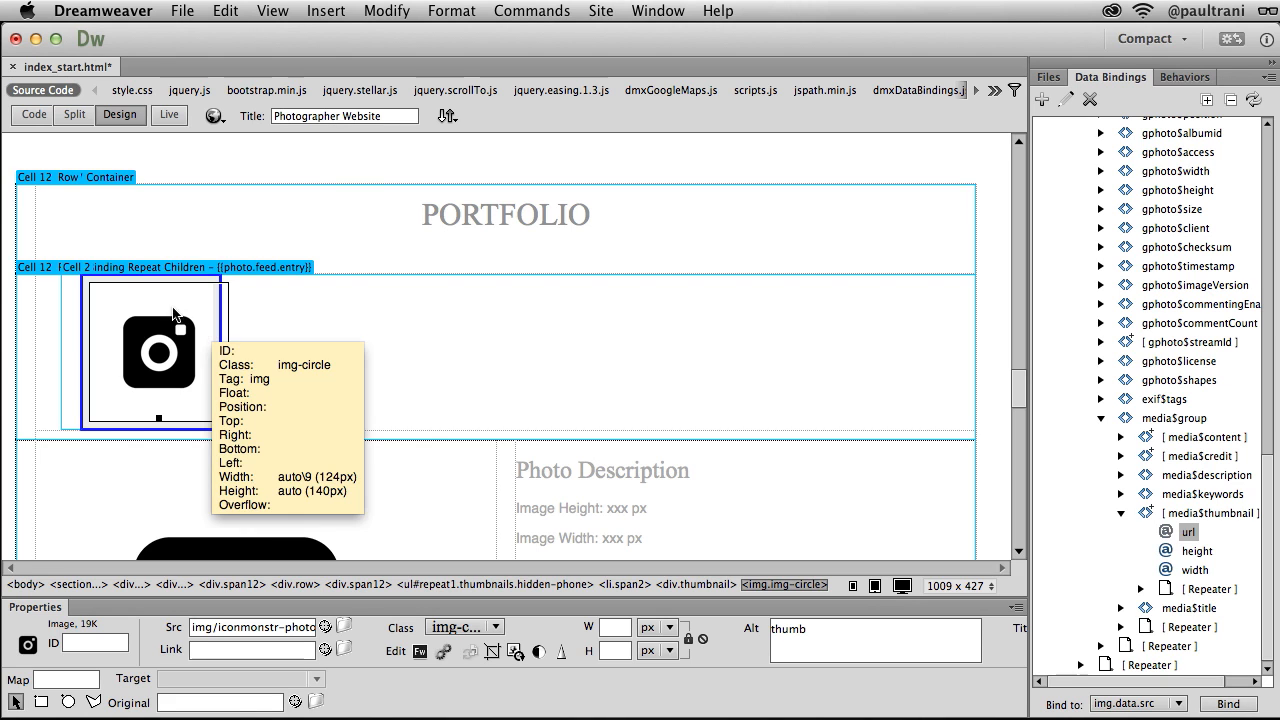
pyautogui.click(309, 308)
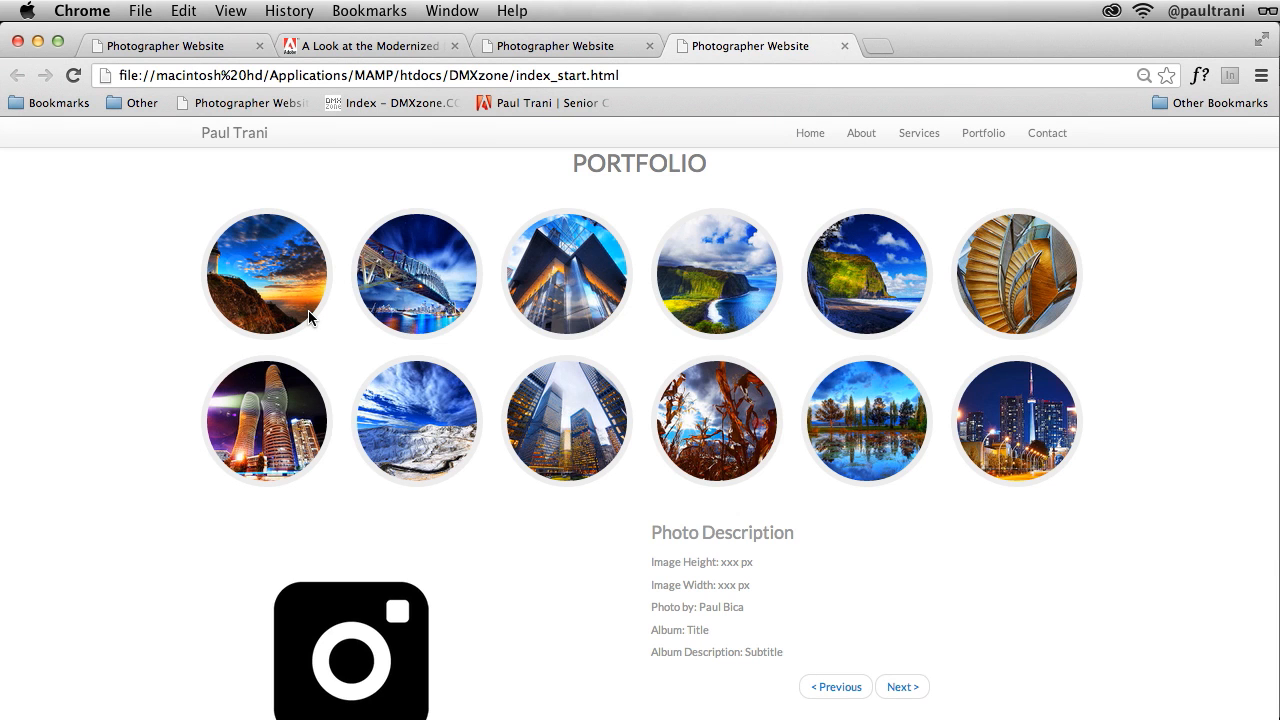
# Scroll Chrome's preview past the twelve photo thumbnails to the Photo Description area.
pyautogui.scroll(-3)
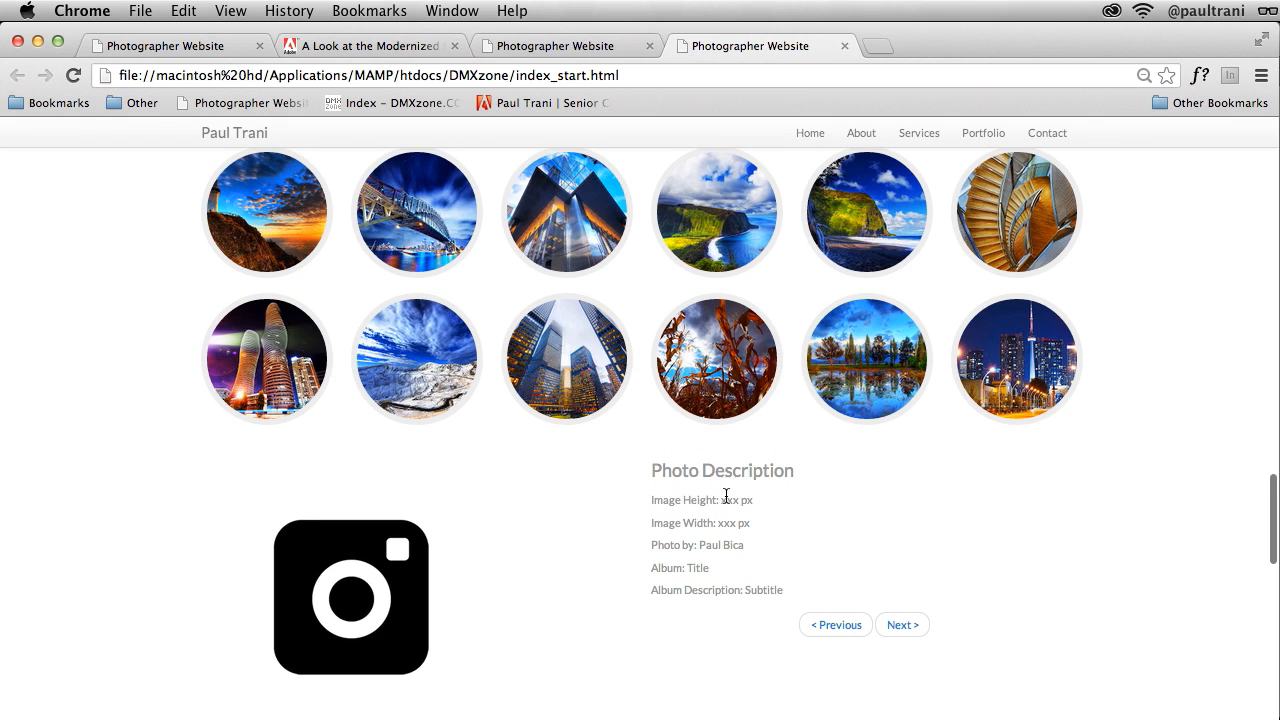
pyautogui.moveTo(267, 166)
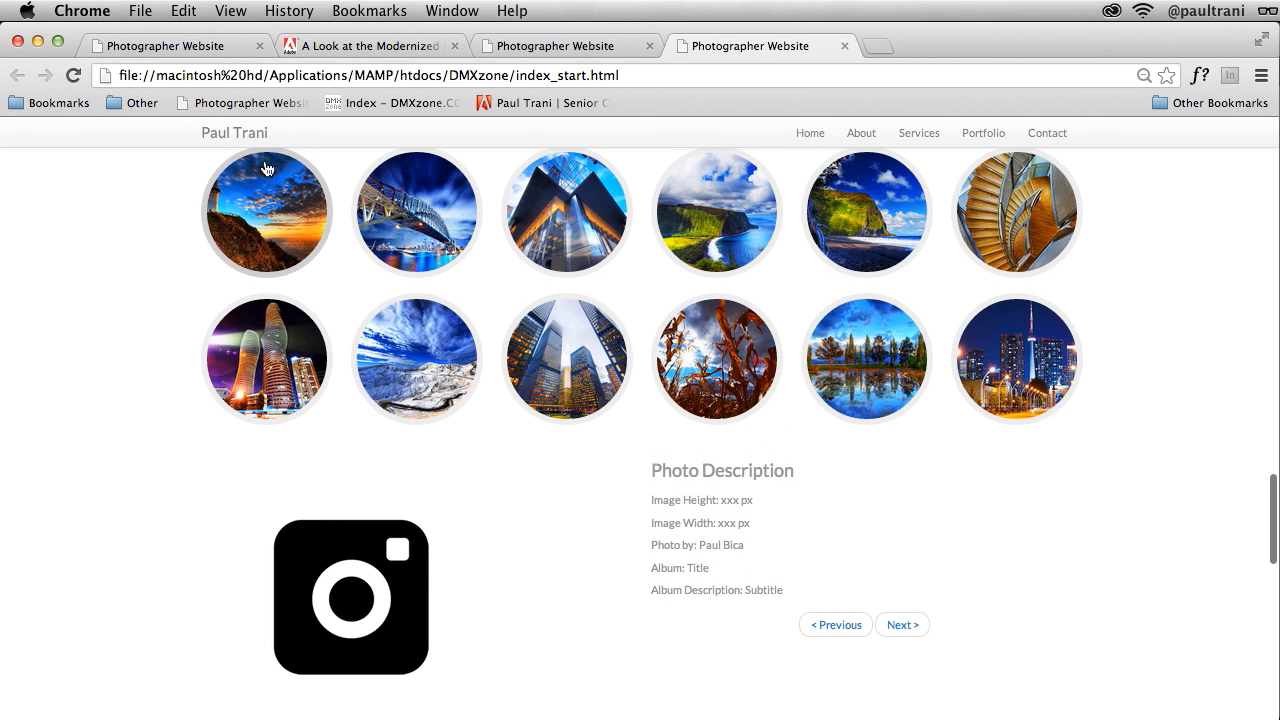
pyautogui.moveTo(302, 226)
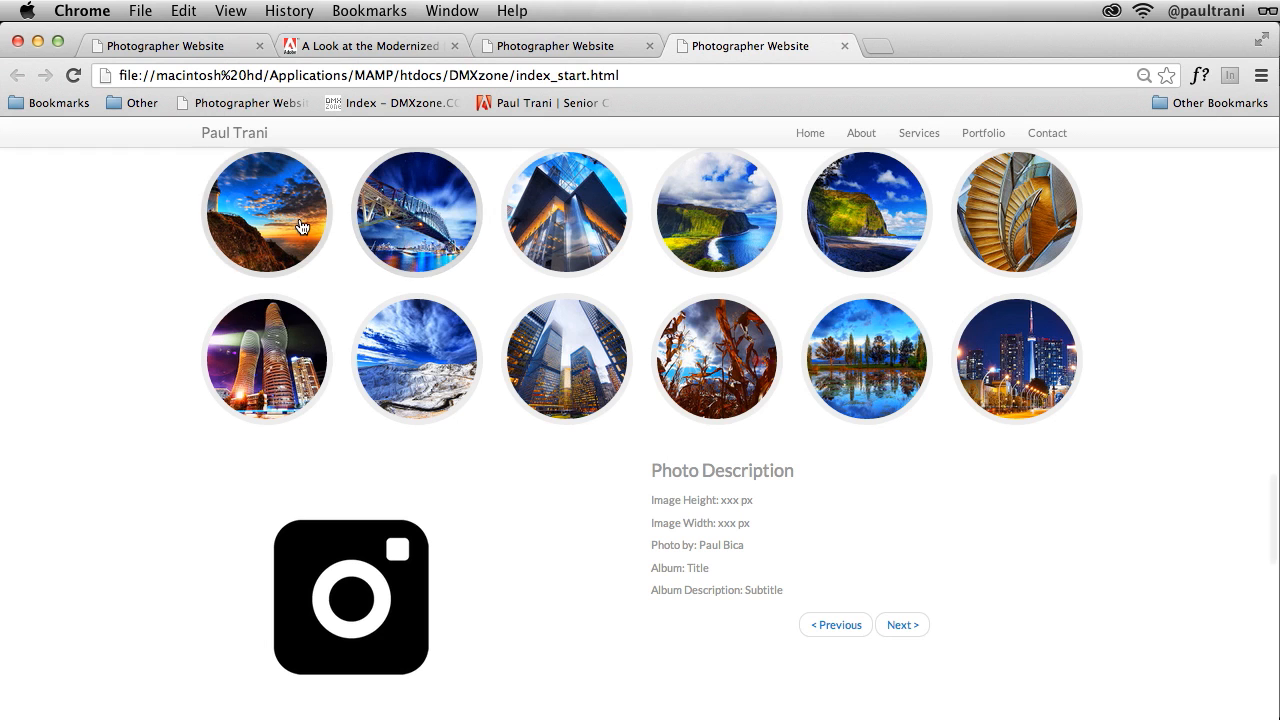
pyautogui.moveTo(540, 567)
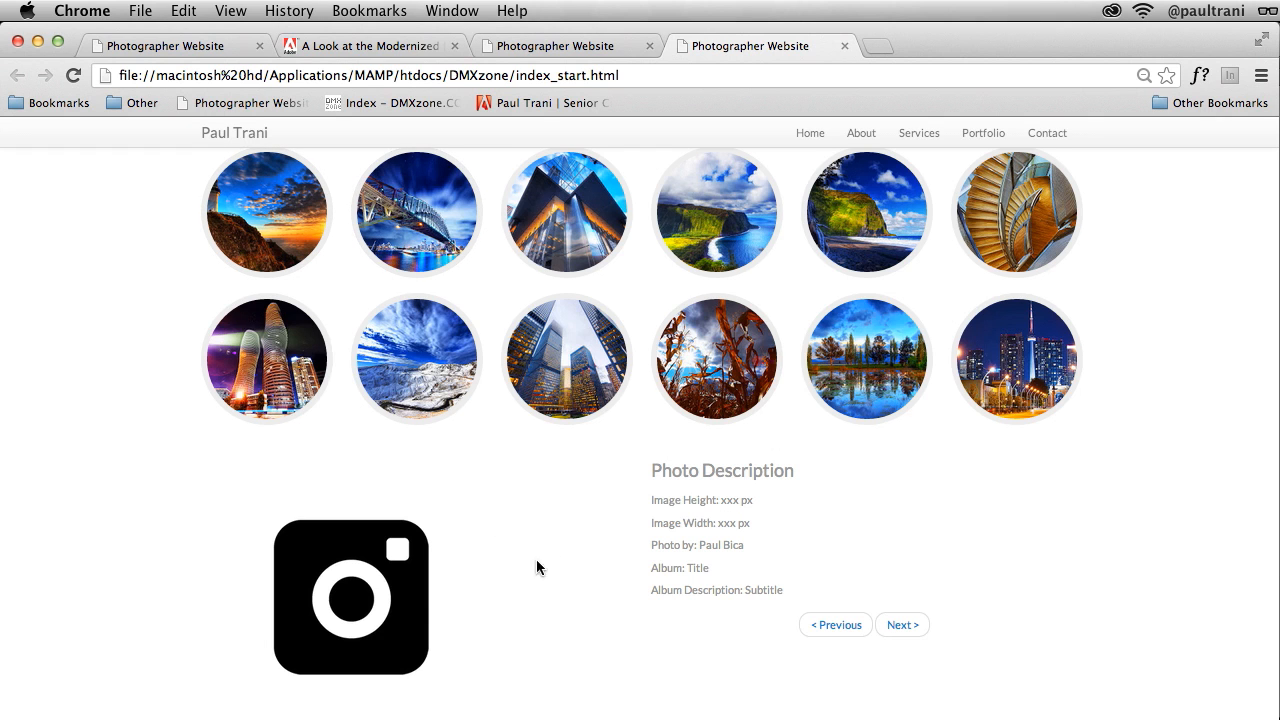
pyautogui.moveTo(618, 559)
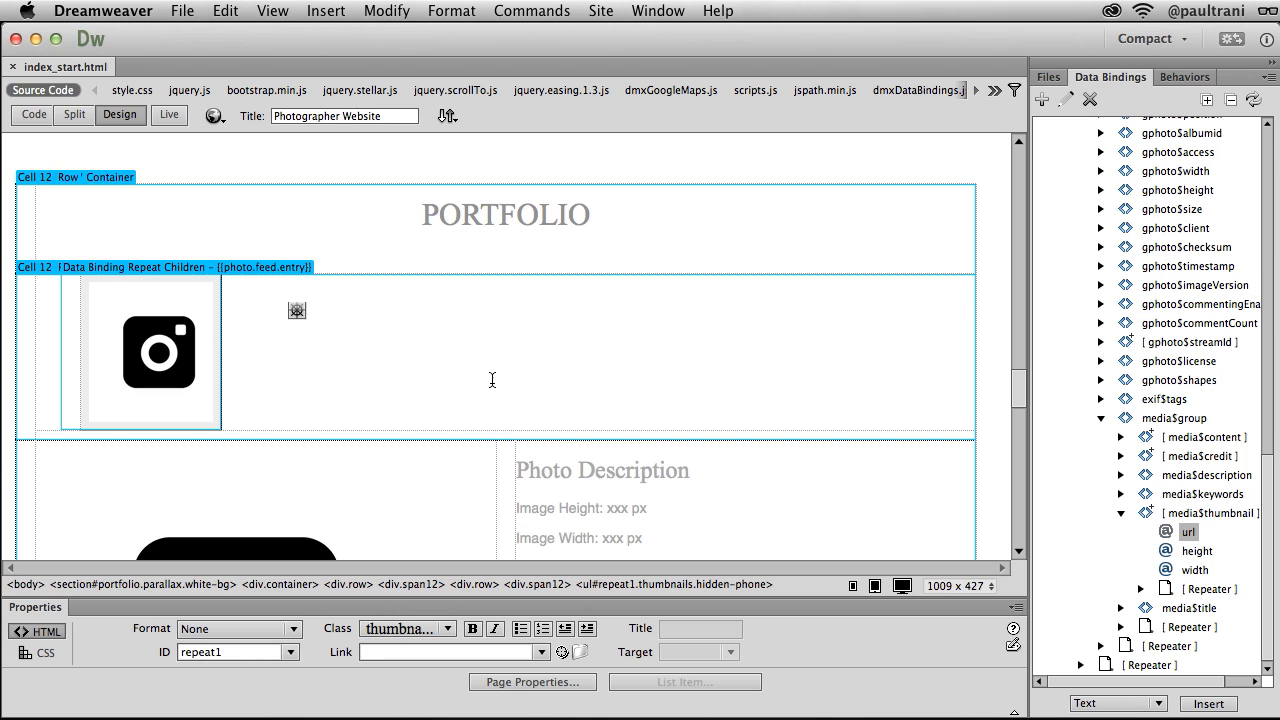
# Insert a Detail Region for the feed's [entry] on the Photo Description row.
pyautogui.scroll(-3)
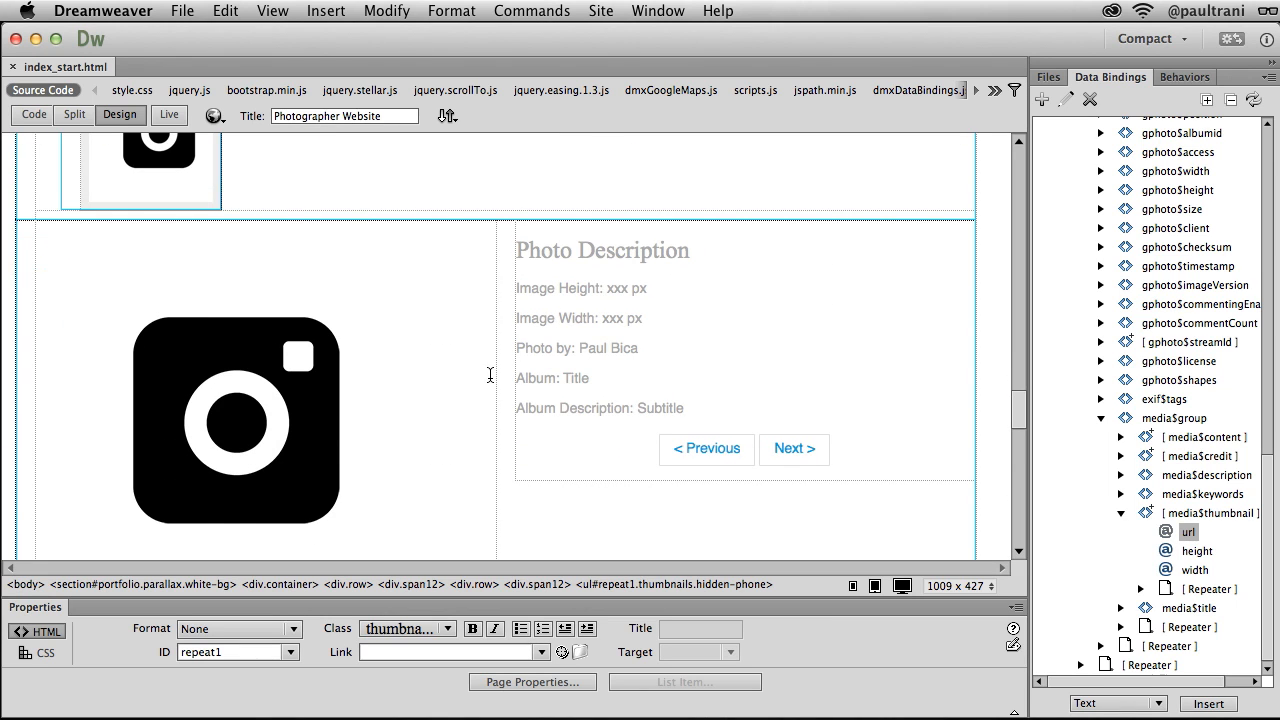
pyautogui.moveTo(377, 320)
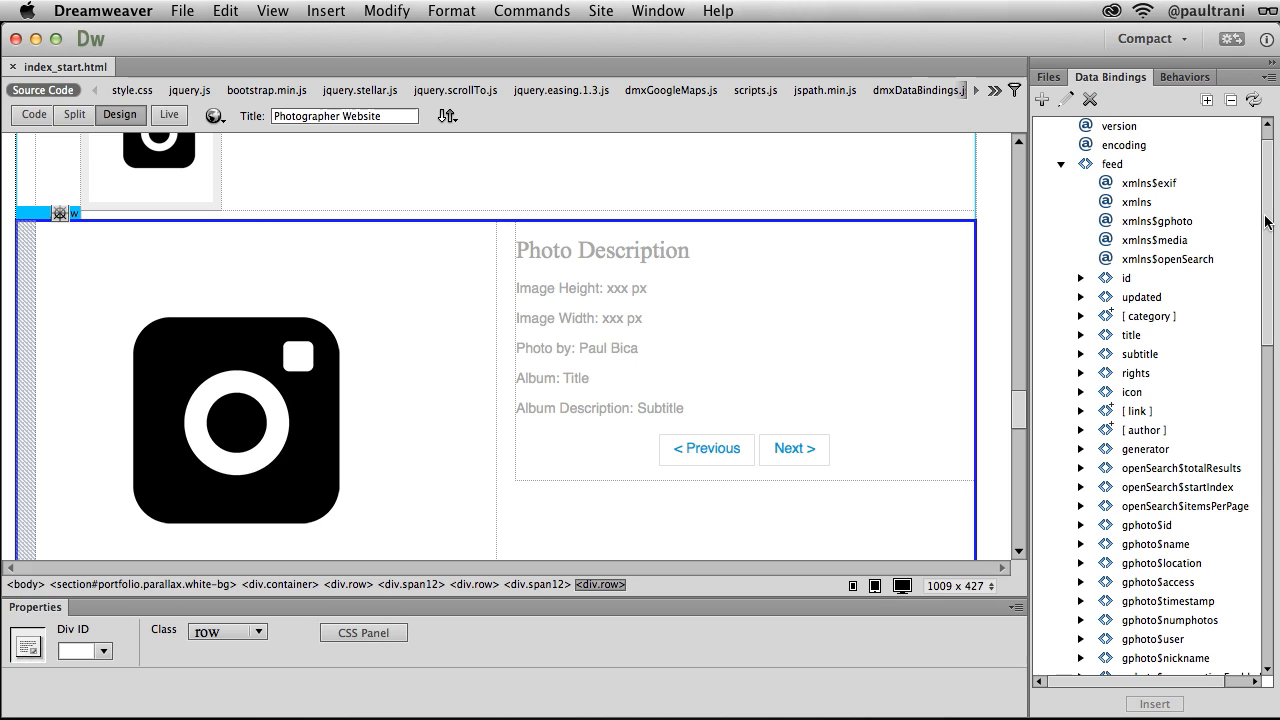
pyautogui.scroll(-3)
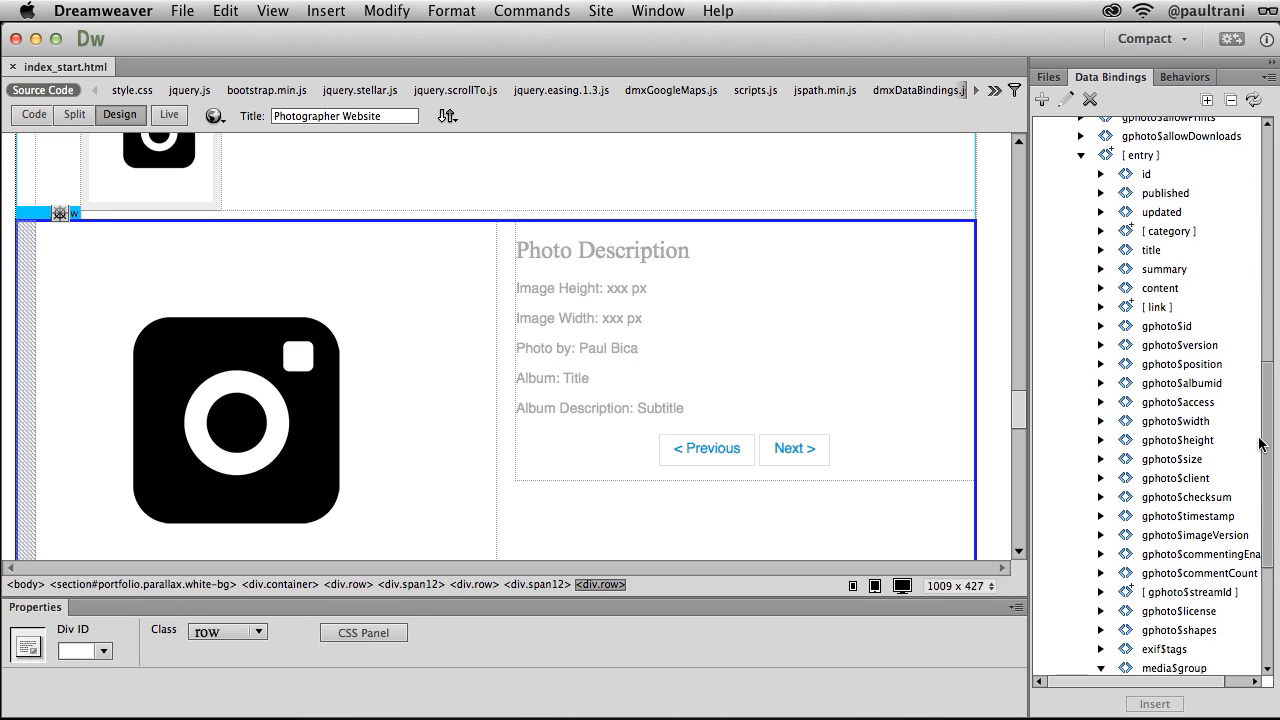
pyautogui.click(1140, 155)
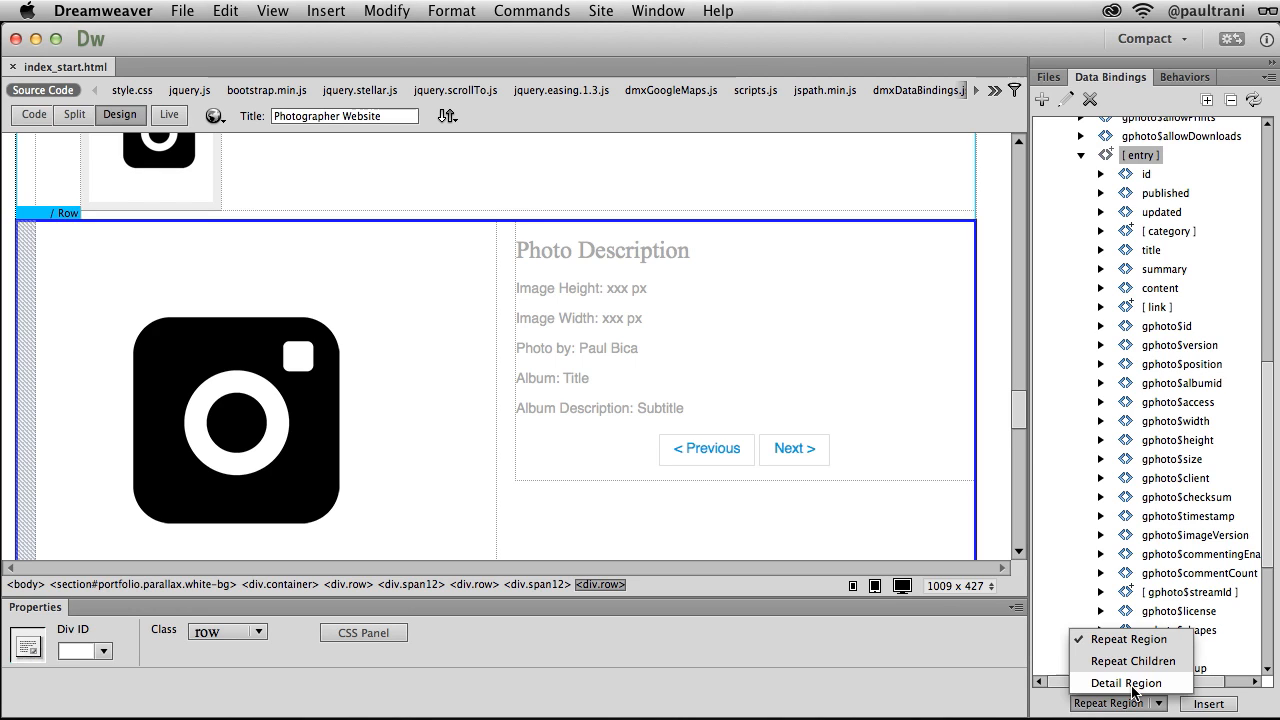
pyautogui.click(1123, 682)
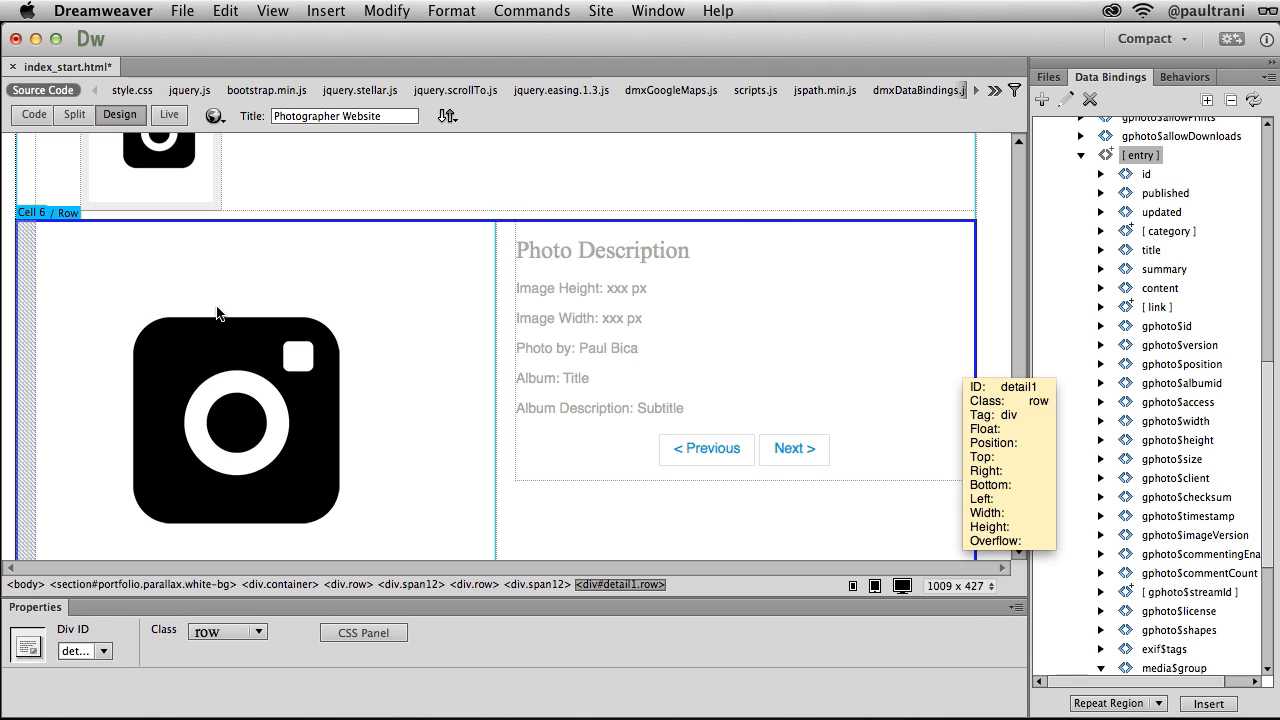
pyautogui.click(210, 405)
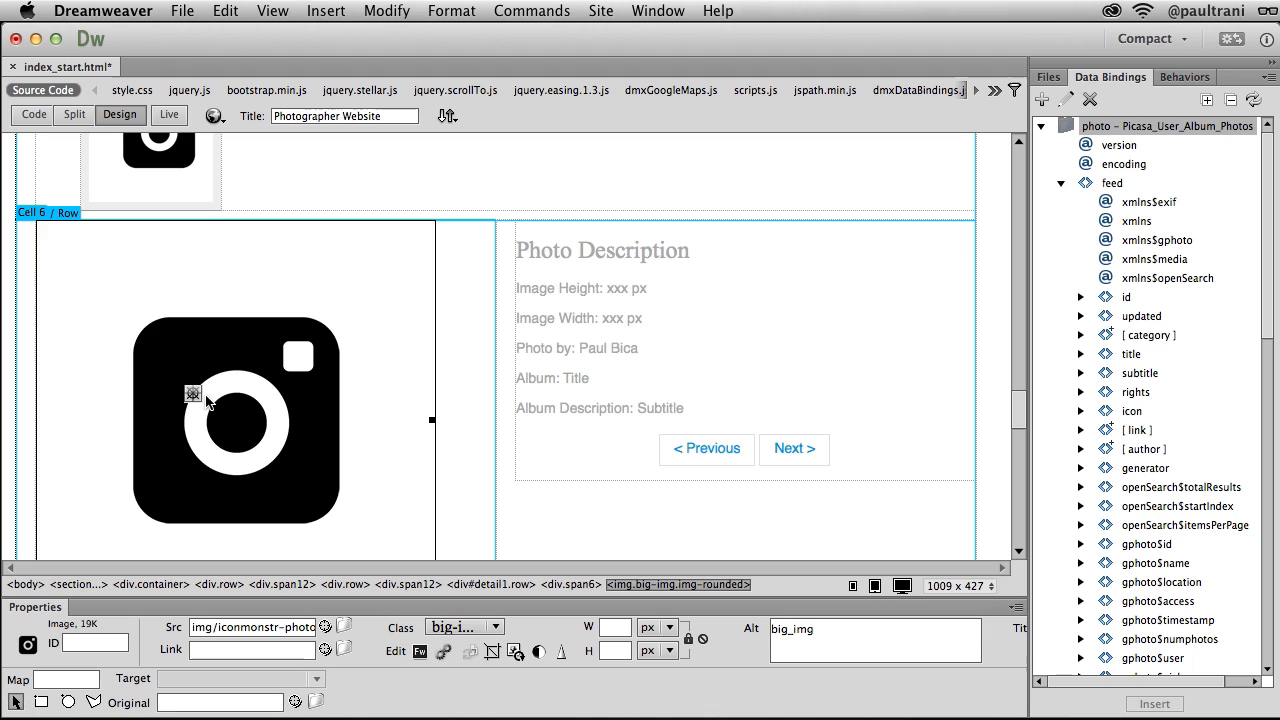
pyautogui.moveTo(332, 392)
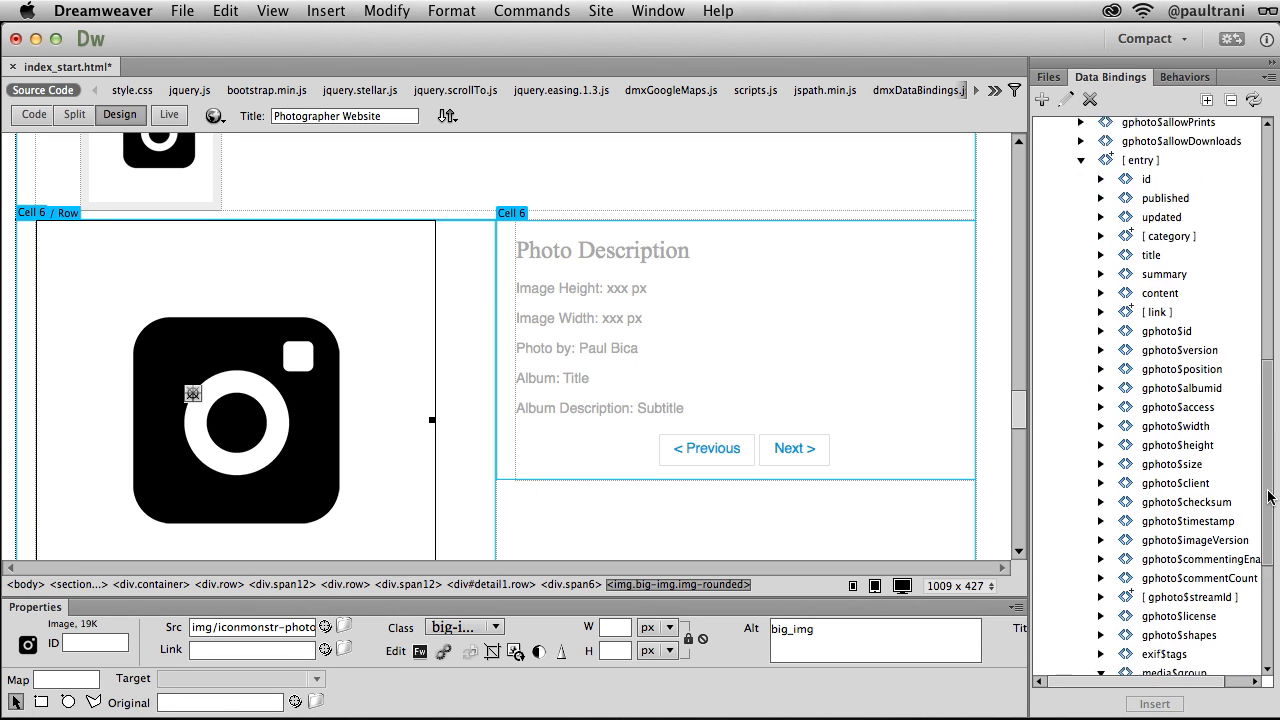
# Expand the entry's media$content fields to use url as the large image's source.
pyautogui.scroll(-3)
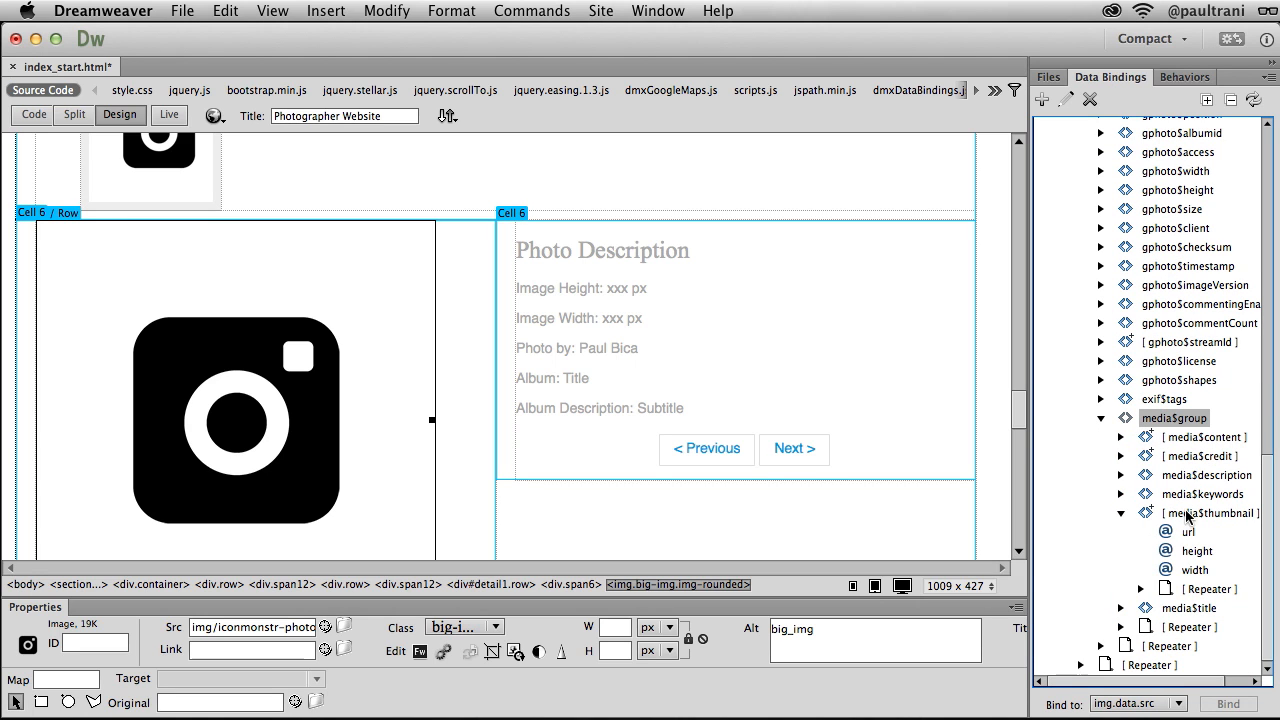
pyautogui.click(1121, 513)
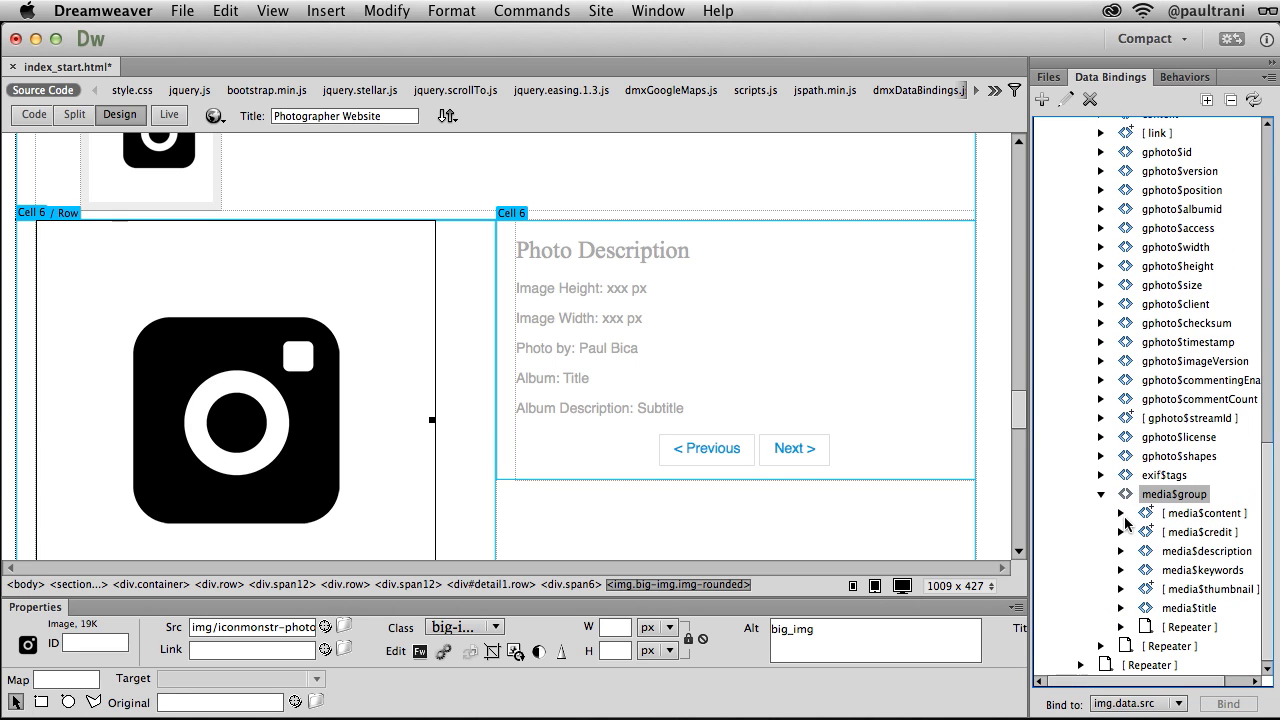
pyautogui.click(1122, 513)
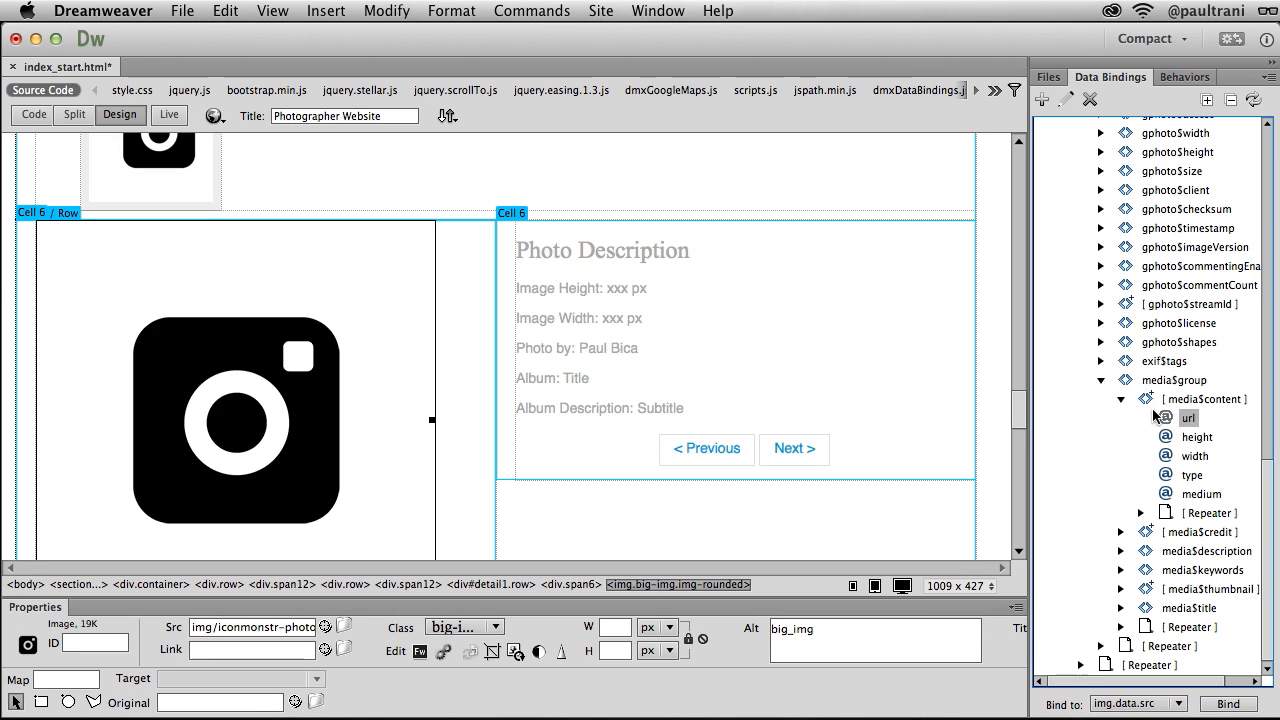
pyautogui.moveTo(1170, 672)
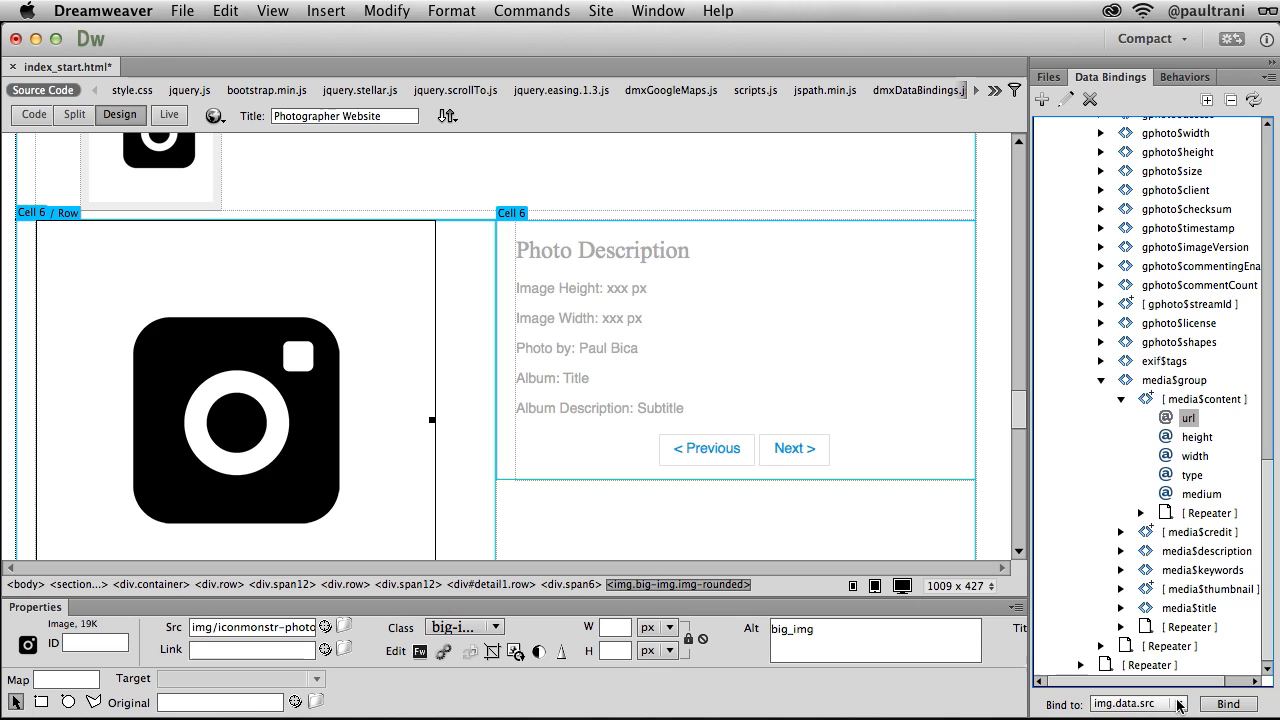
pyautogui.moveTo(1223, 704)
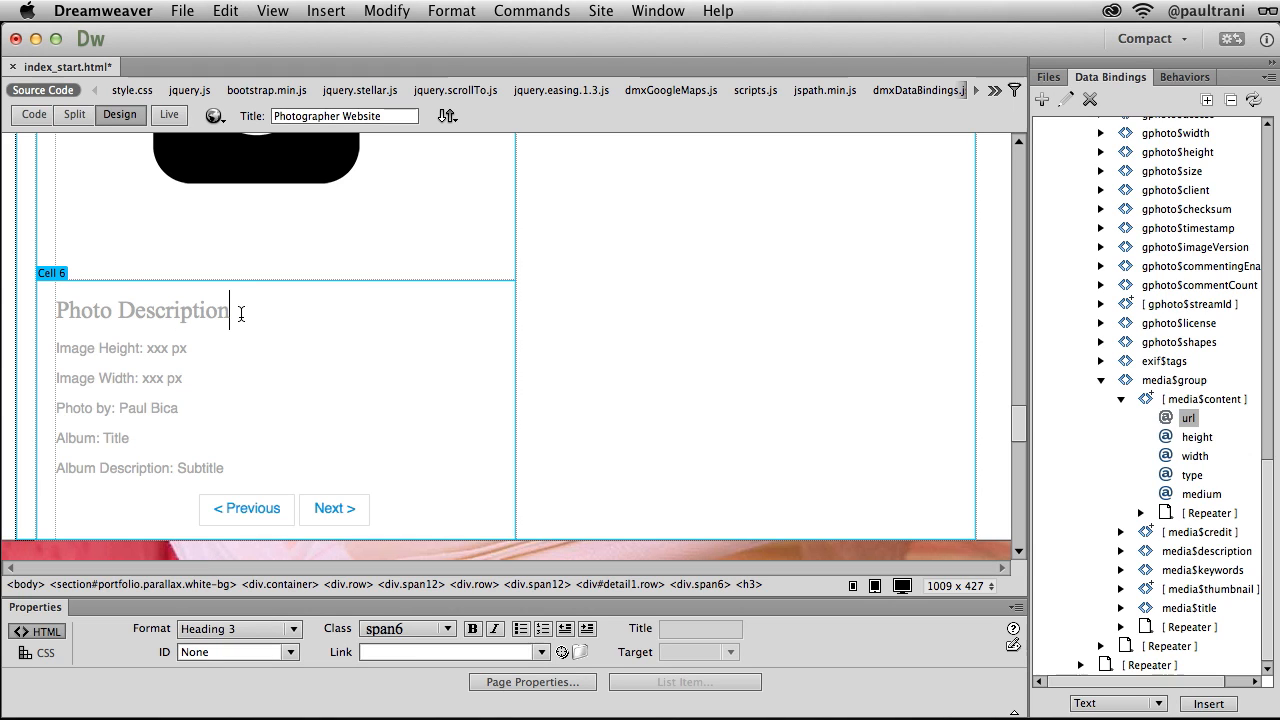
# Bind the heading to media$description.$t, and Image Height and Width to media$content height and width.
pyautogui.tripleClick(140, 310)
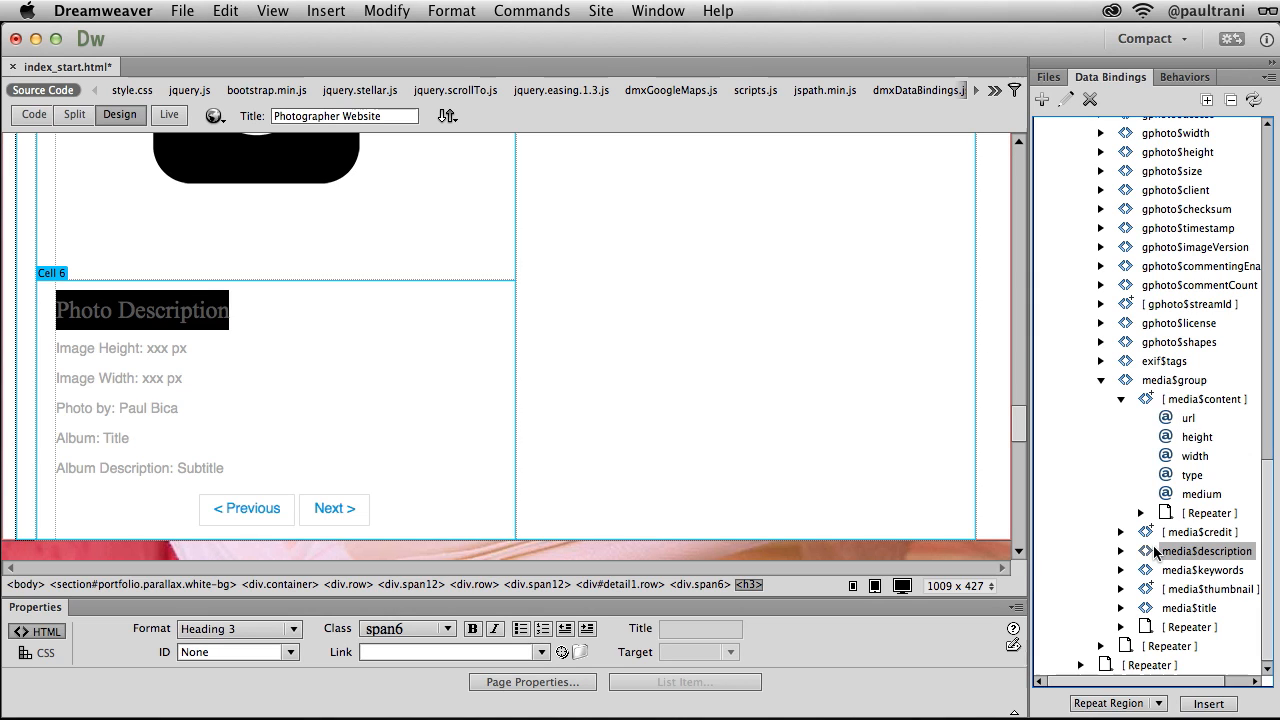
pyautogui.click(1122, 551)
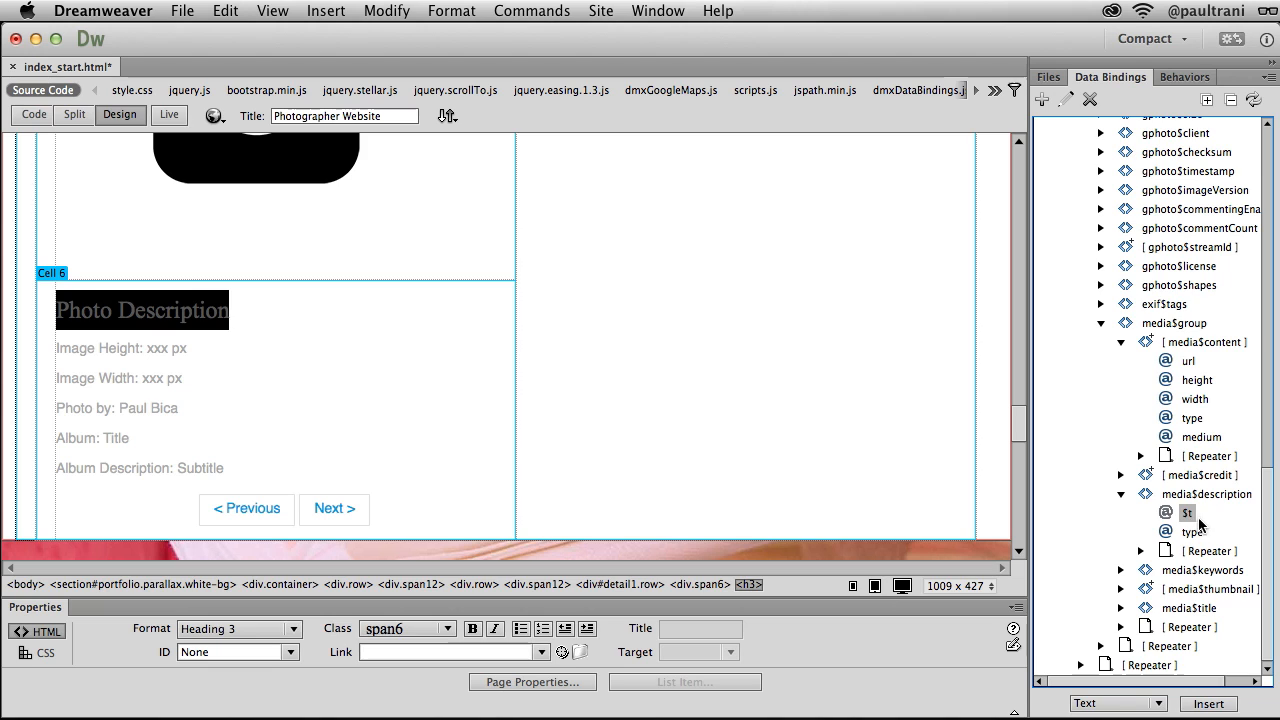
pyautogui.moveTo(1195, 519)
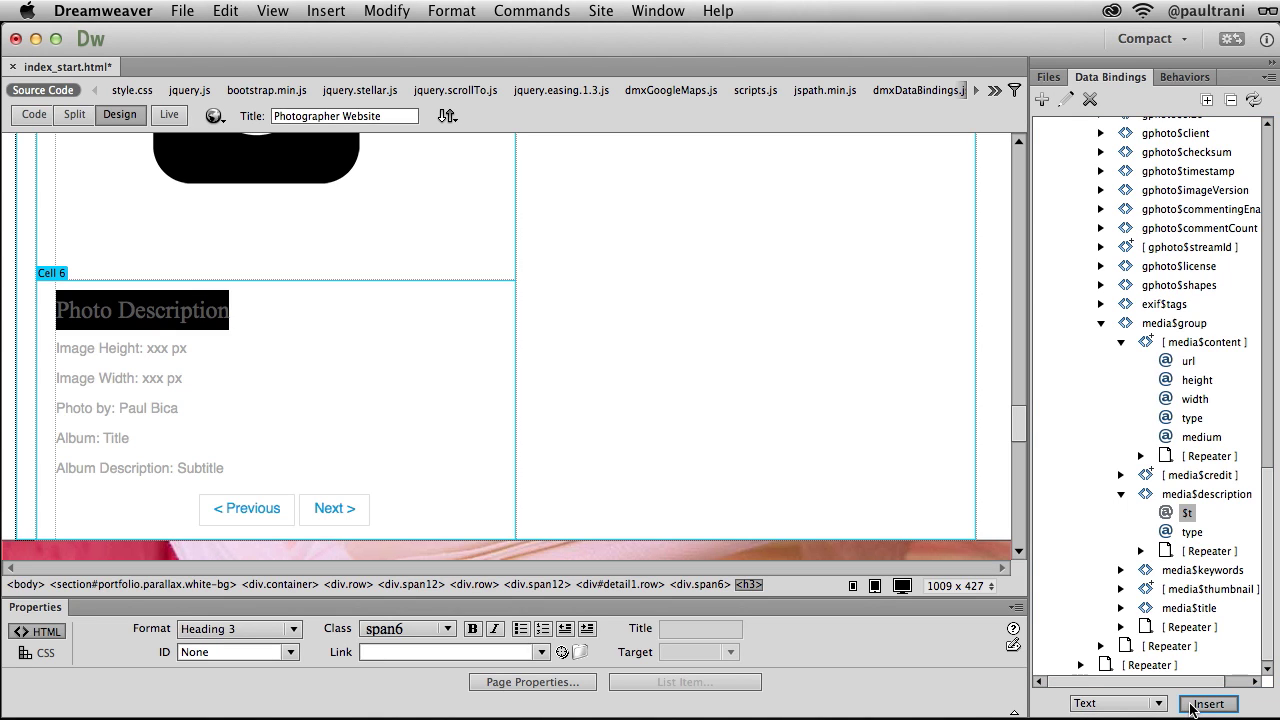
pyautogui.click(1204, 706)
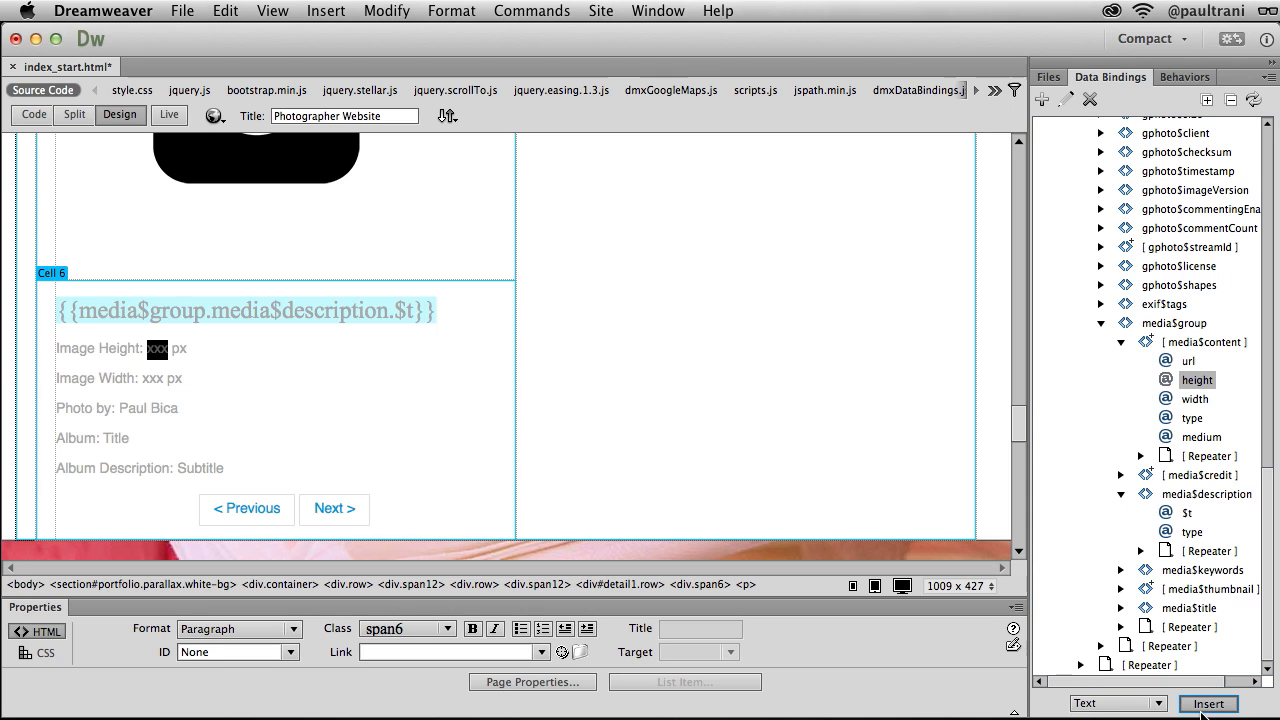
pyautogui.click(1205, 705)
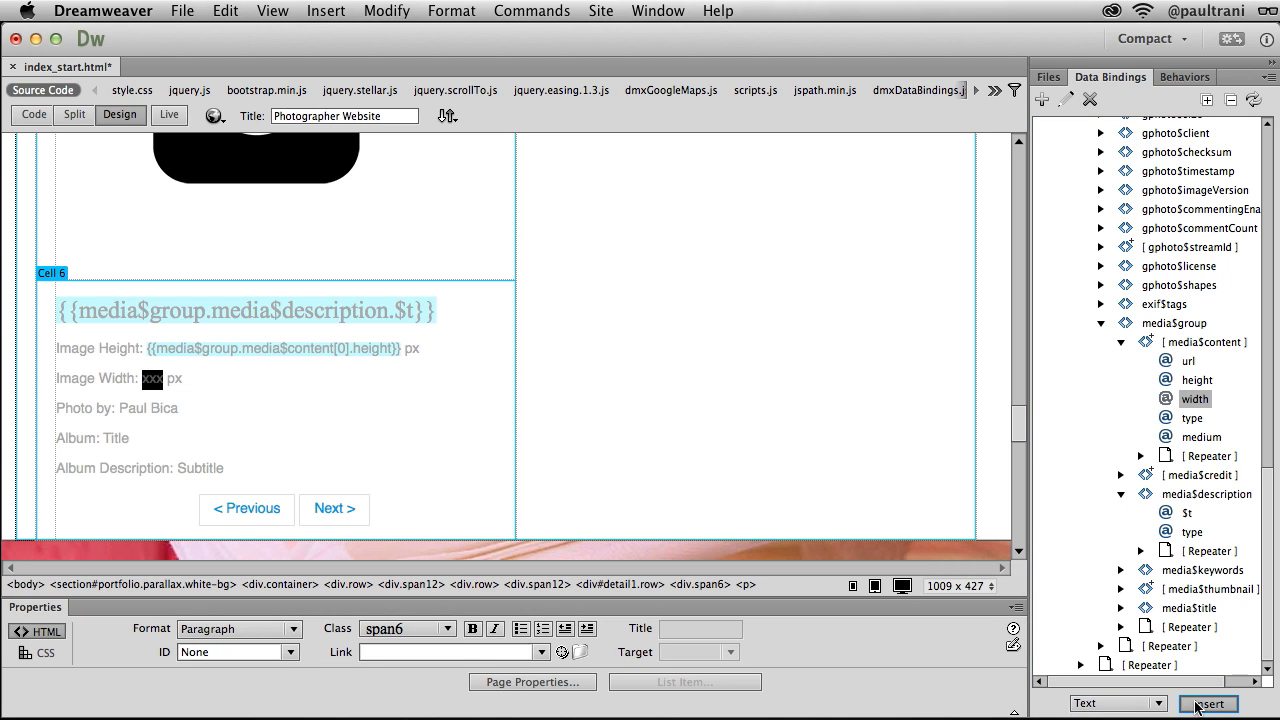
pyautogui.click(1208, 705)
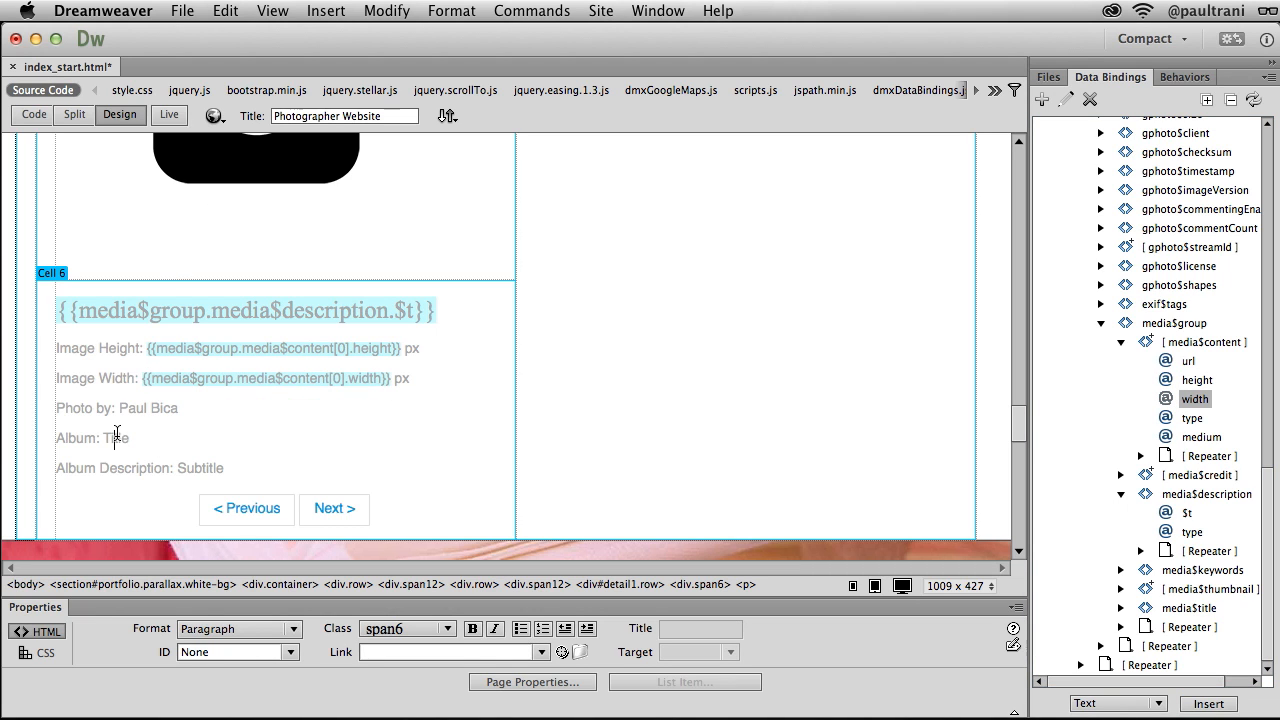
pyautogui.doubleClick(116, 436)
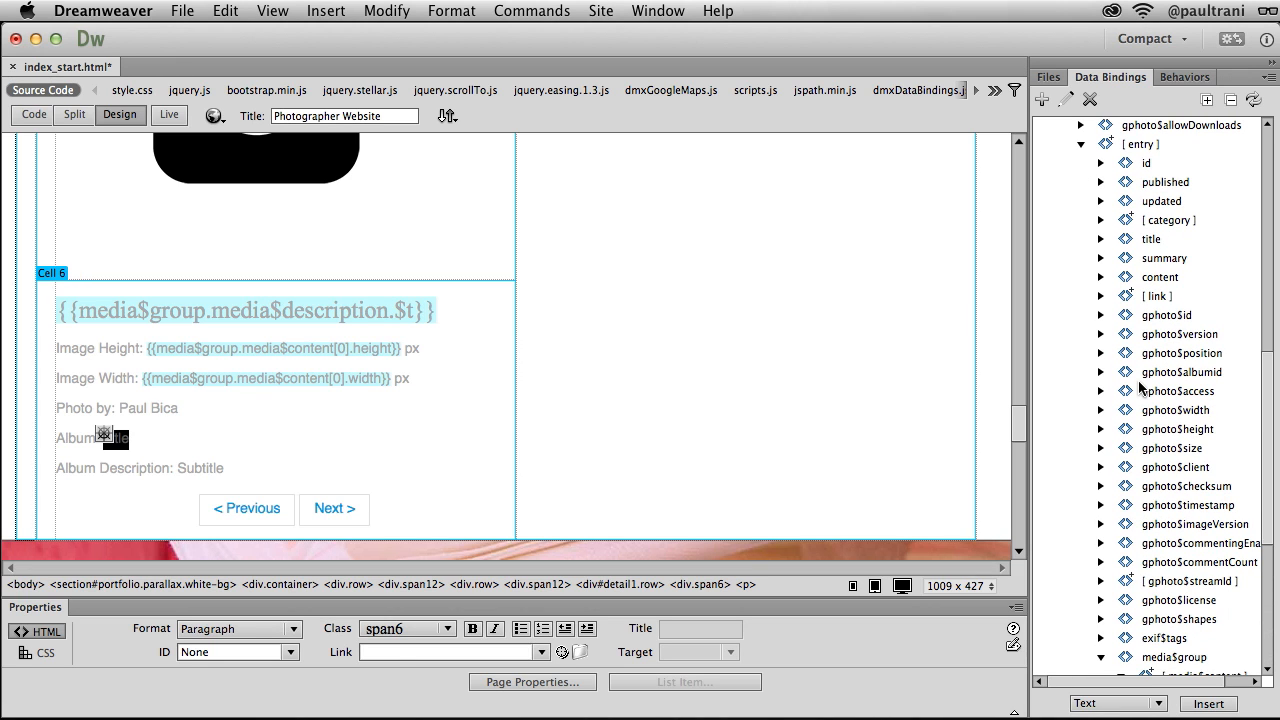
pyautogui.moveTo(1243, 436)
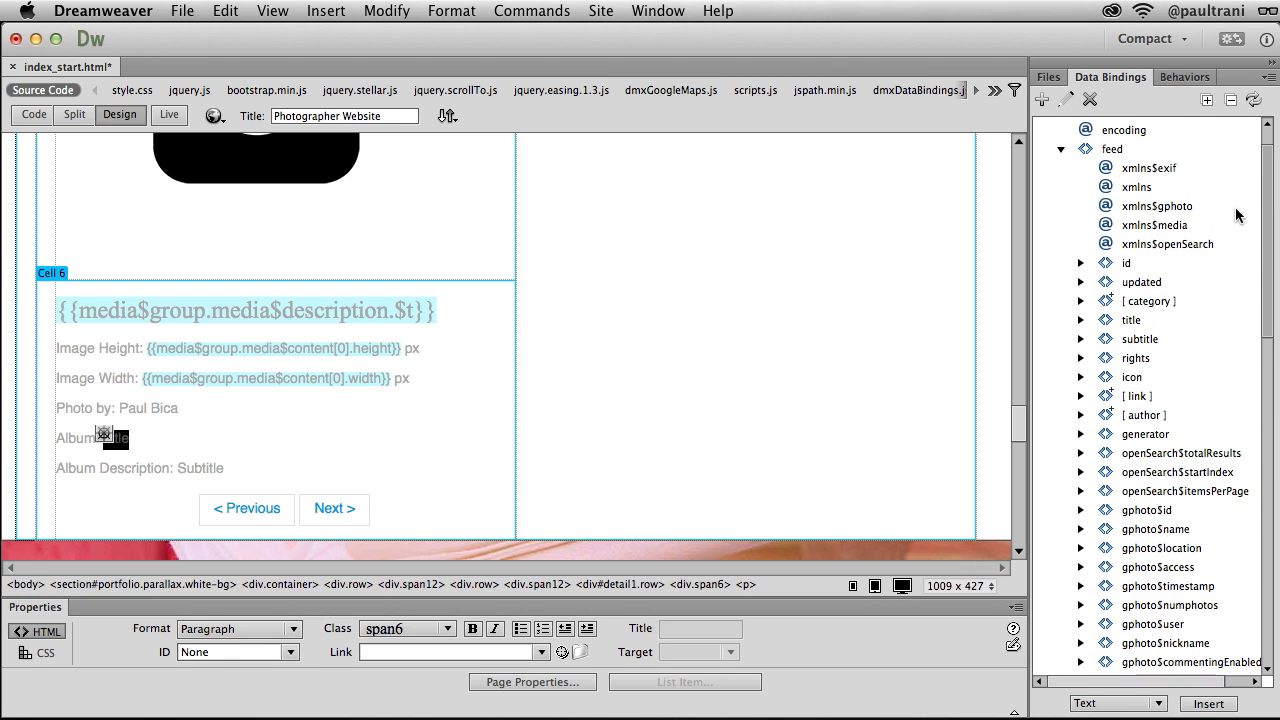
# Bind the Album line to feed title $t and Album Description to feed subtitle $t.
pyautogui.click(1082, 320)
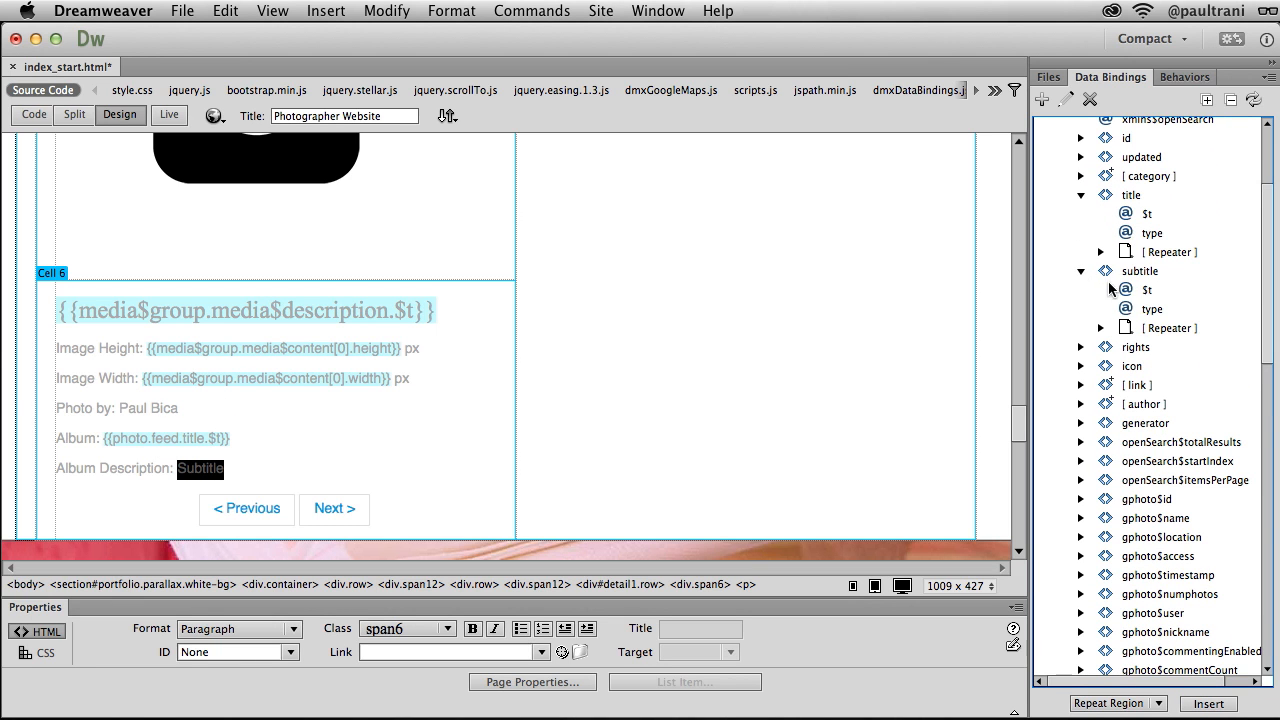
pyautogui.click(1145, 289)
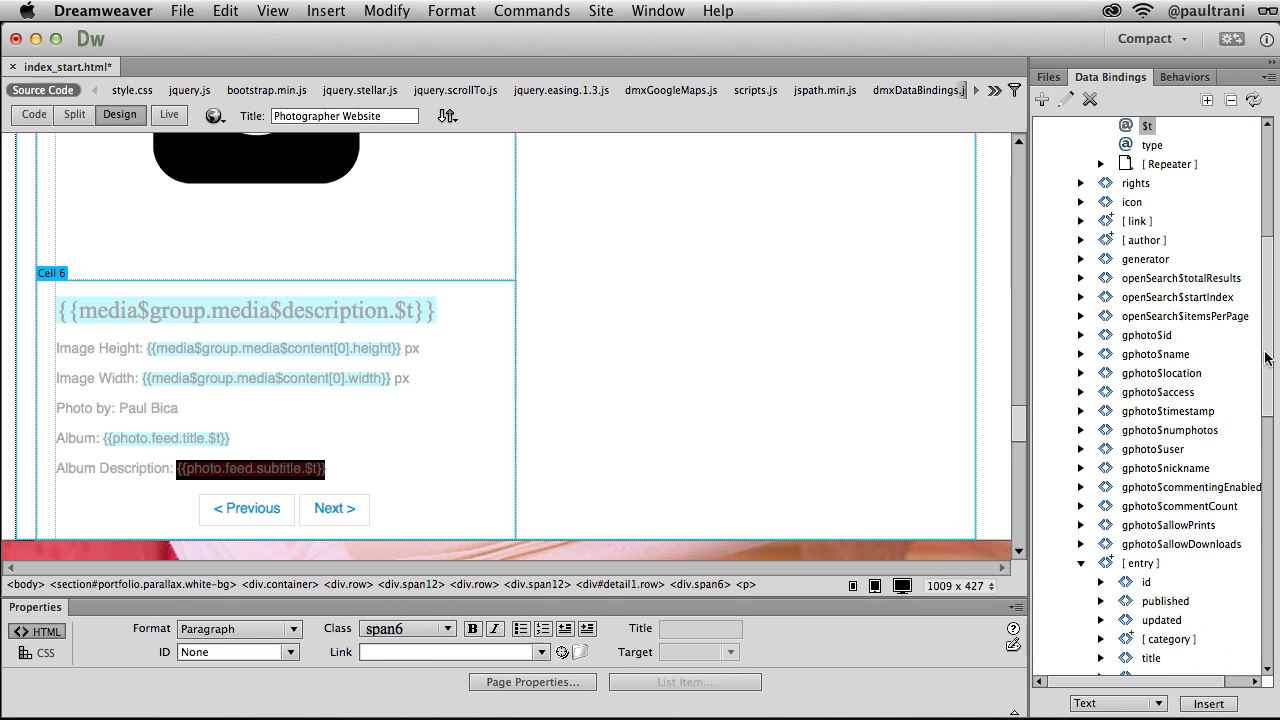
pyautogui.scroll(-3)
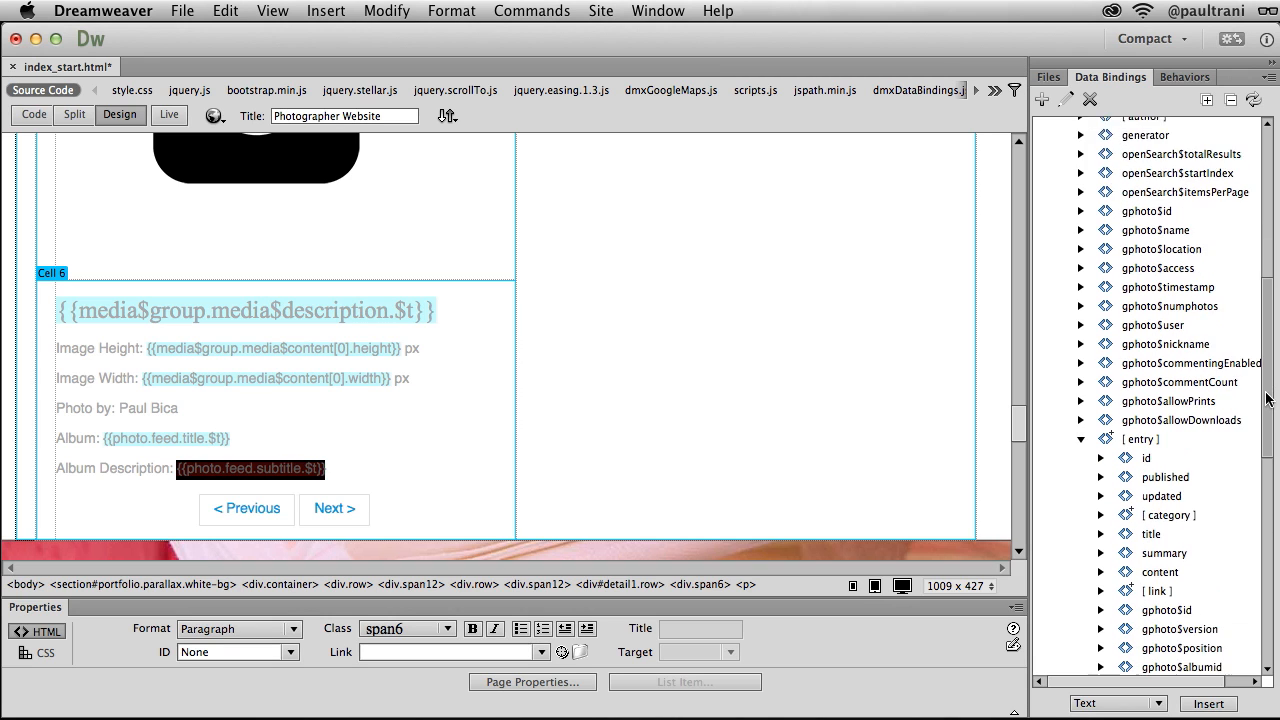
pyautogui.scroll(-3)
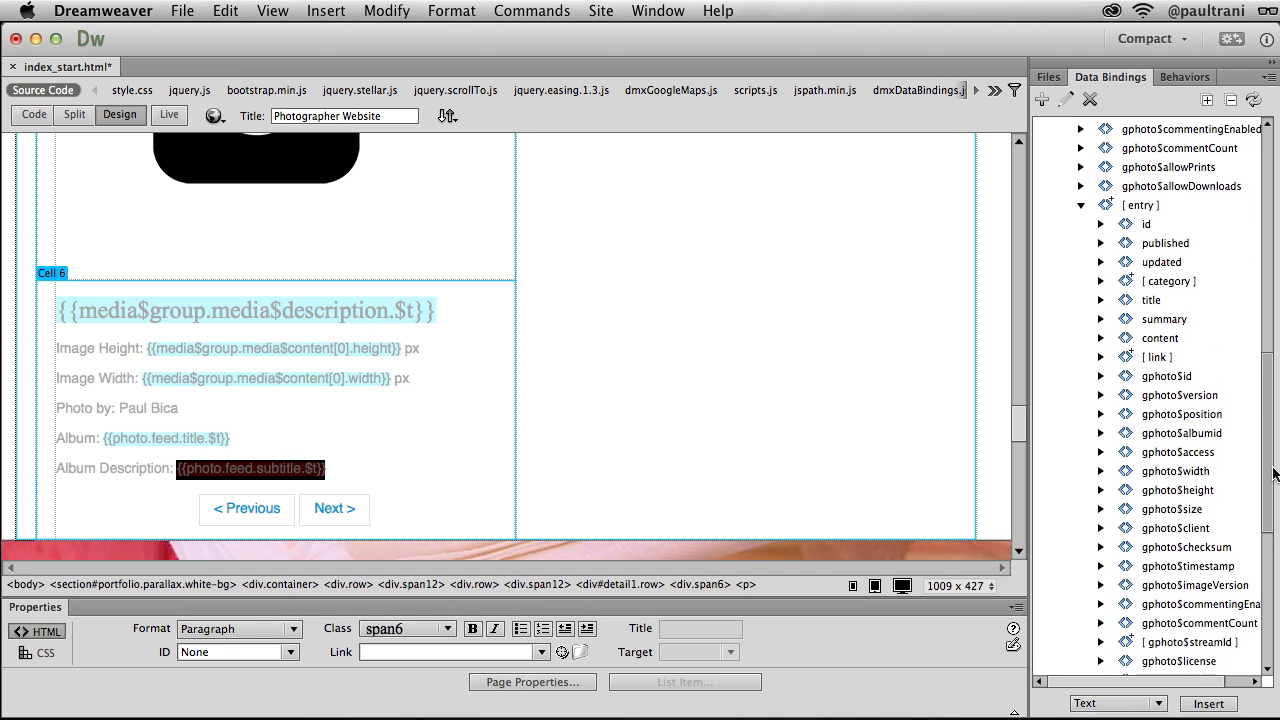
pyautogui.scroll(-3)
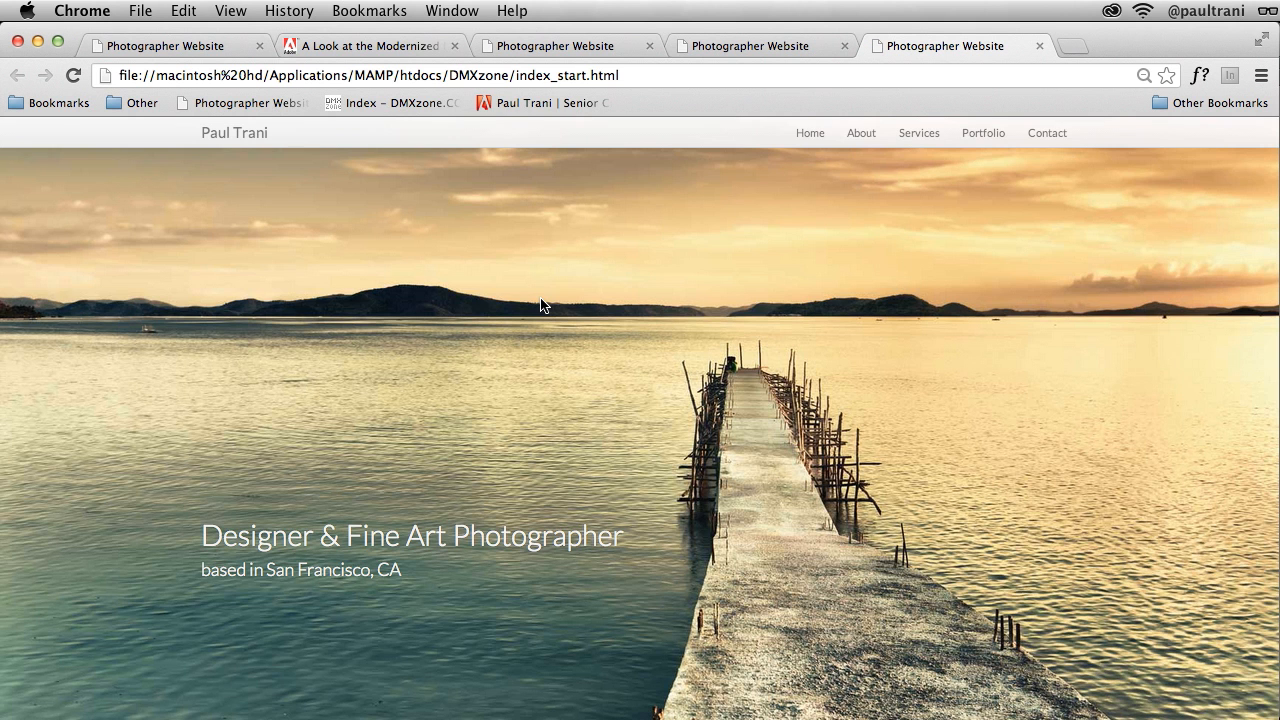
# Scroll the Chrome preview to the Portfolio section to see Cape Byron's dimensions, album and description.
pyautogui.scroll(-3)
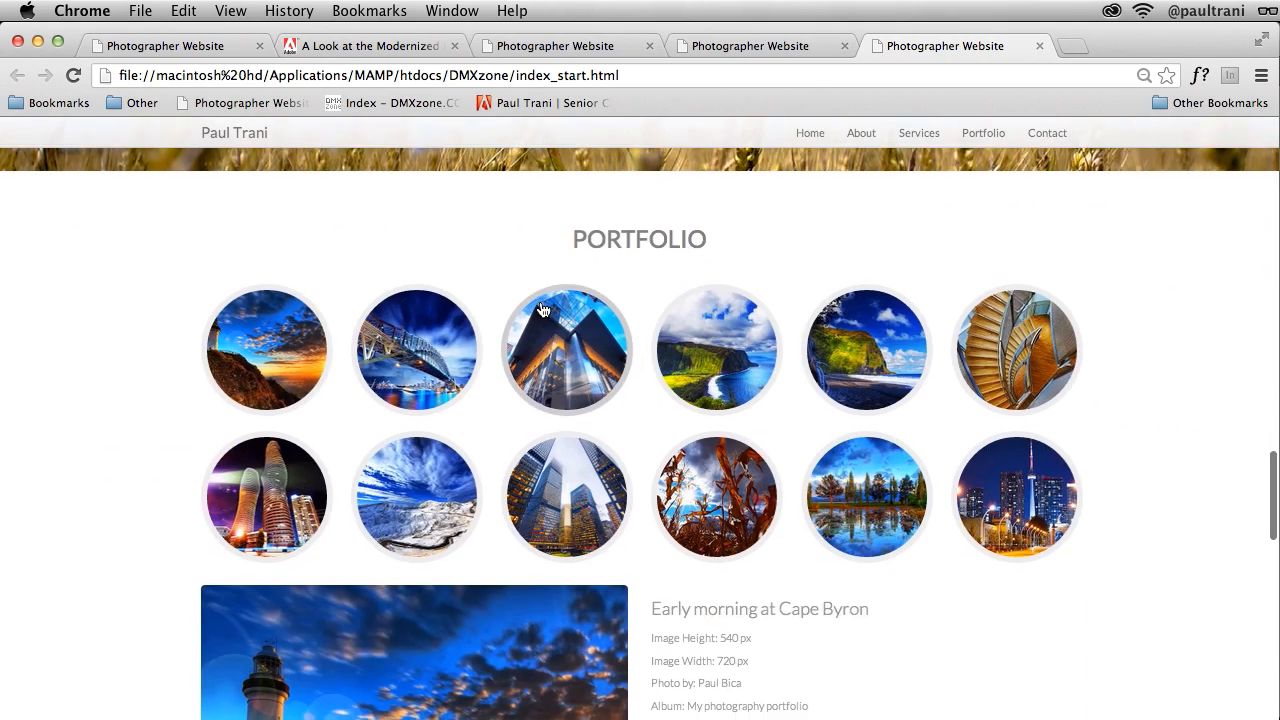
pyautogui.scroll(-3)
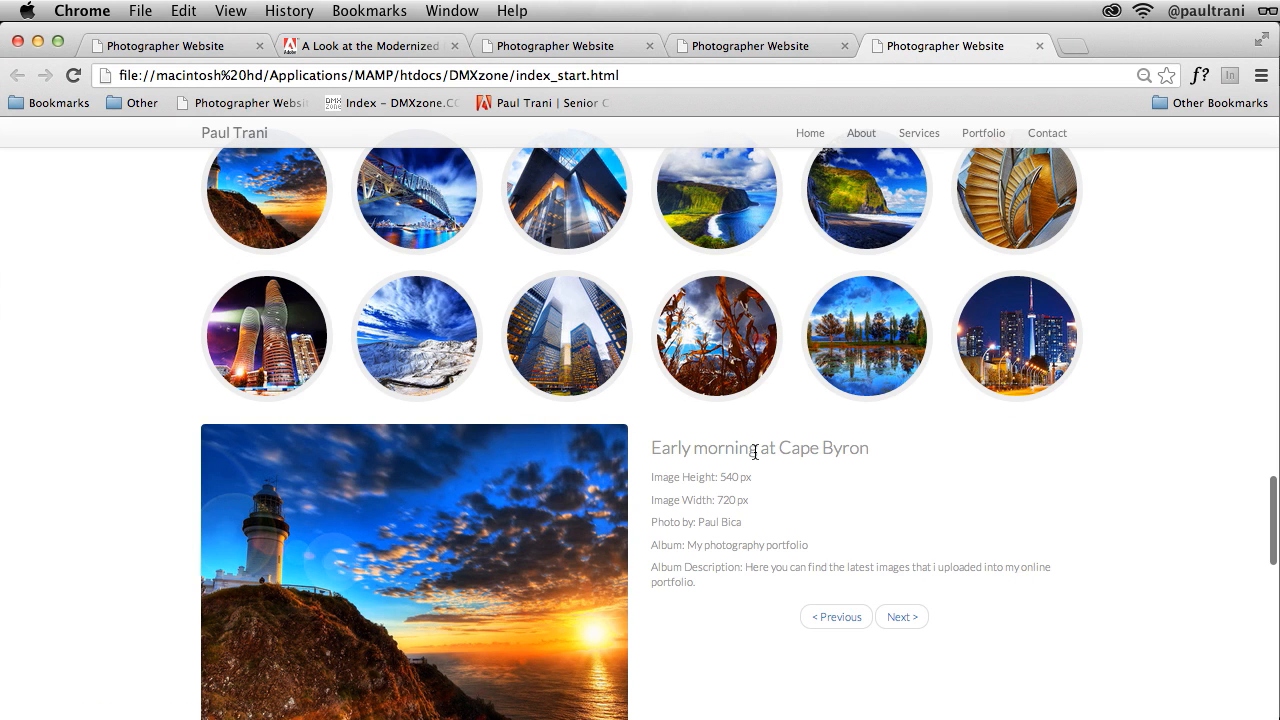
pyautogui.scroll(-3)
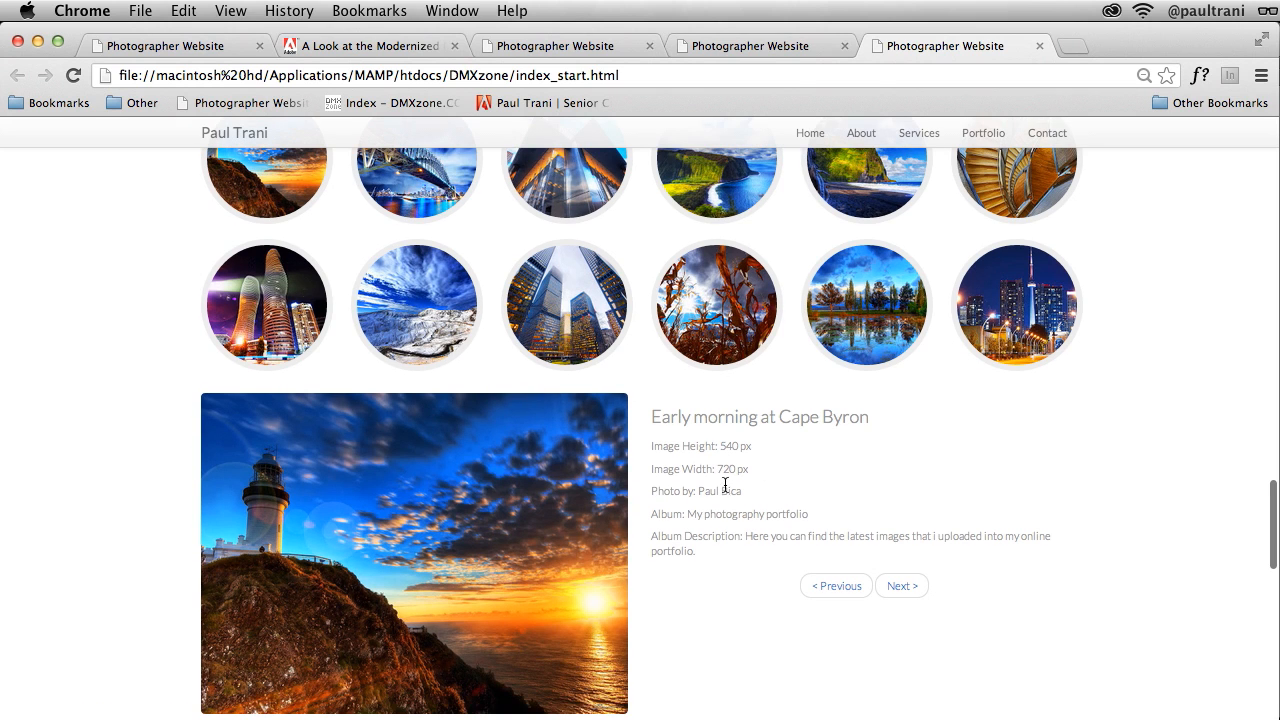
pyautogui.moveTo(669, 566)
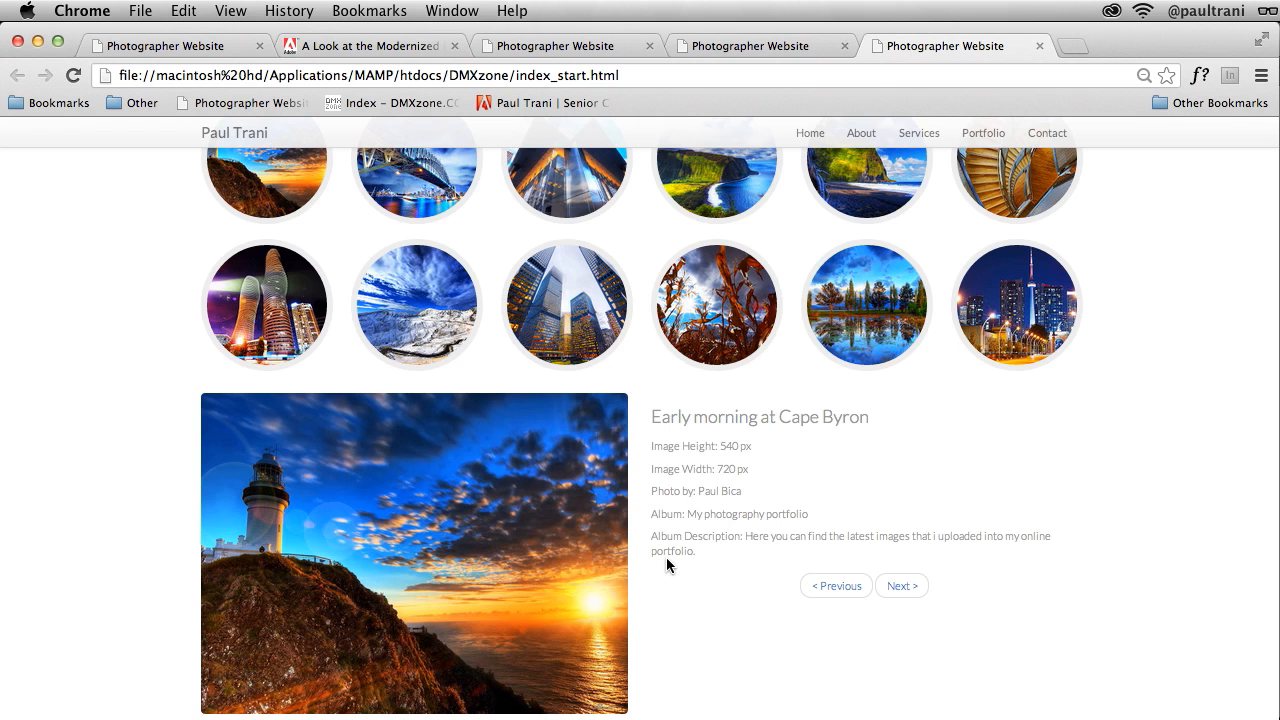
pyautogui.moveTo(710, 566)
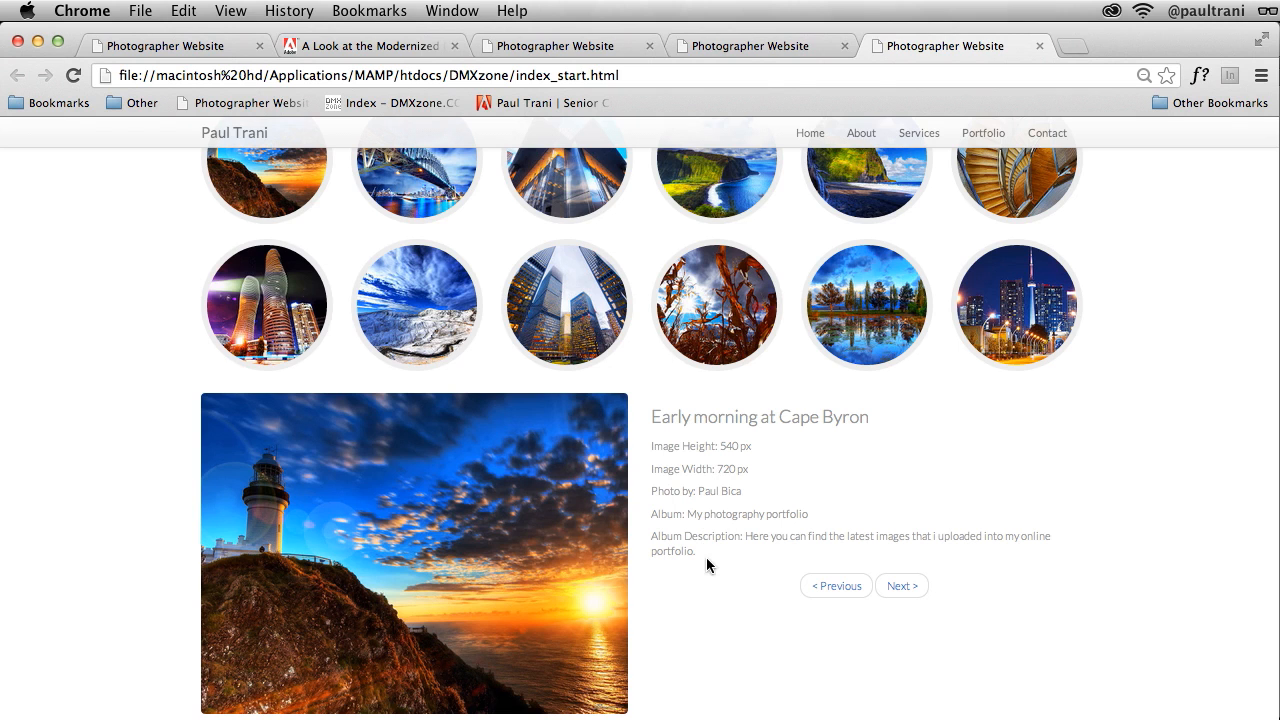
pyautogui.moveTo(750, 586)
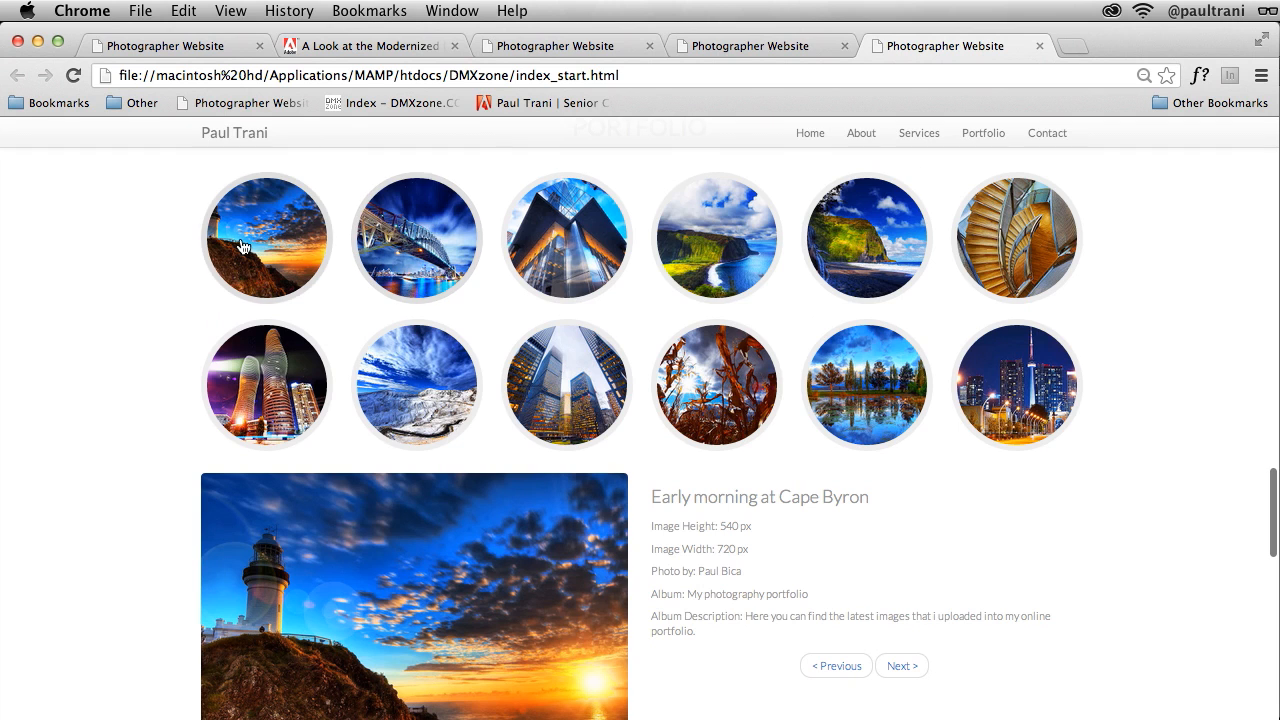
pyautogui.moveTo(389, 383)
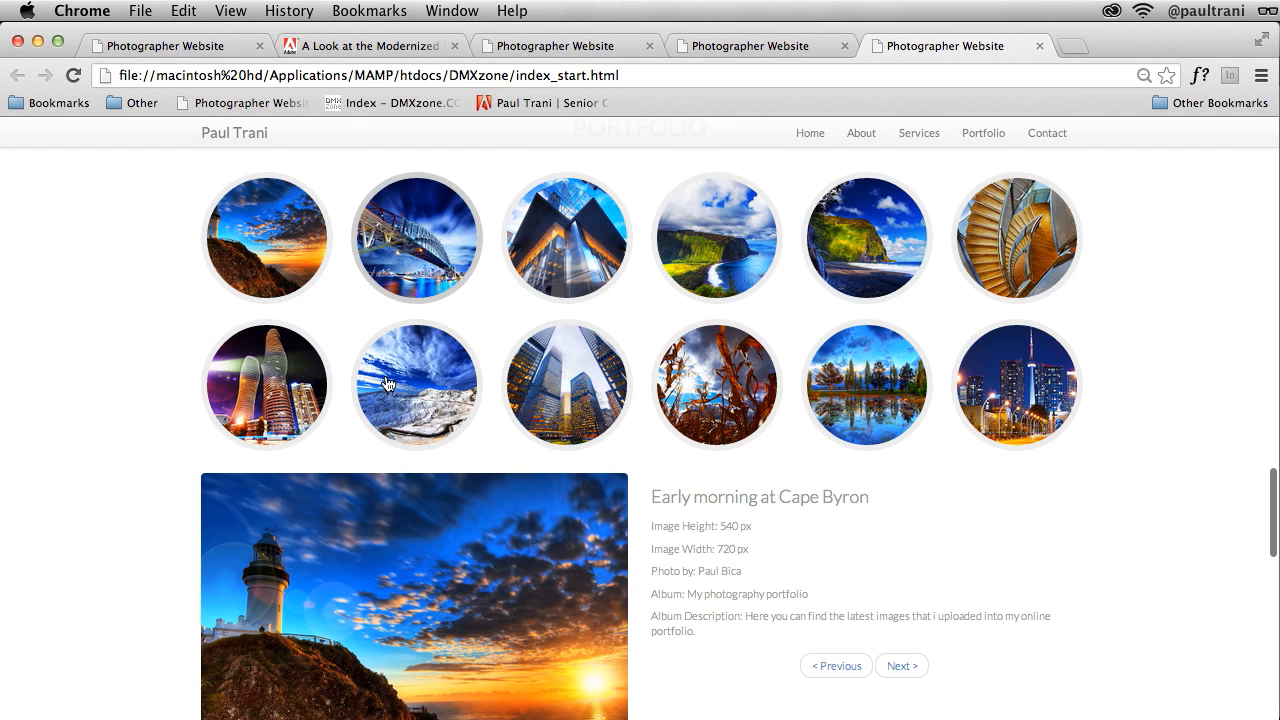
pyautogui.scroll(-3)
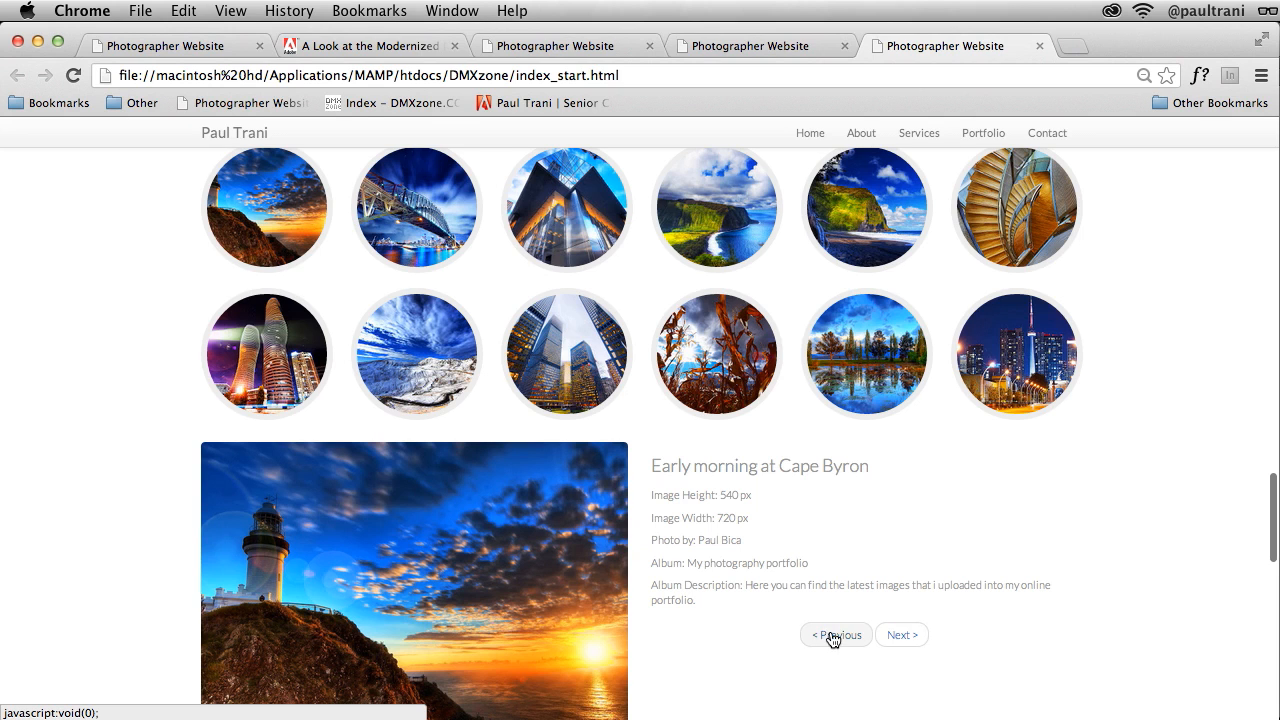
pyautogui.moveTo(686, 537)
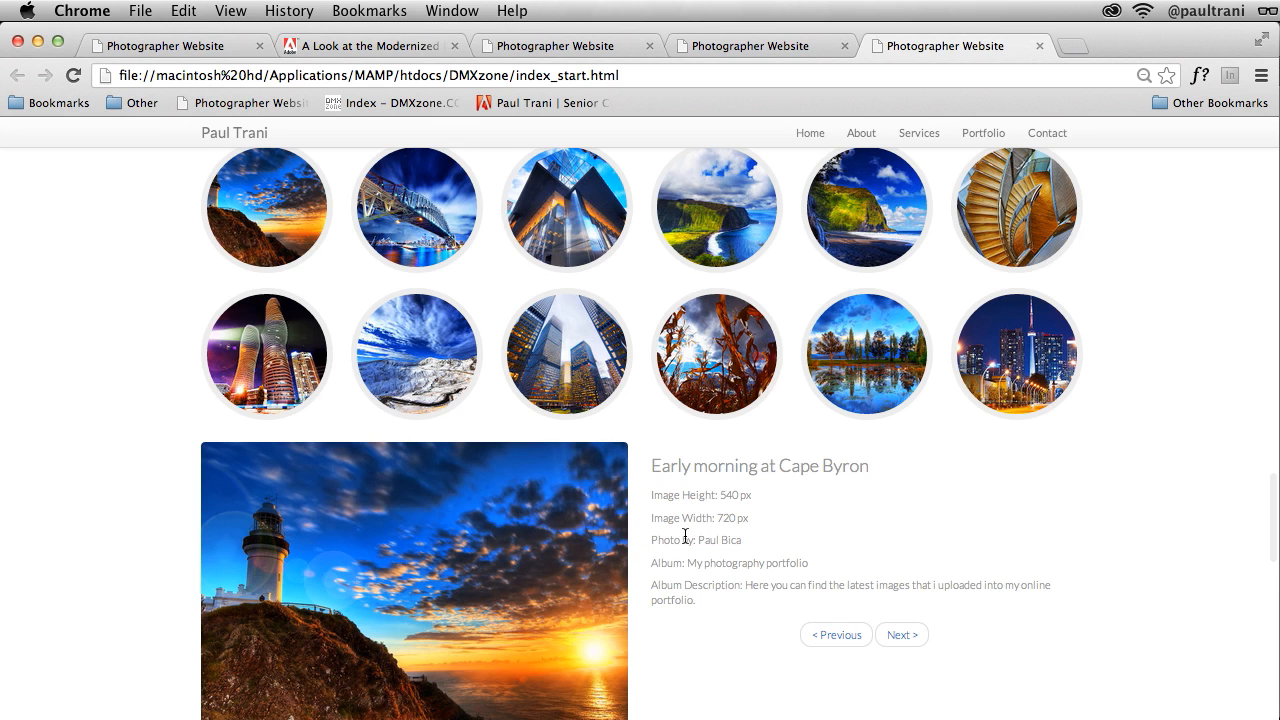
pyautogui.moveTo(428, 225)
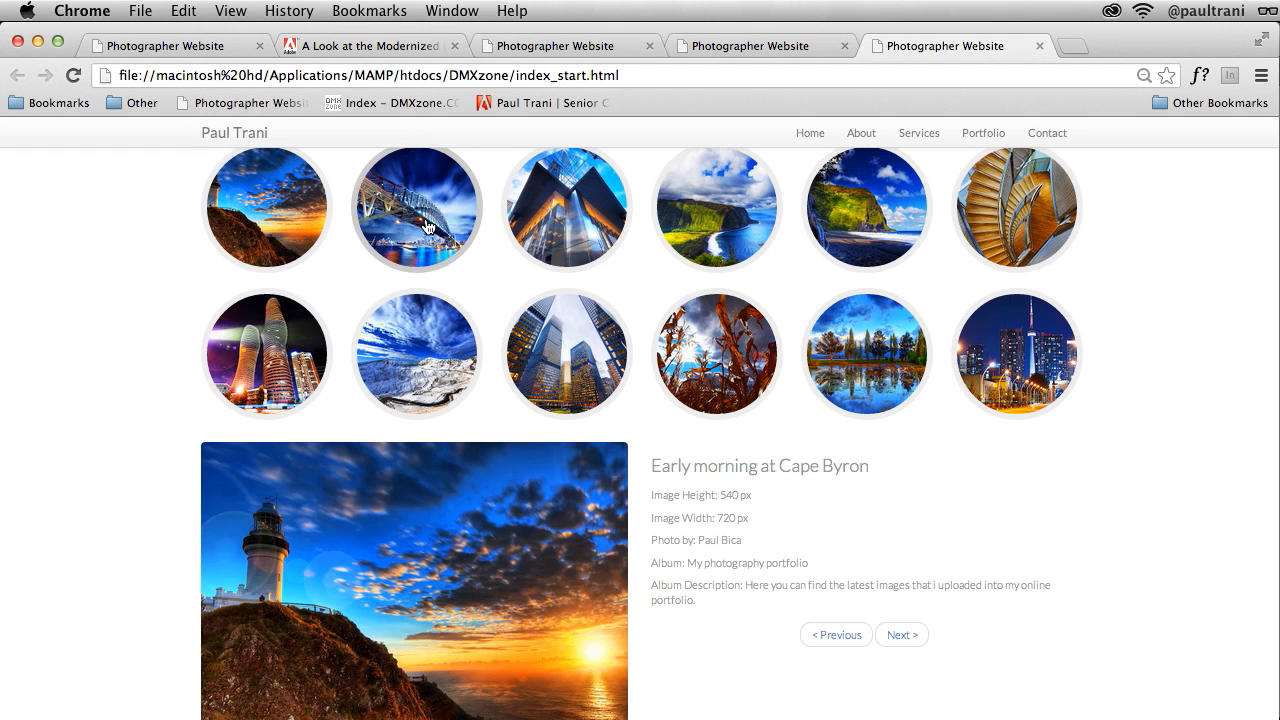
pyautogui.moveTo(439, 495)
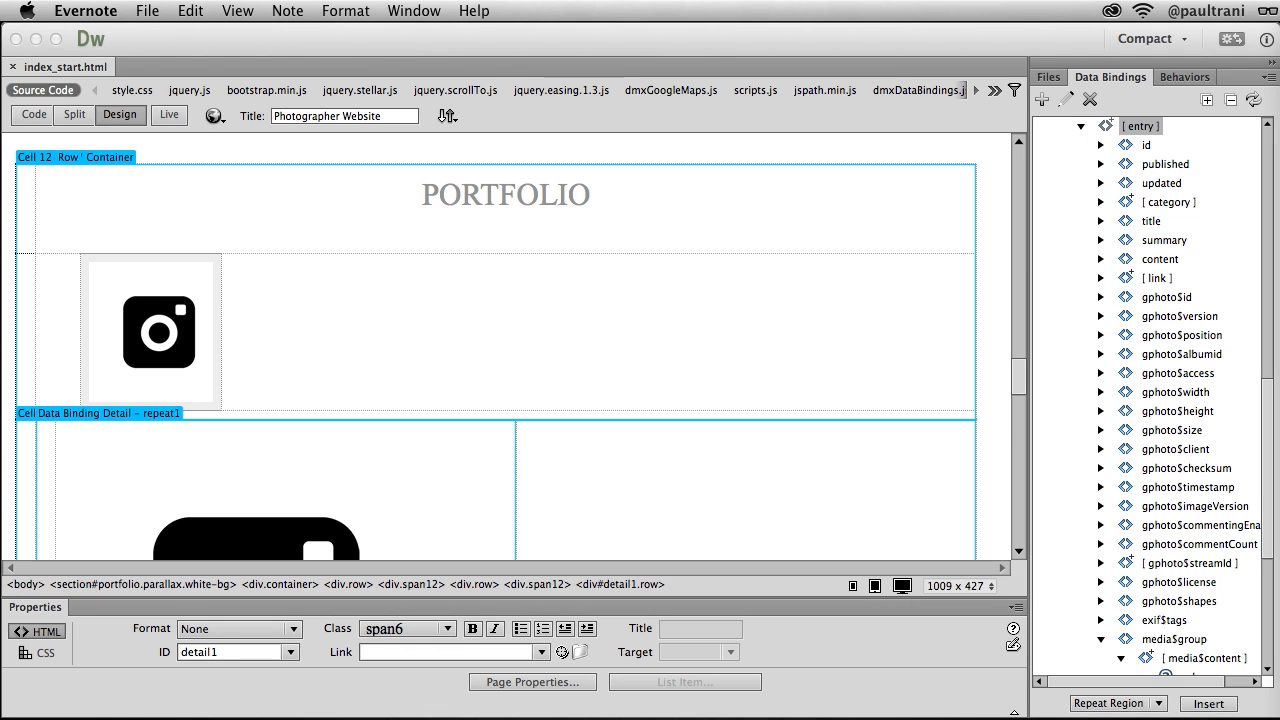
pyautogui.moveTo(122, 293)
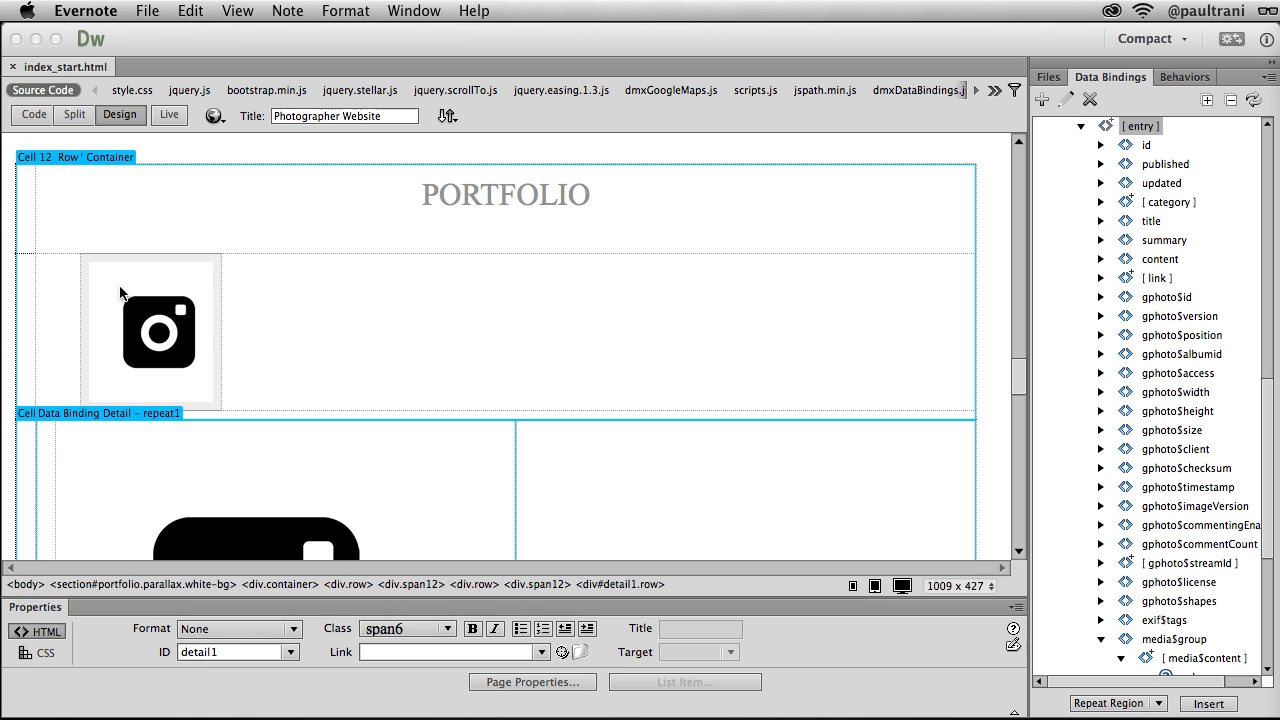
# Select the thumbnail image in the Portfolio repeat region.
pyautogui.click(157, 330)
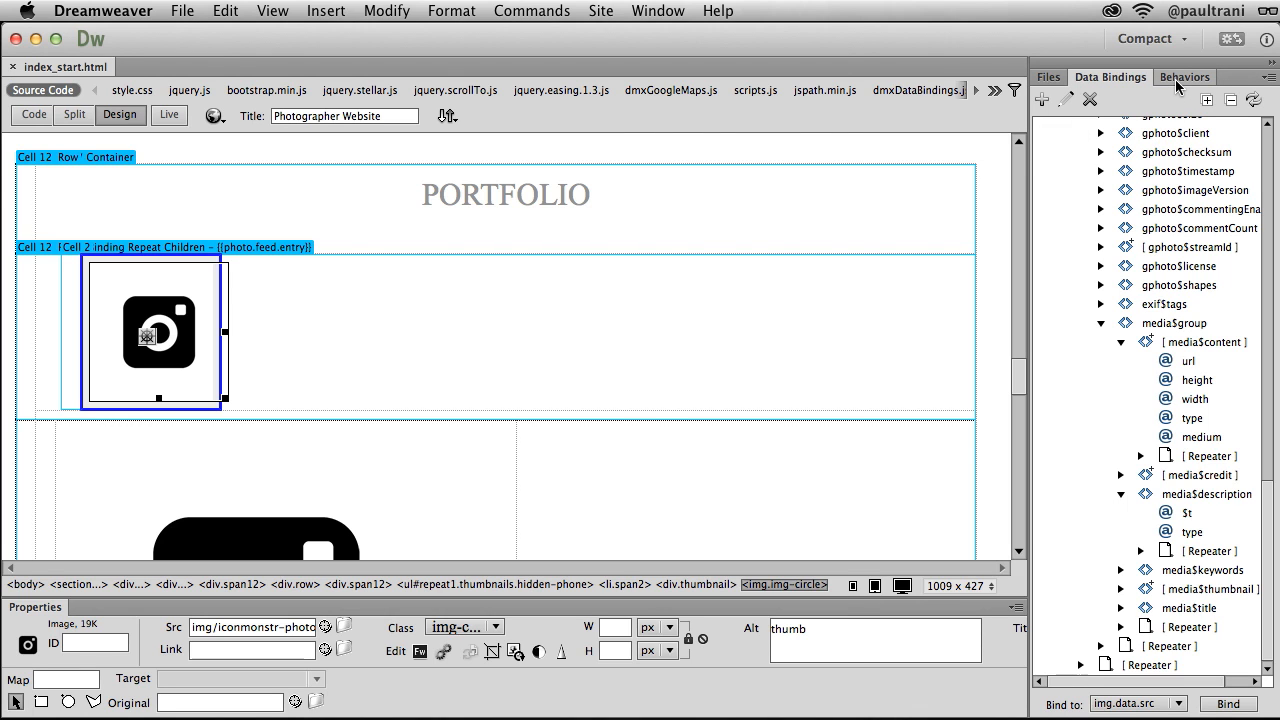
# Add an onClick Select Active Record behavior for repeat1 using Current Selection to the thumbnail.
pyautogui.click(672, 10)
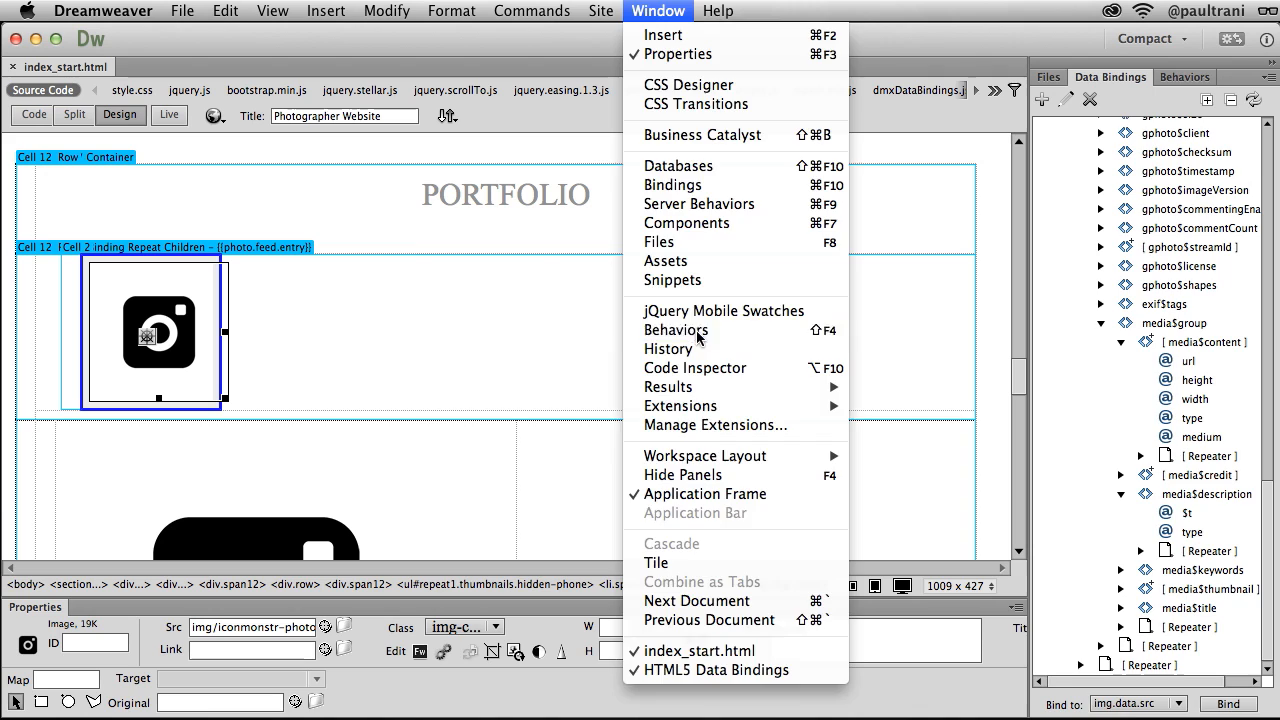
pyautogui.click(1106, 126)
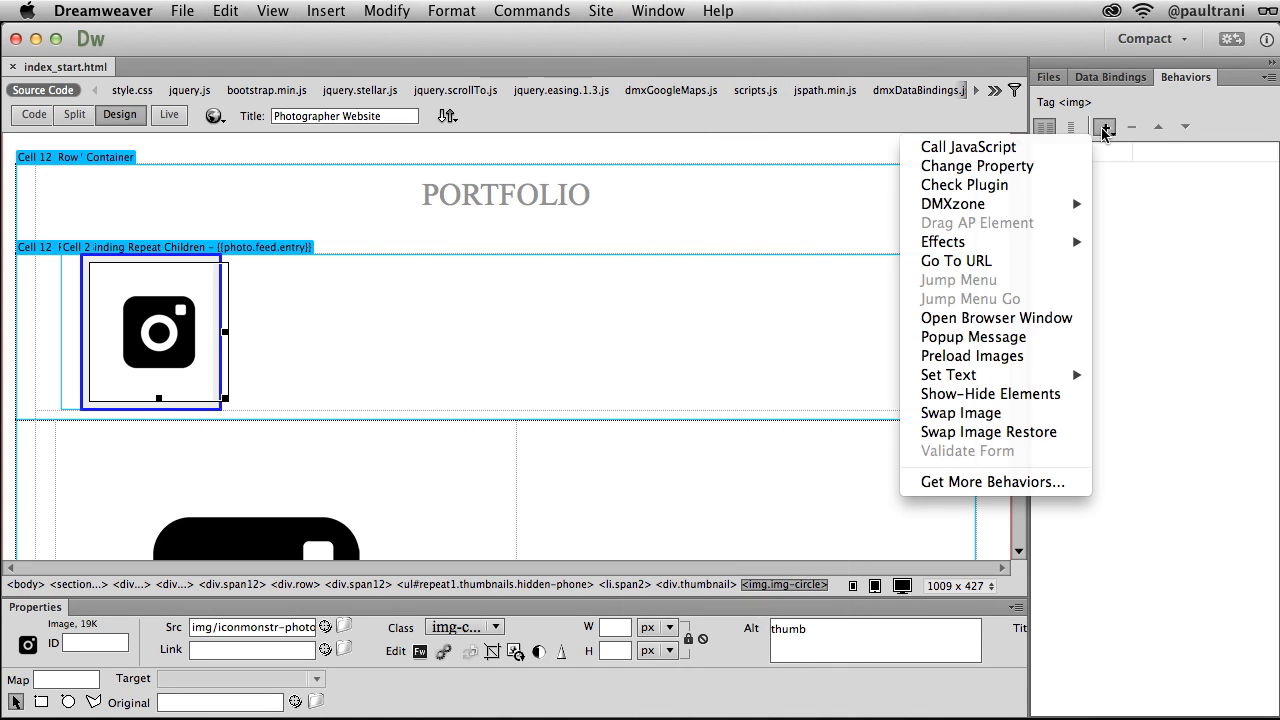
pyautogui.moveTo(952, 204)
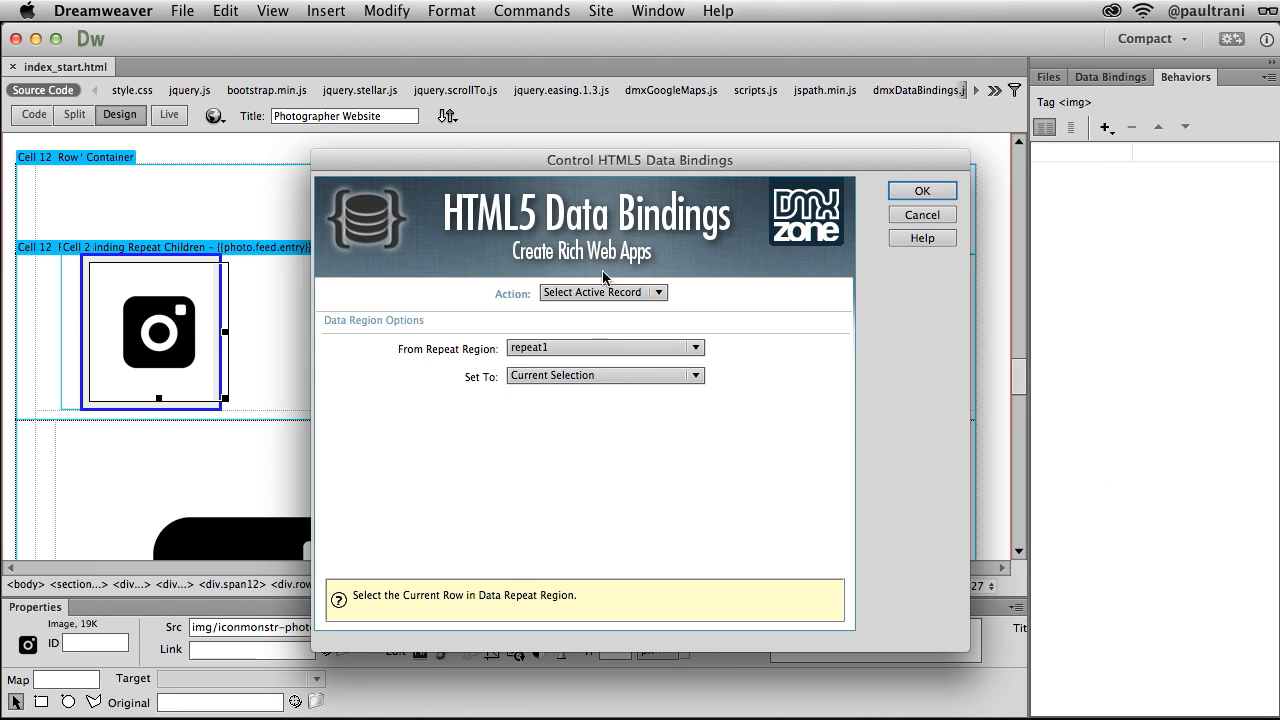
pyautogui.moveTo(594, 365)
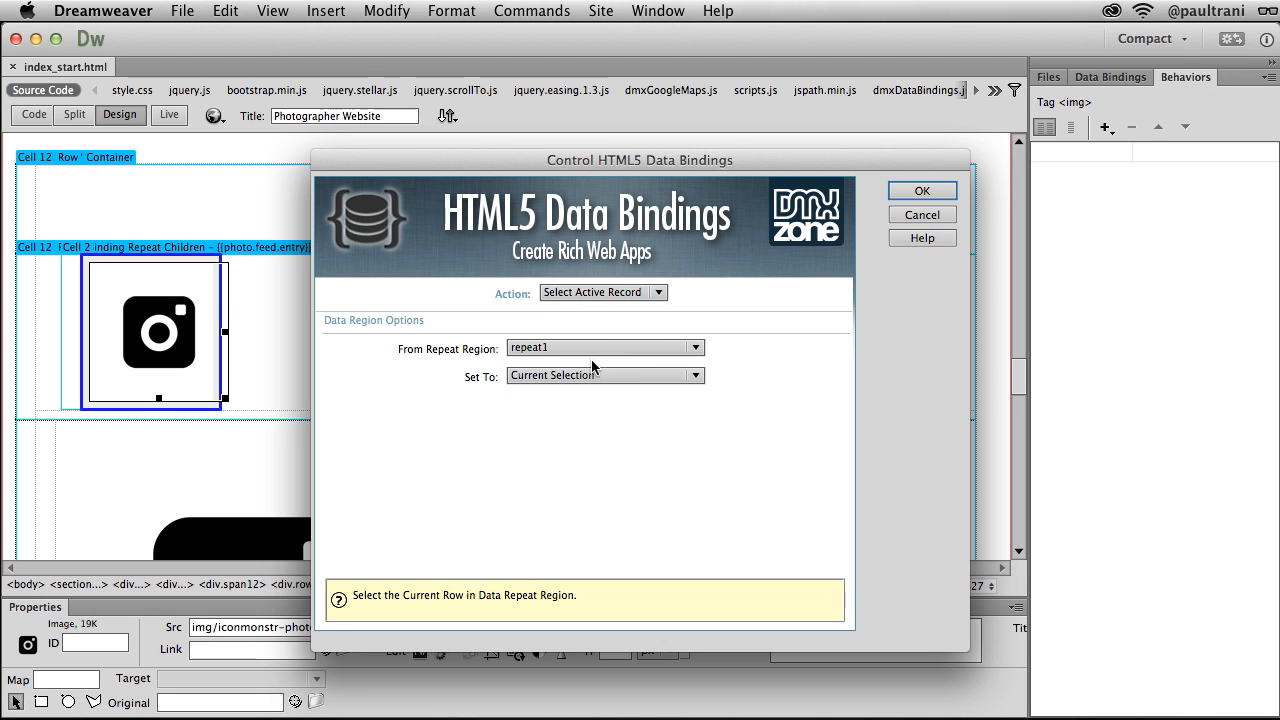
pyautogui.moveTo(522, 369)
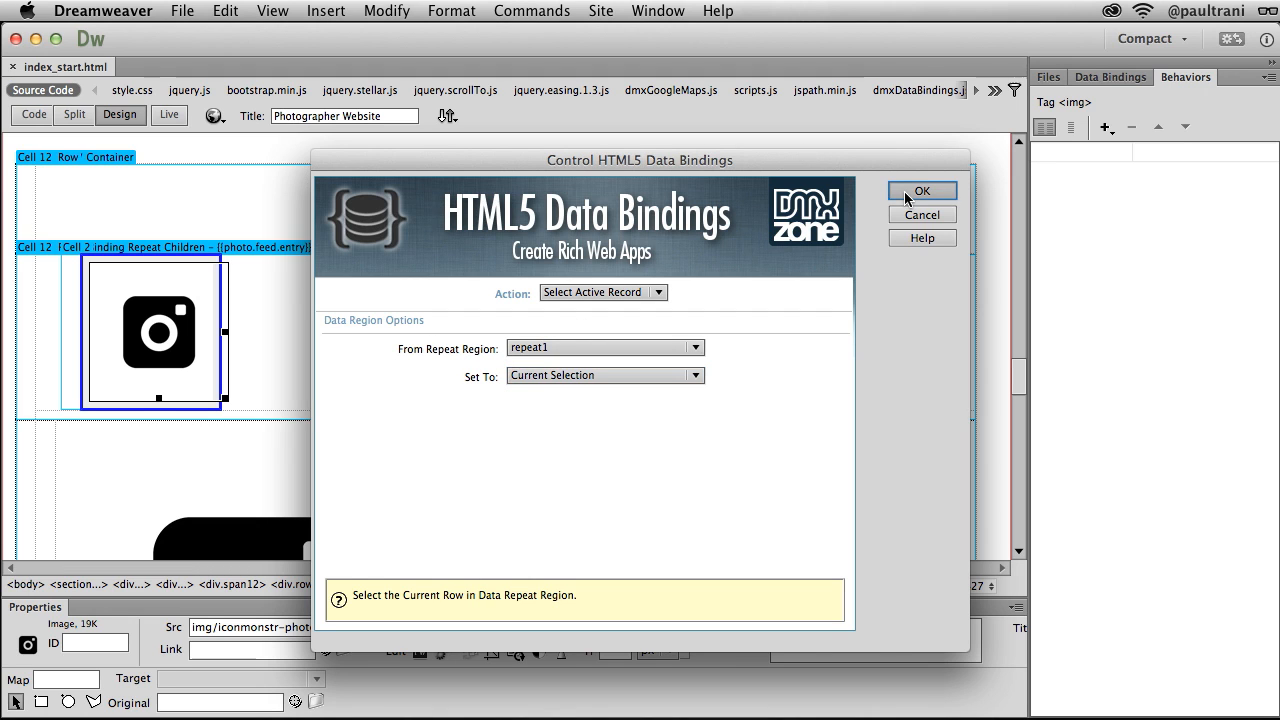
pyautogui.click(921, 191)
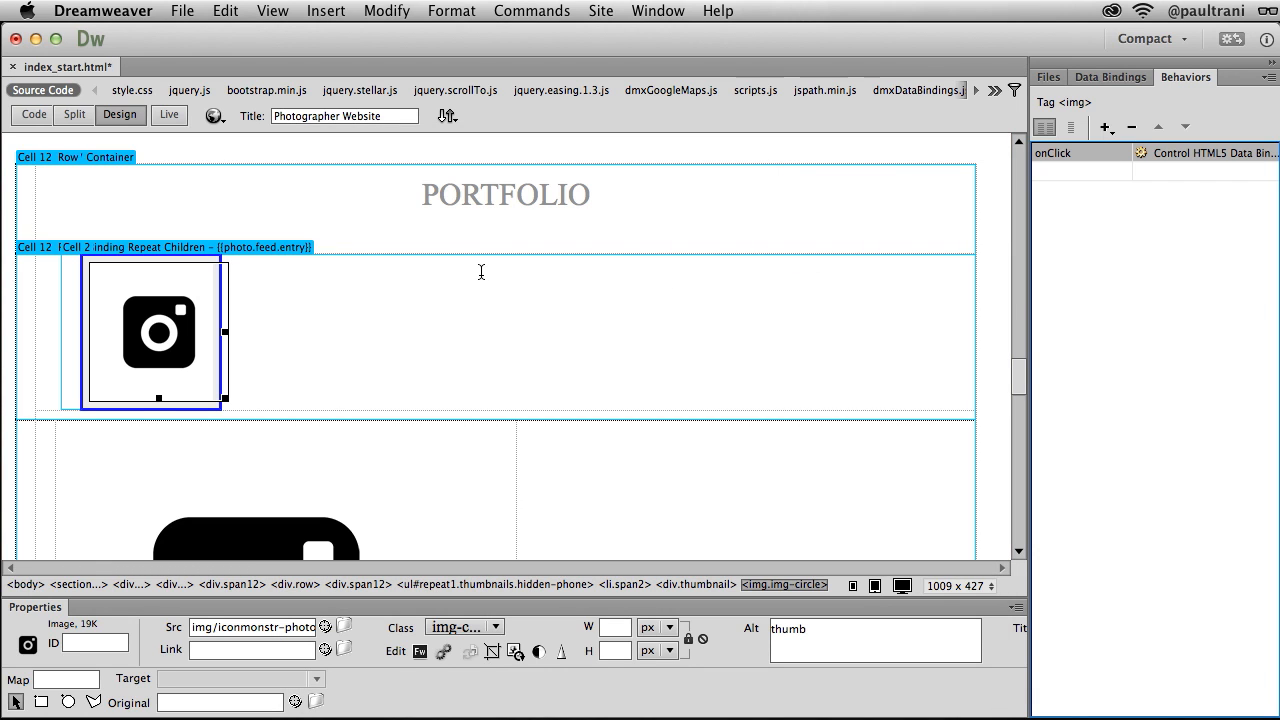
pyautogui.moveTo(436, 366)
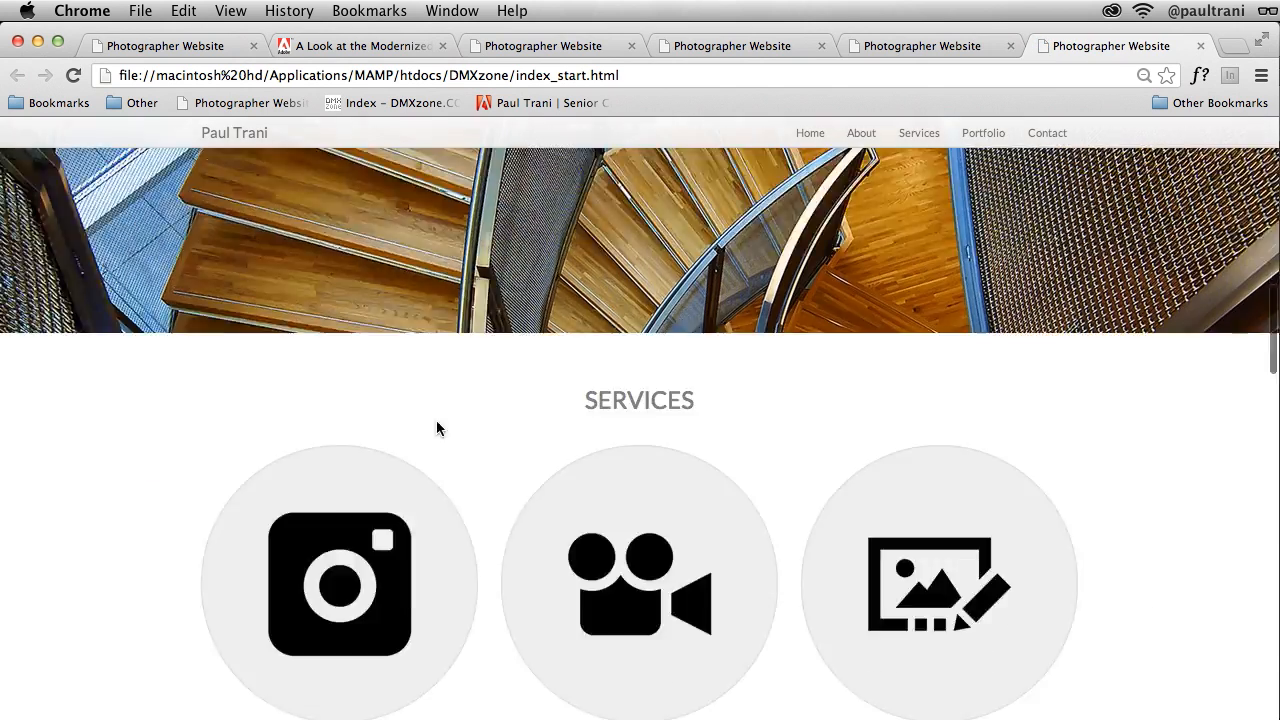
# Click the bridge, towers and other thumbnails in Chrome to watch the large photo update.
pyautogui.scroll(-3)
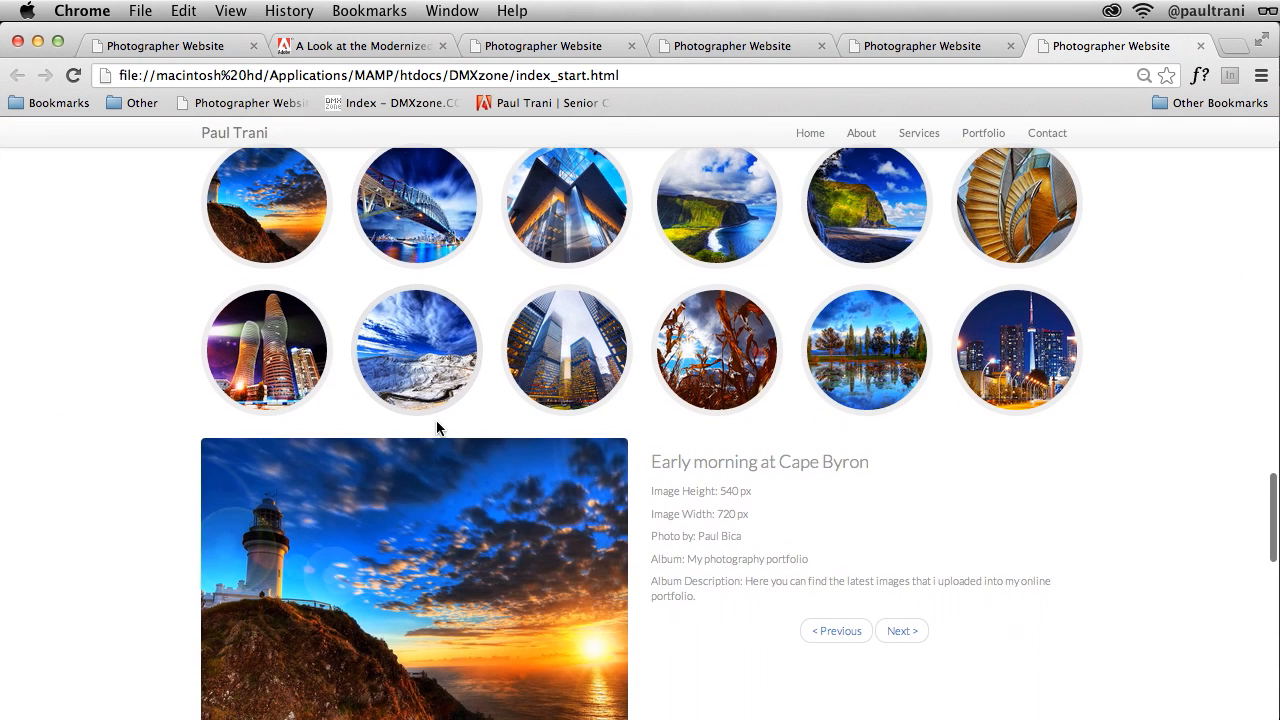
pyautogui.click(403, 213)
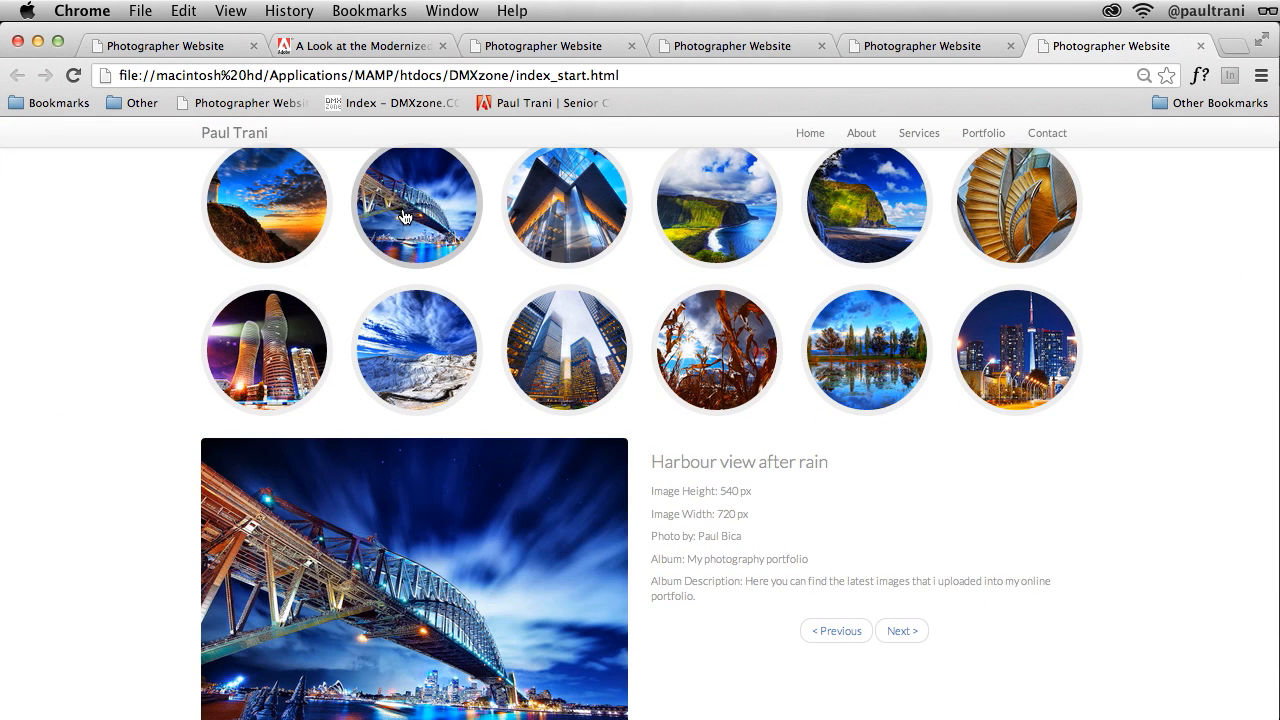
pyautogui.click(566, 204)
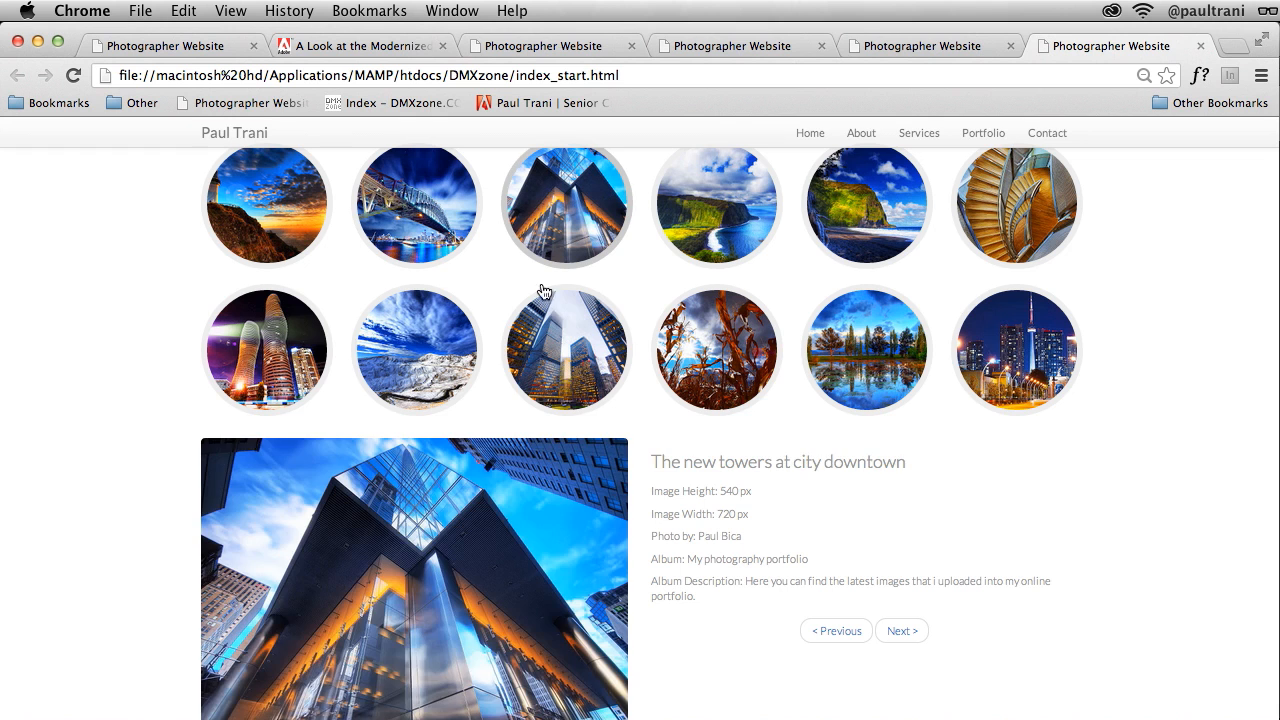
pyautogui.click(866, 204)
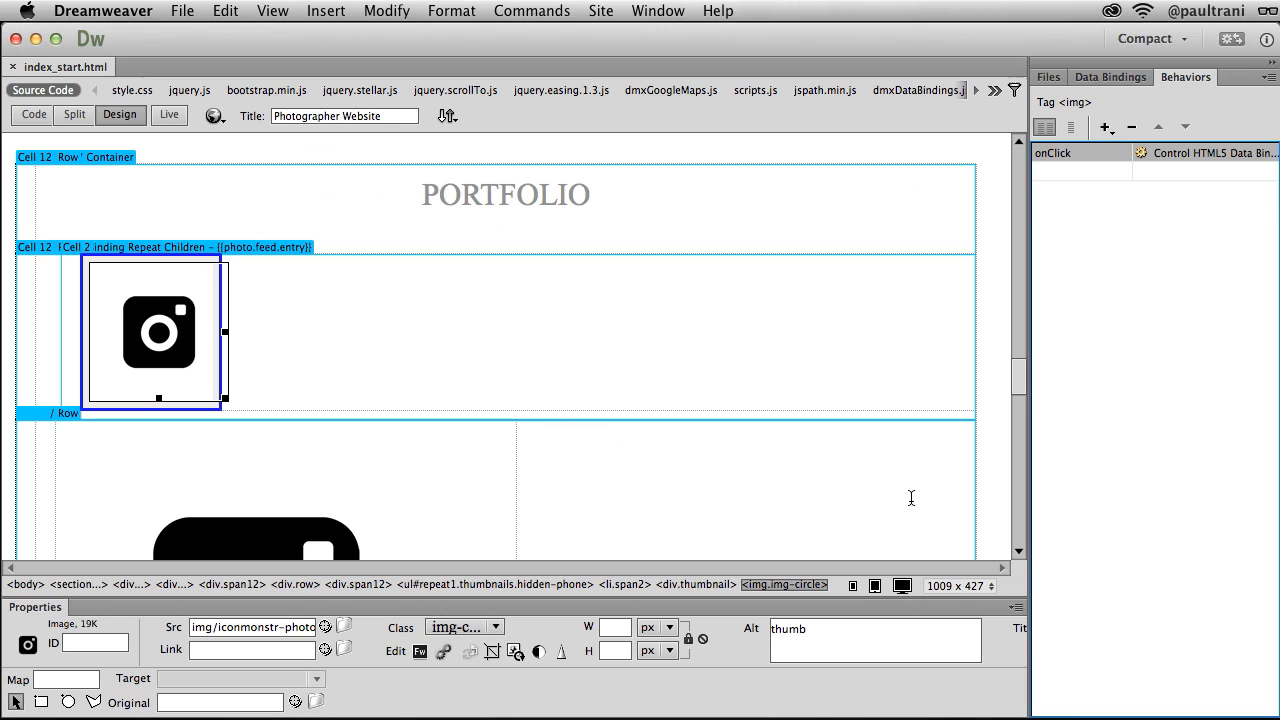
# Give the Next link a Control HTML5 Data Bindings behavior moving repeat1 to the Next Record.
pyautogui.scroll(-3)
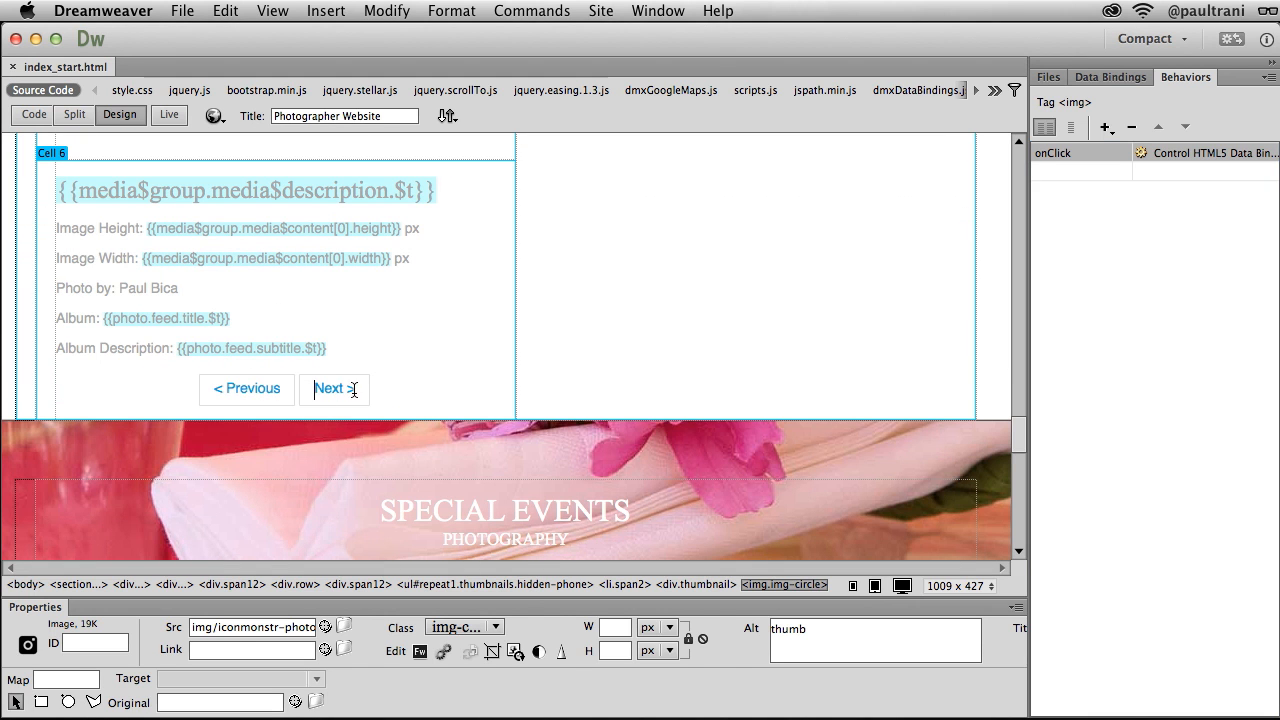
pyautogui.click(334, 389)
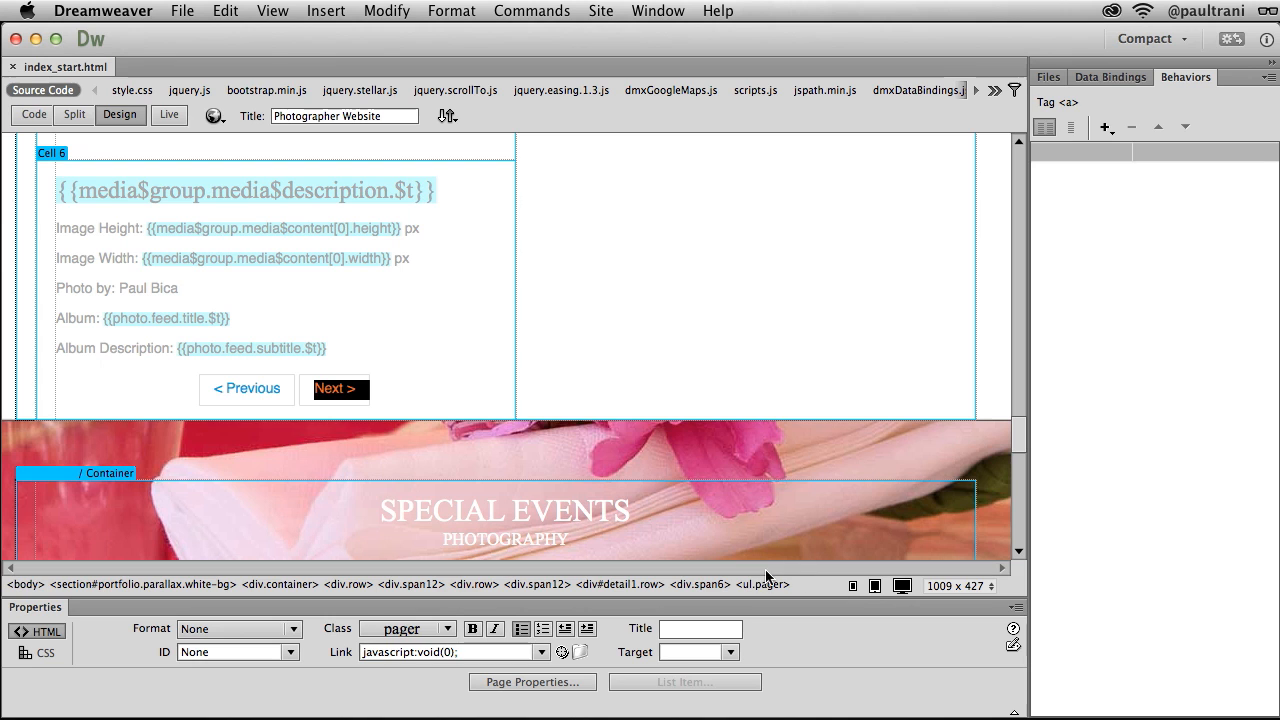
pyautogui.click(1104, 125)
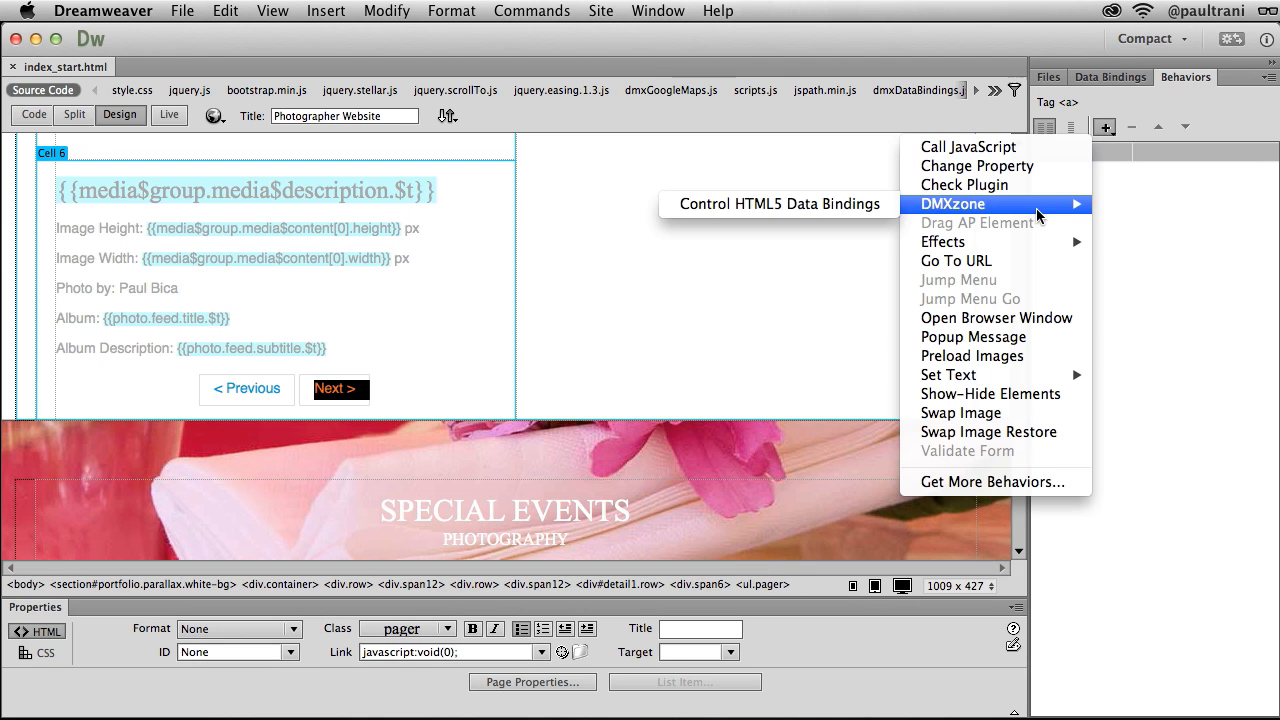
pyautogui.moveTo(776, 211)
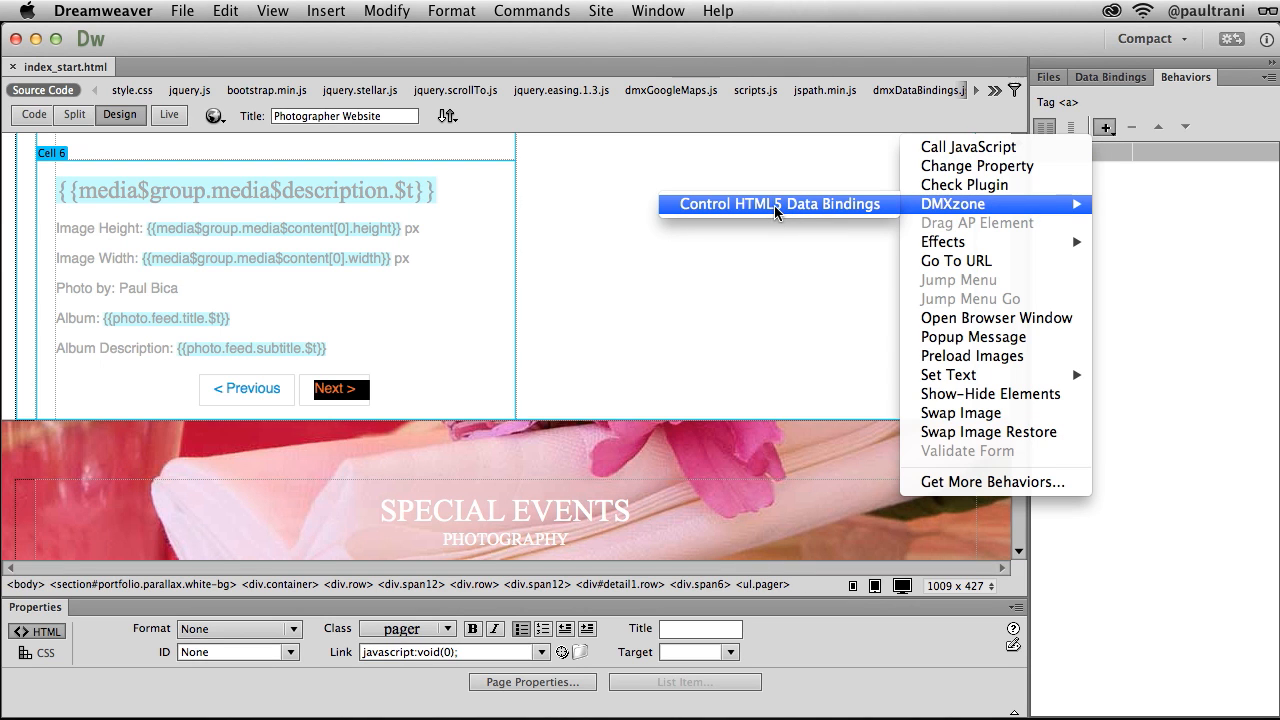
pyautogui.click(778, 204)
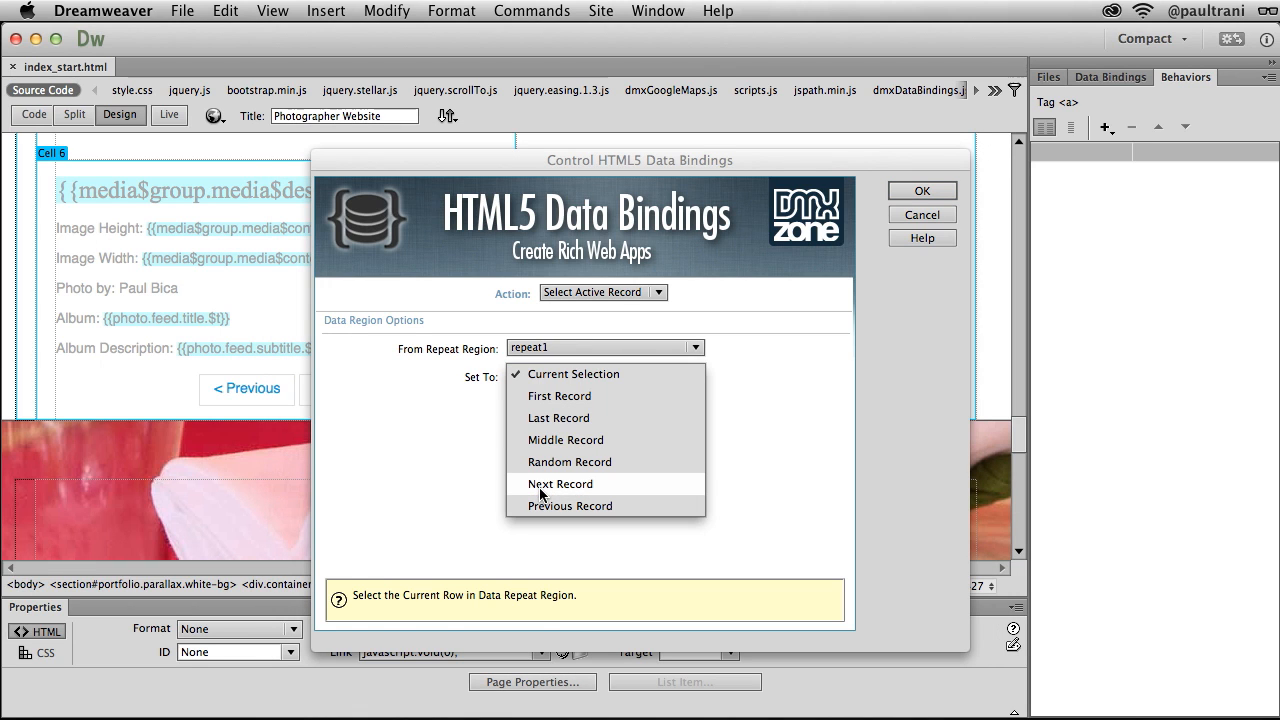
pyautogui.click(560, 483)
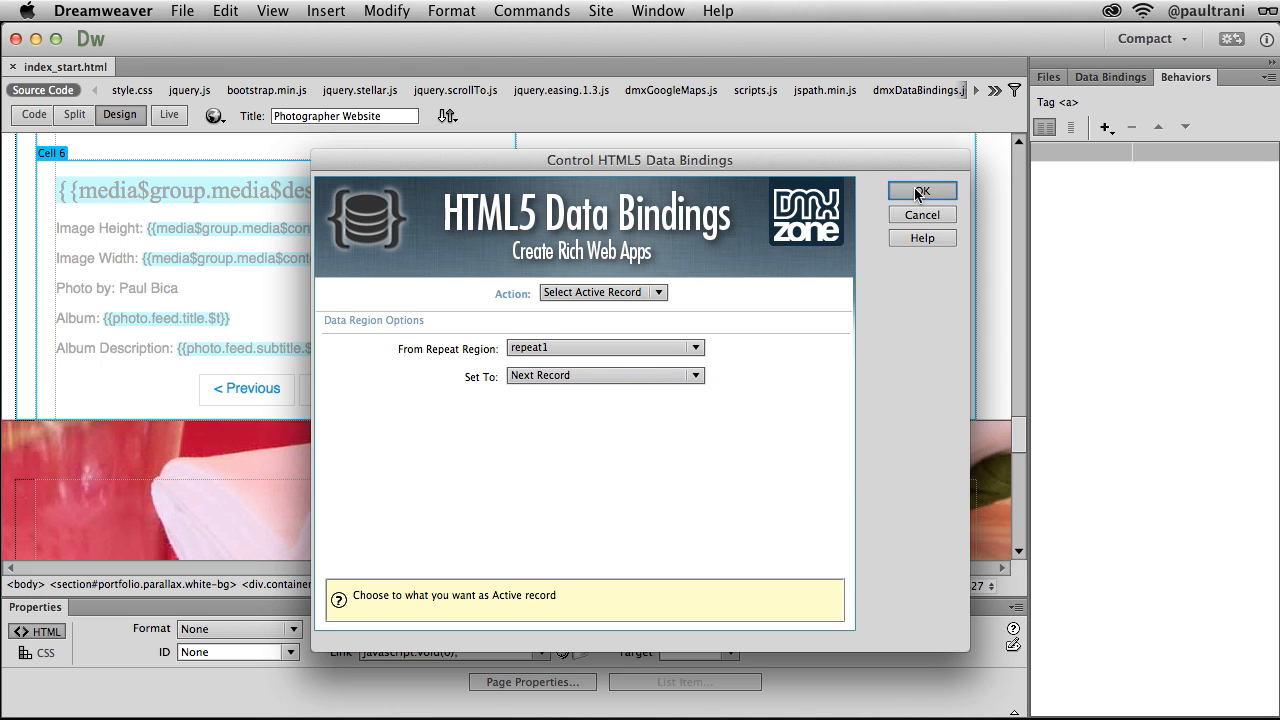
pyautogui.click(921, 191)
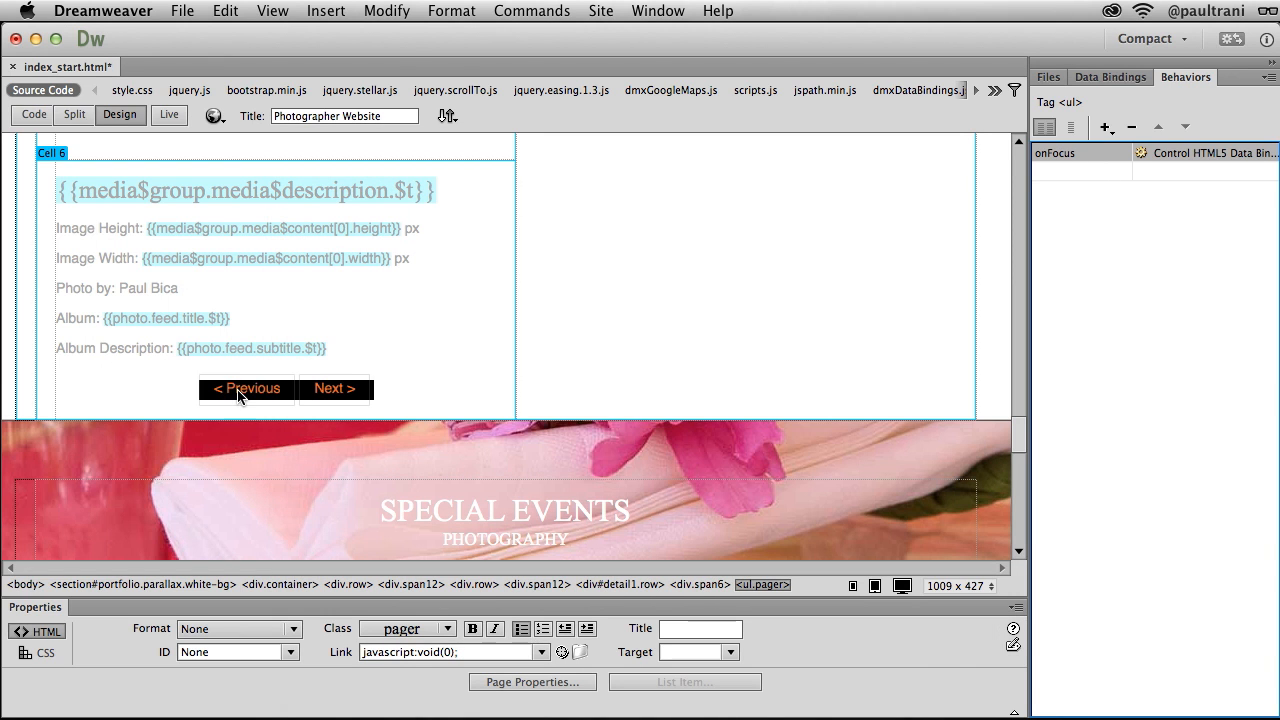
pyautogui.click(248, 388)
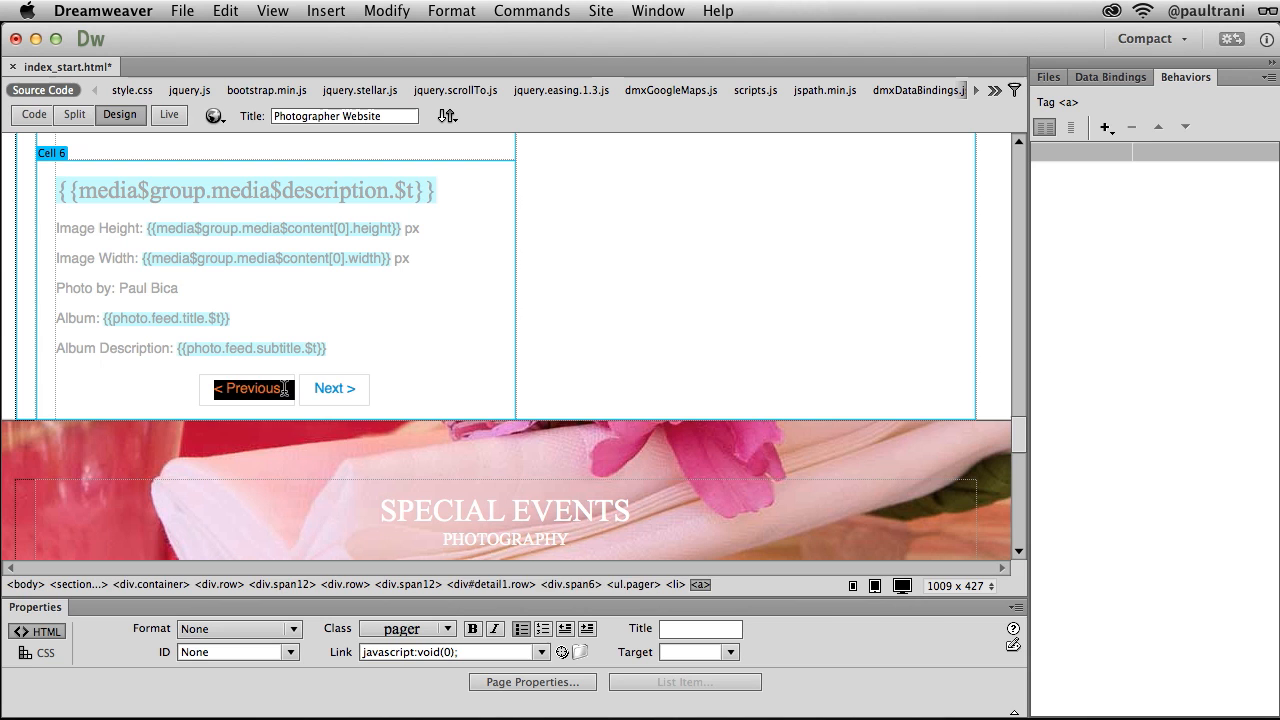
# Give the Previous link a Previous Record behavior for repeat1 and check it in Code view.
pyautogui.click(1103, 126)
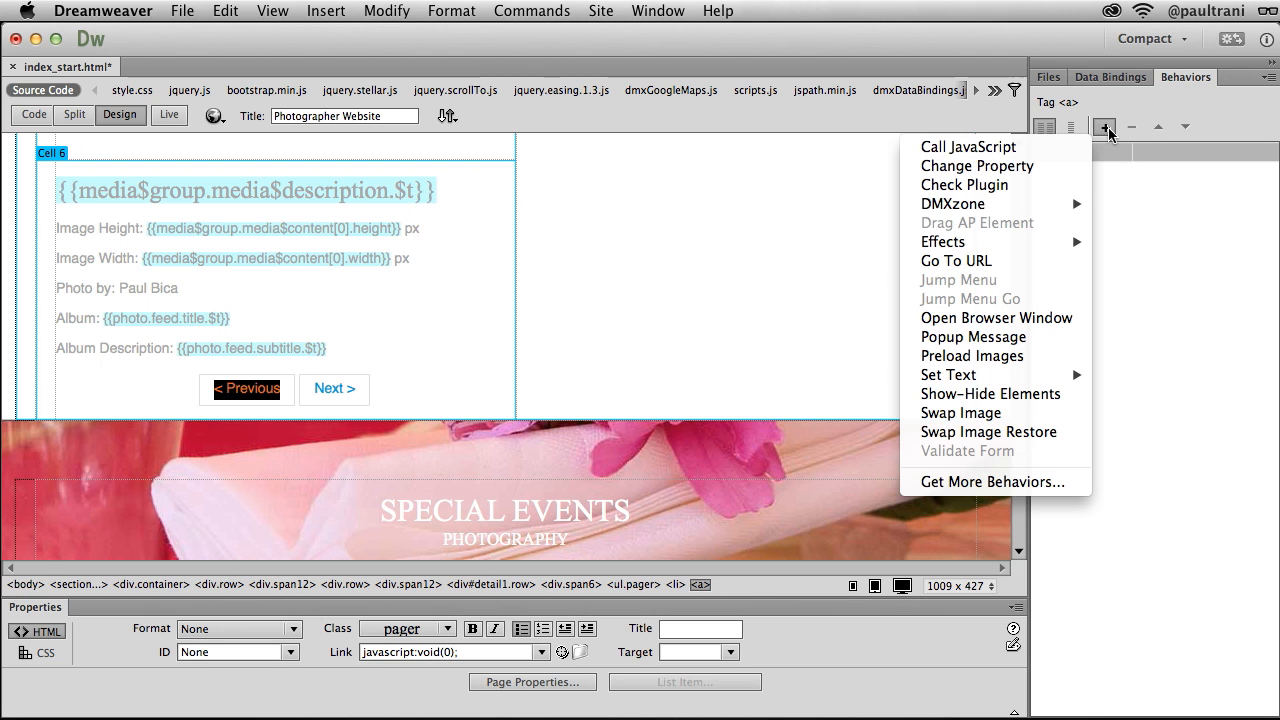
pyautogui.click(952, 204)
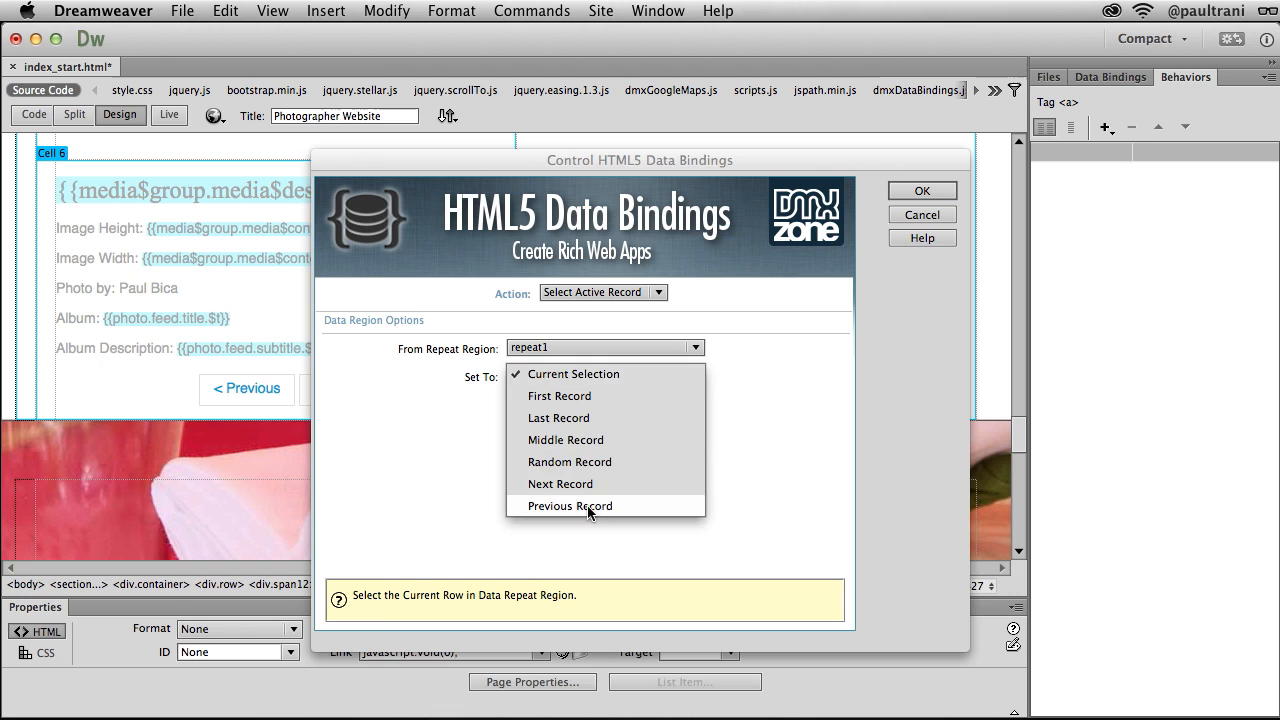
pyautogui.click(571, 505)
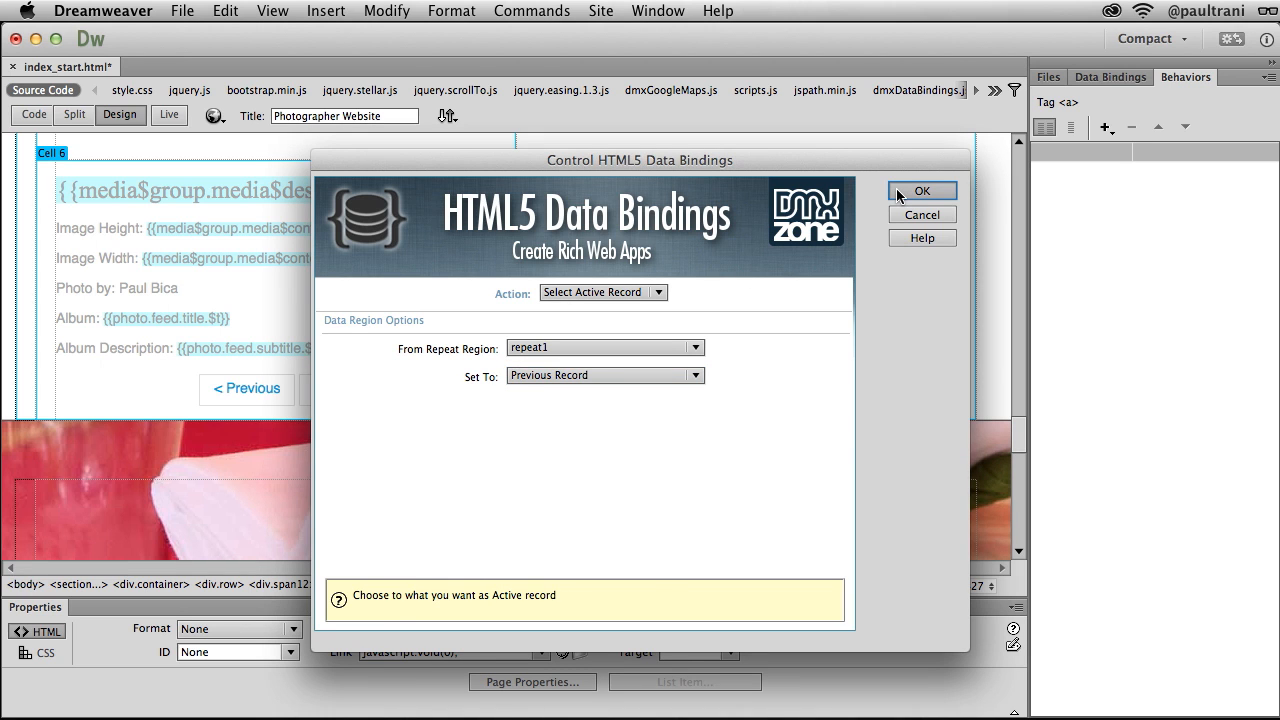
pyautogui.click(923, 191)
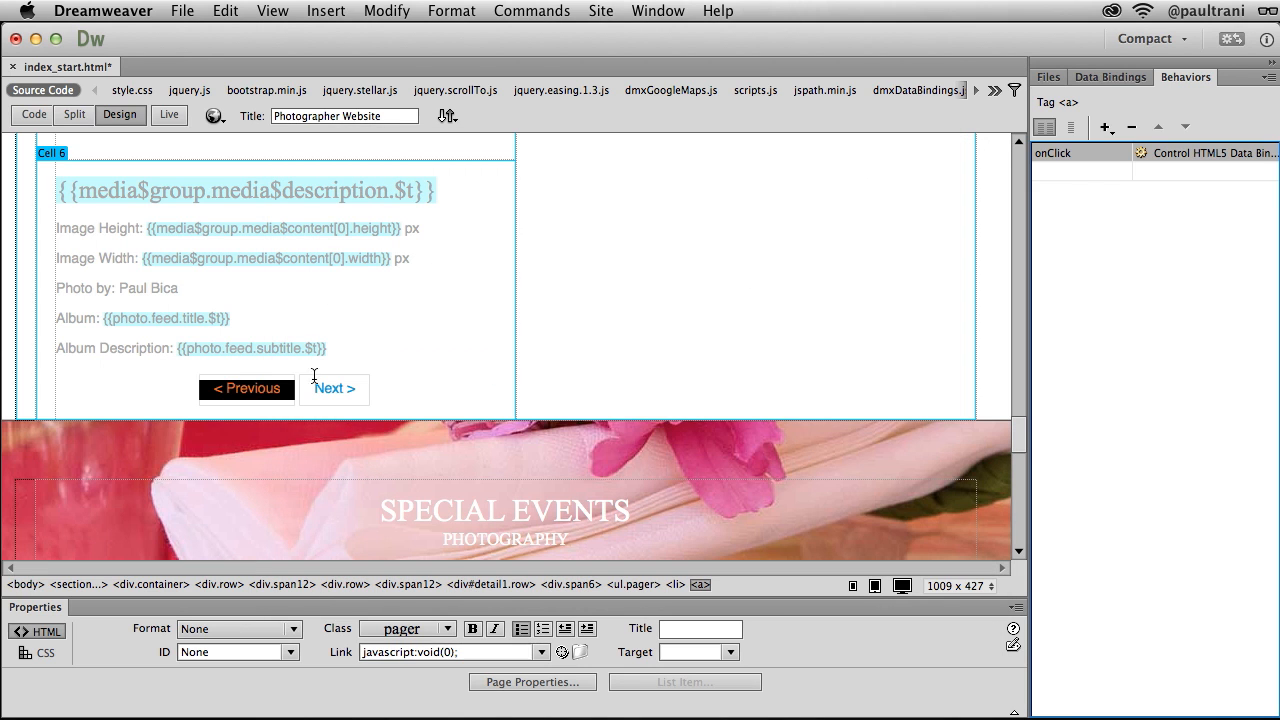
pyautogui.click(32, 114)
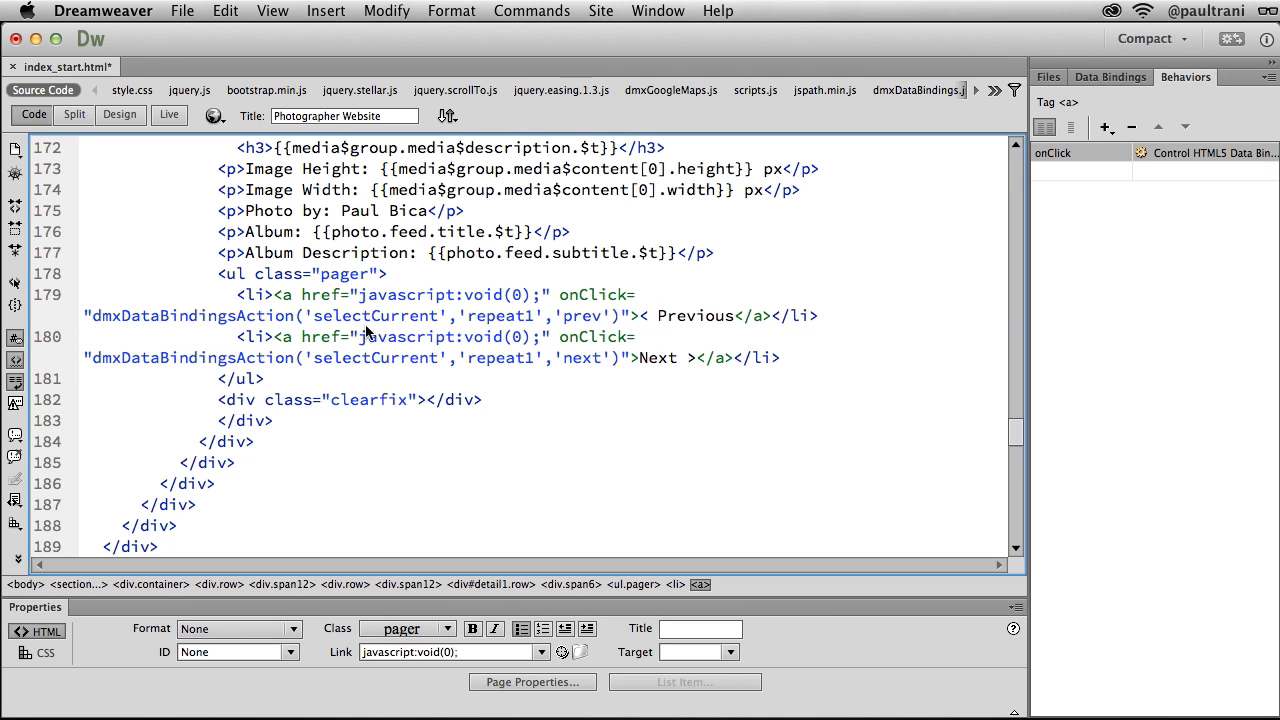
pyautogui.doubleClick(582, 315)
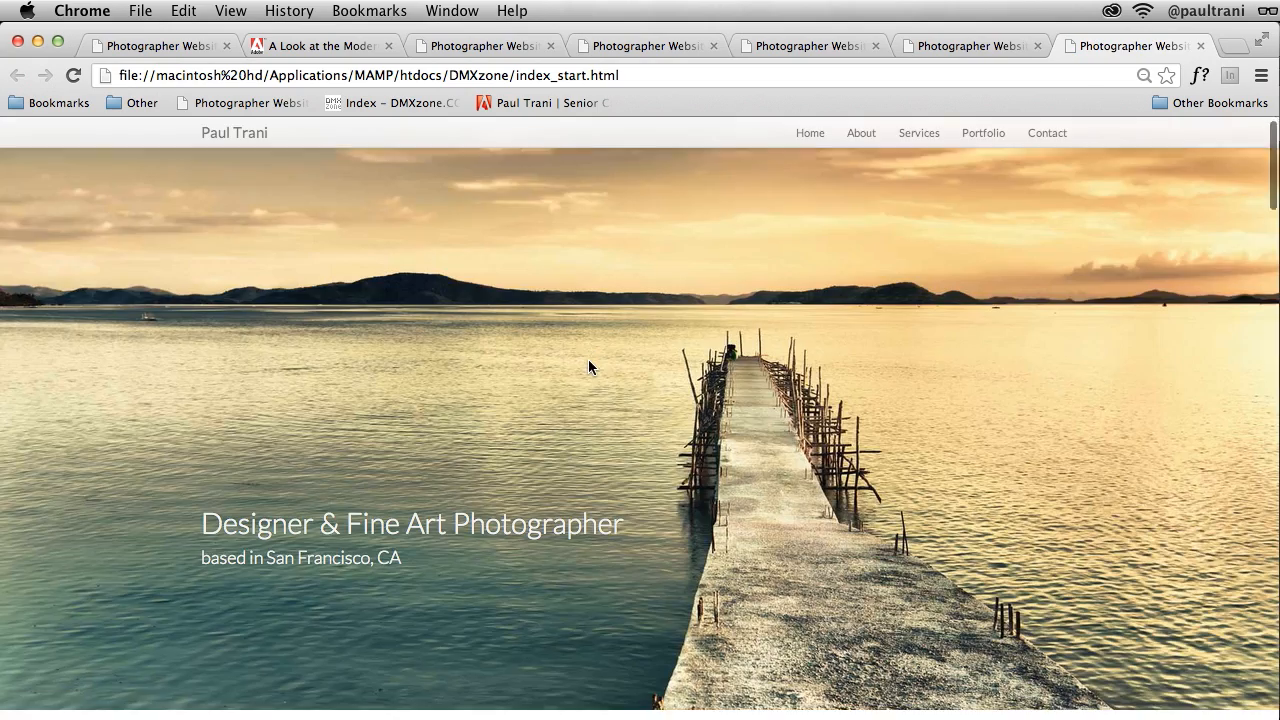
# Step the large portfolio photo to Urban architecture with Next, then back to Winter, Transylvania.
pyautogui.scroll(-3)
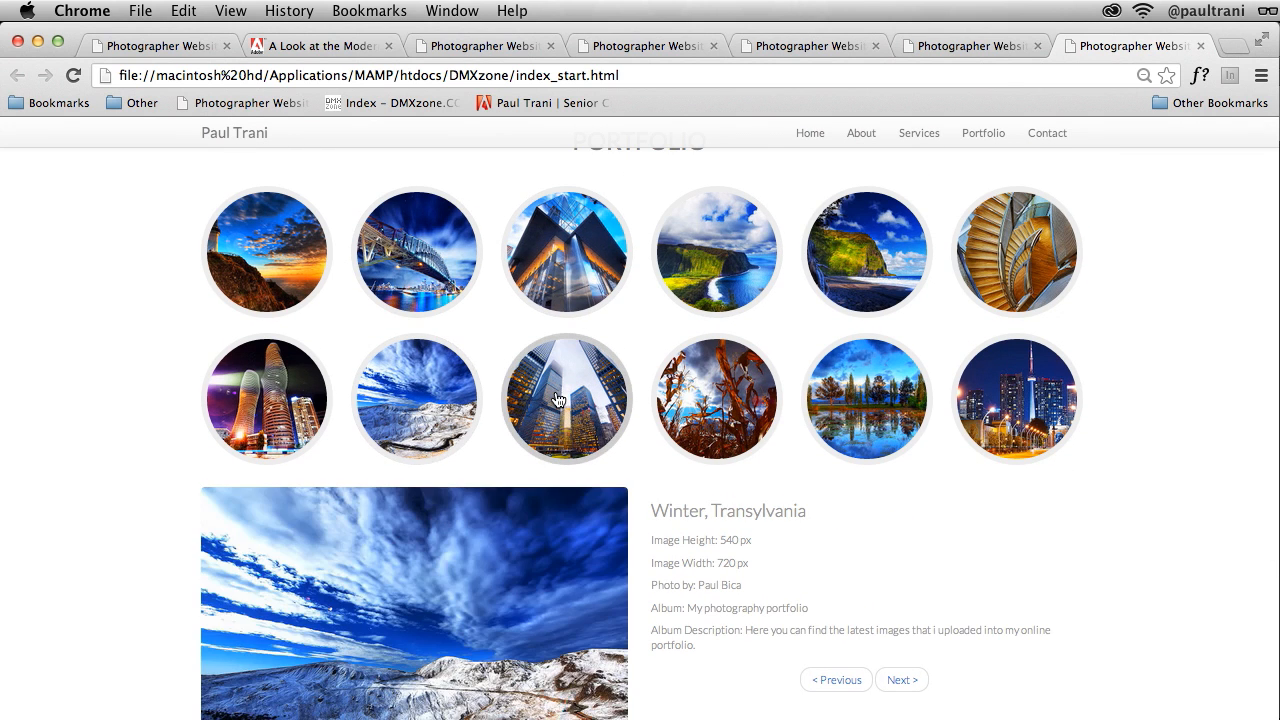
pyautogui.scroll(-3)
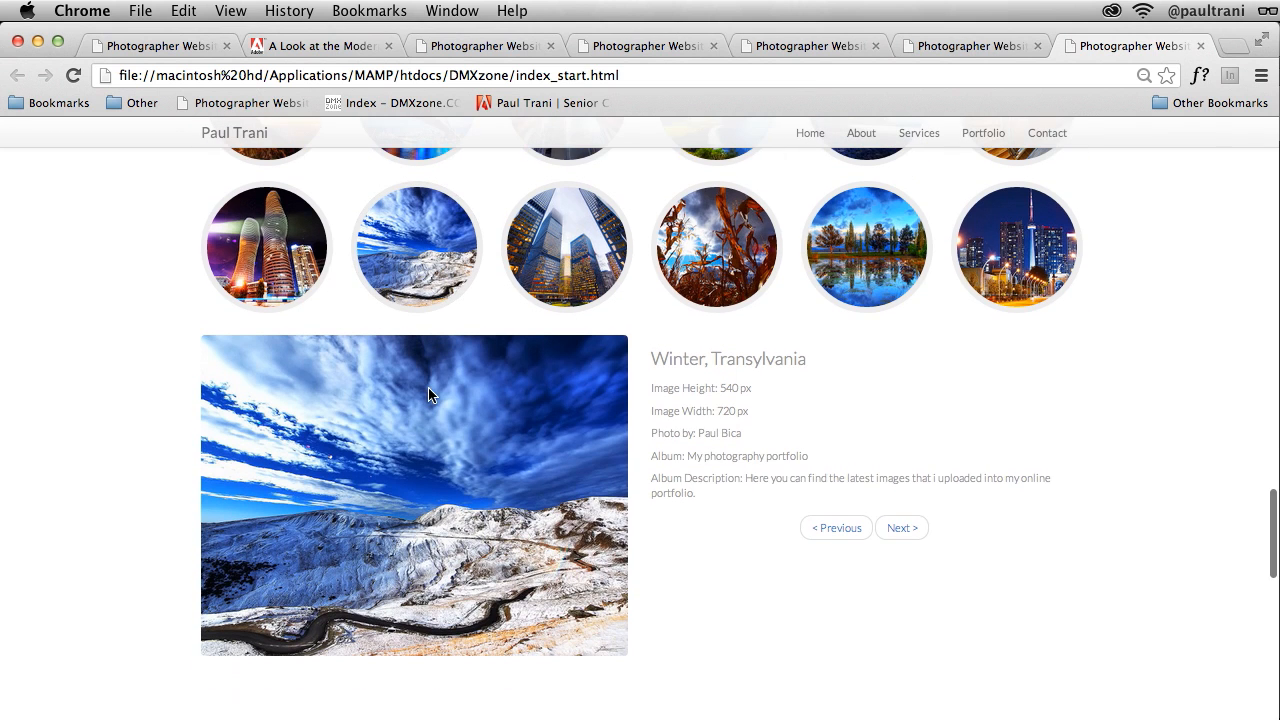
pyautogui.click(902, 527)
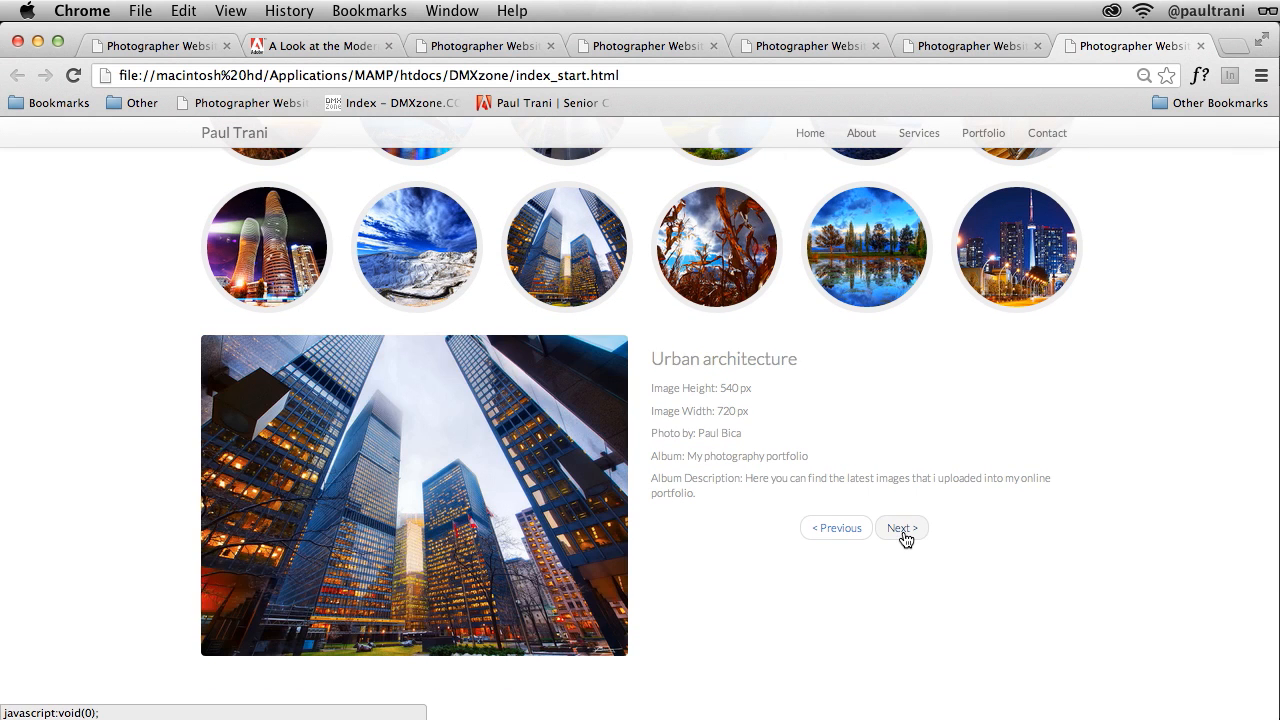
pyautogui.moveTo(837, 528)
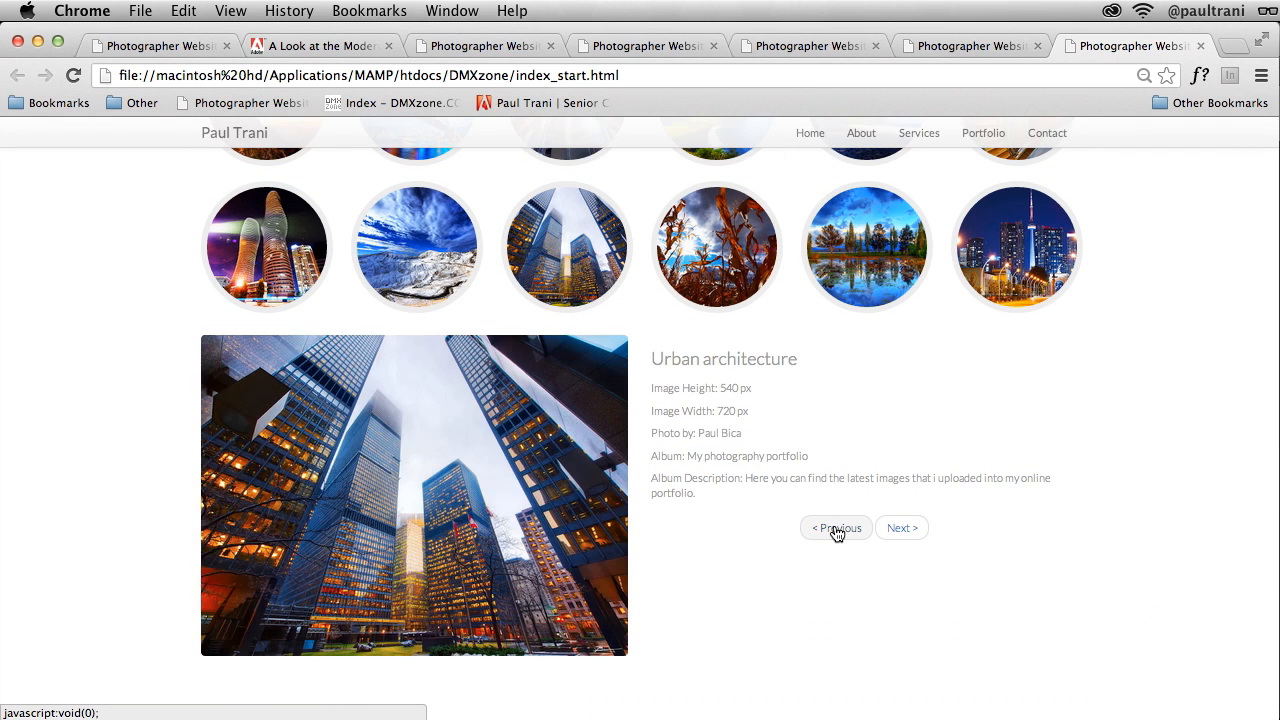
pyautogui.click(836, 527)
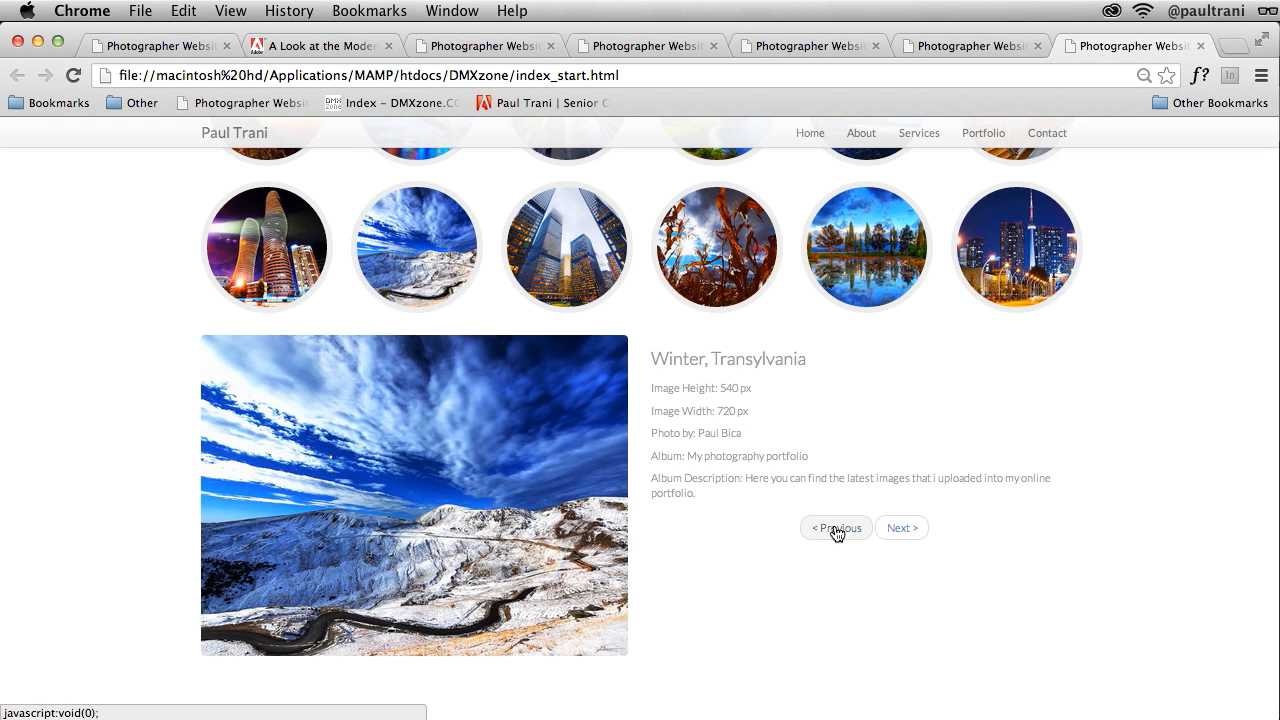
pyautogui.moveTo(360, 110)
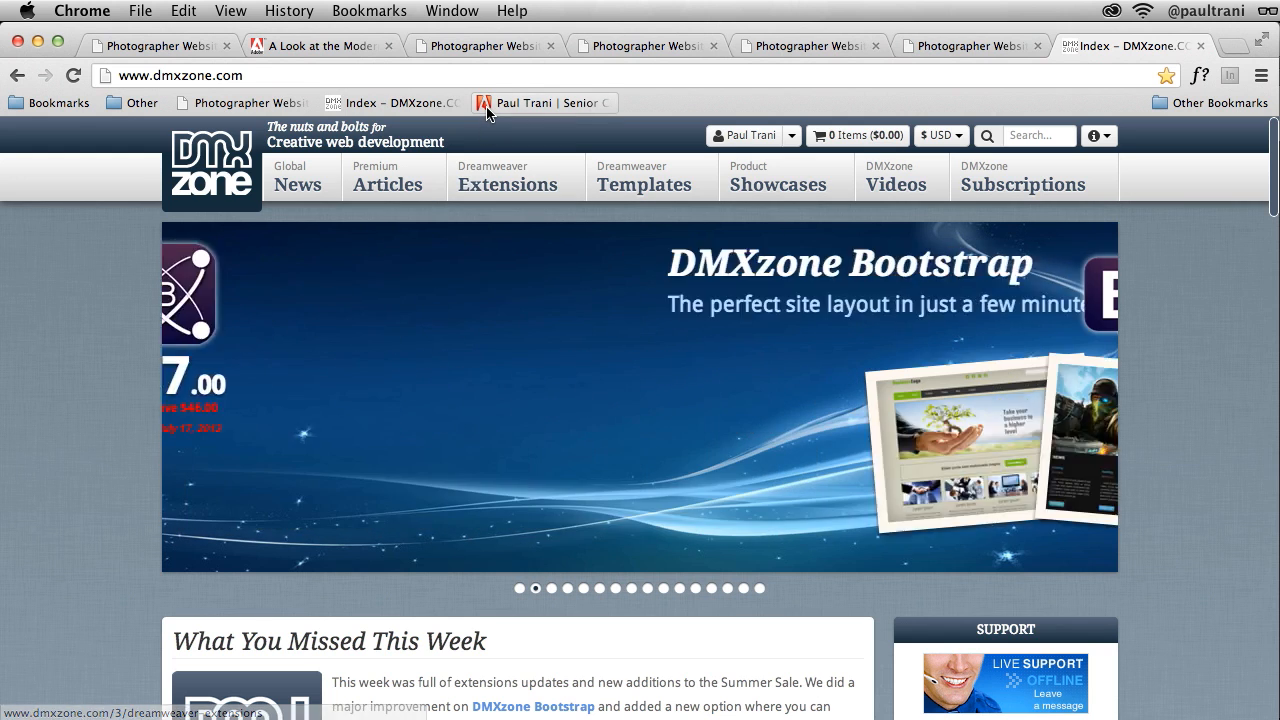
# Open the paultrani.com portfolio site from the Chrome bookmarks bar.
pyautogui.click(1130, 46)
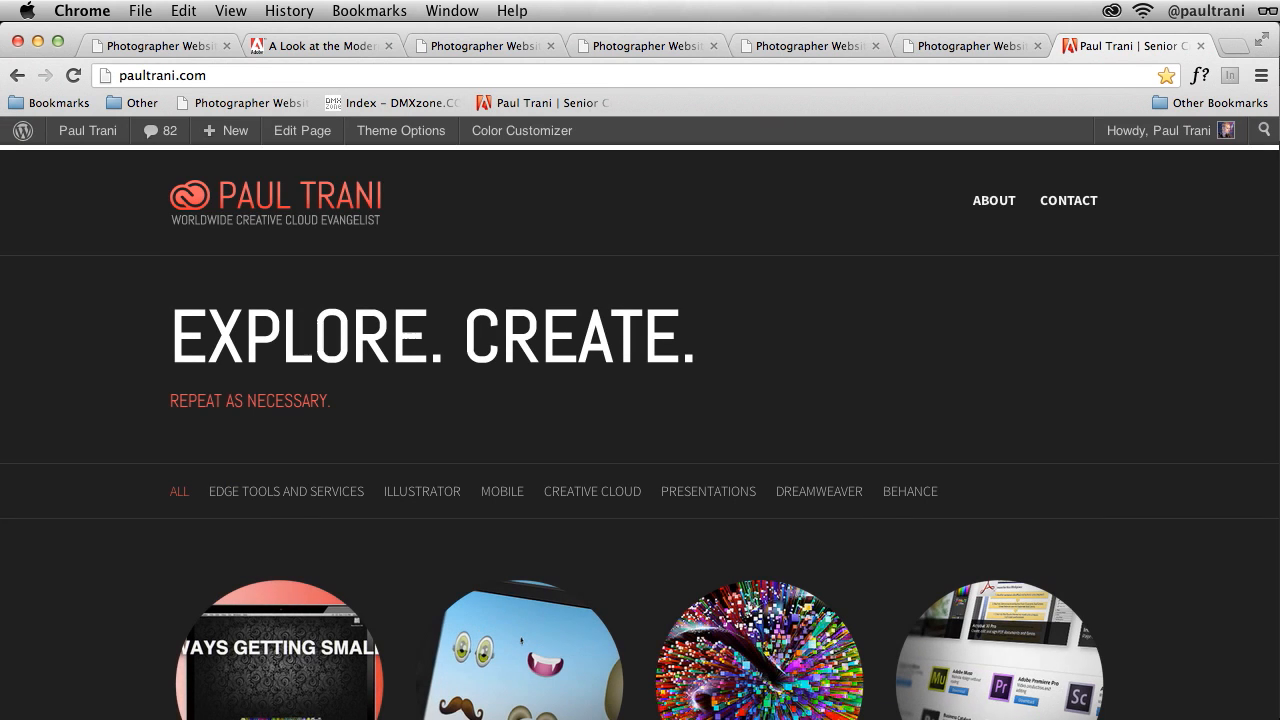